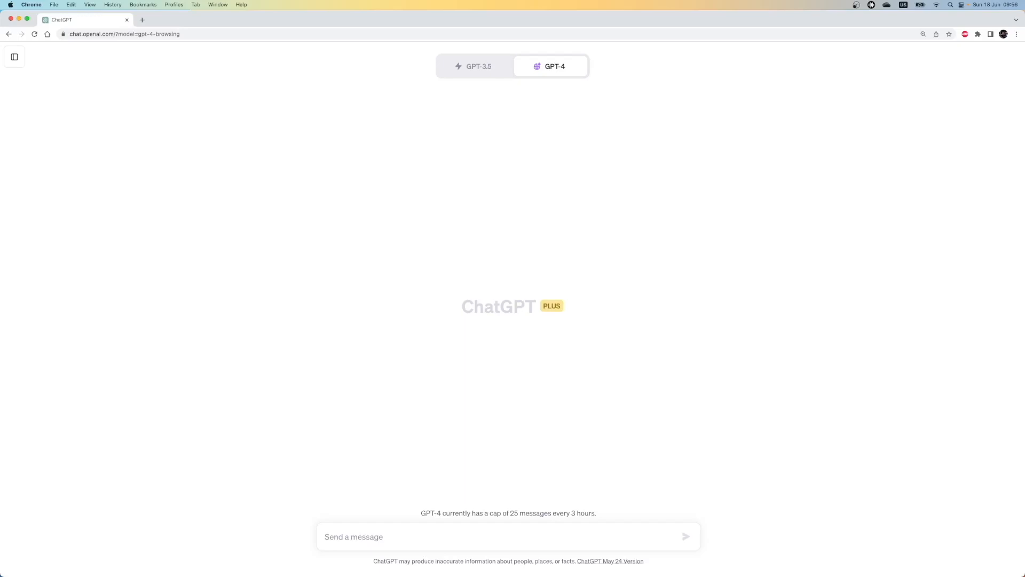
# Write a request asking ChatGPT to guide a Cypress JavaScript project from installation to the first test case.
pyautogui.write('I want to build a cypress web automation project usi')
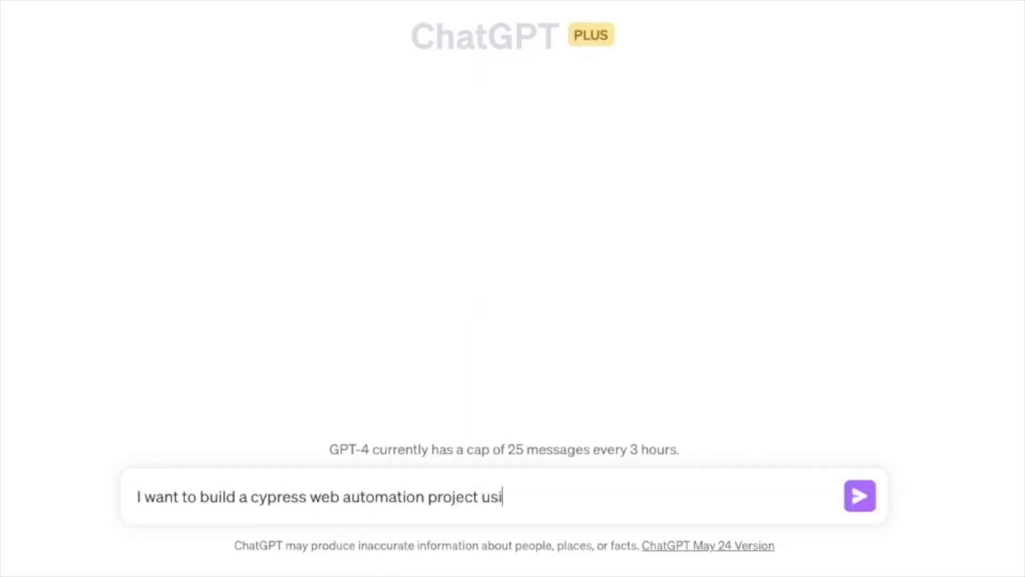
pyautogui.write('ng cypress and javasc')
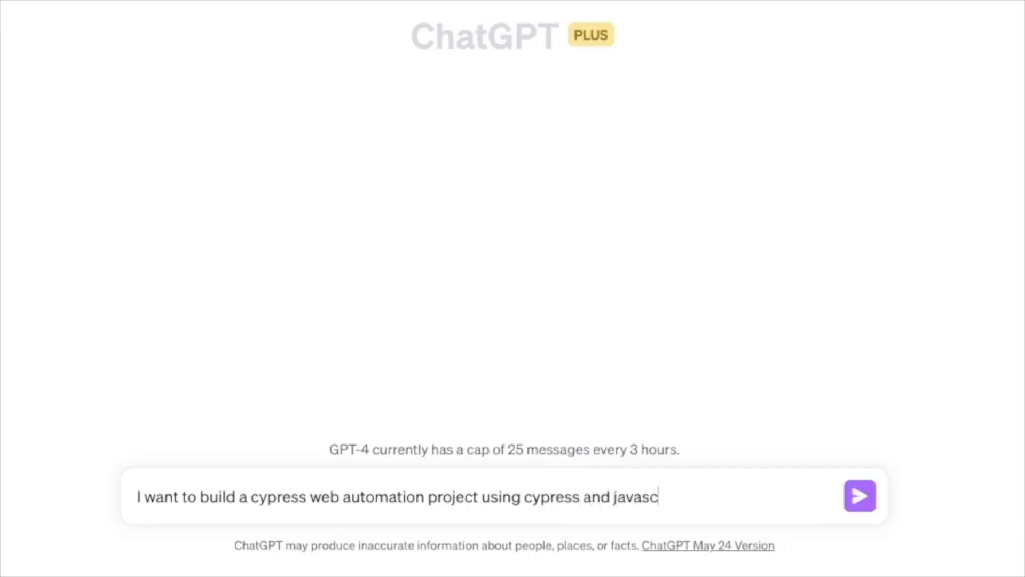
pyautogui.write('ript. Could you please guide')
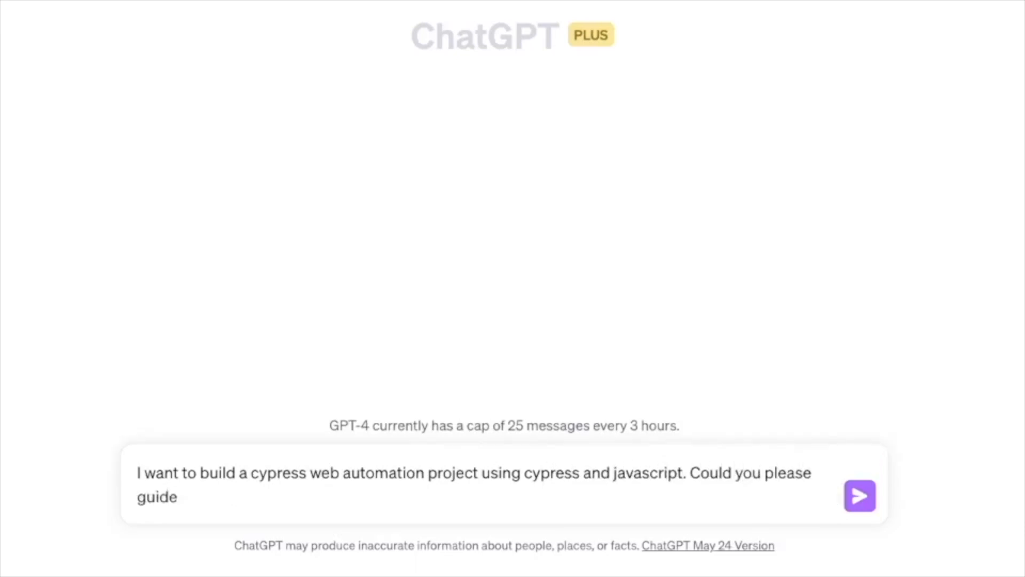
pyautogui.write('me through the process, from')
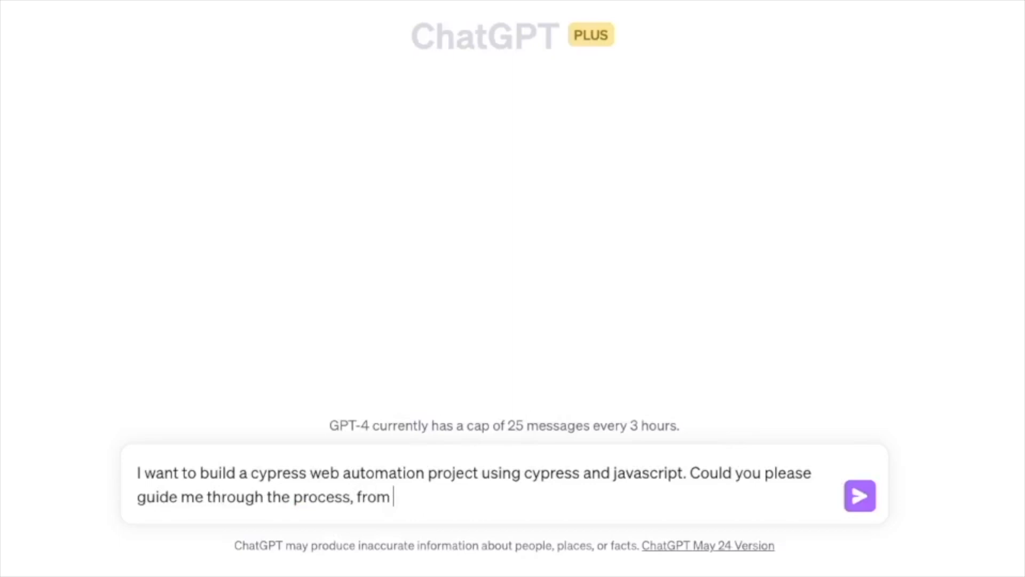
pyautogui.write('the installation to writing the first test case')
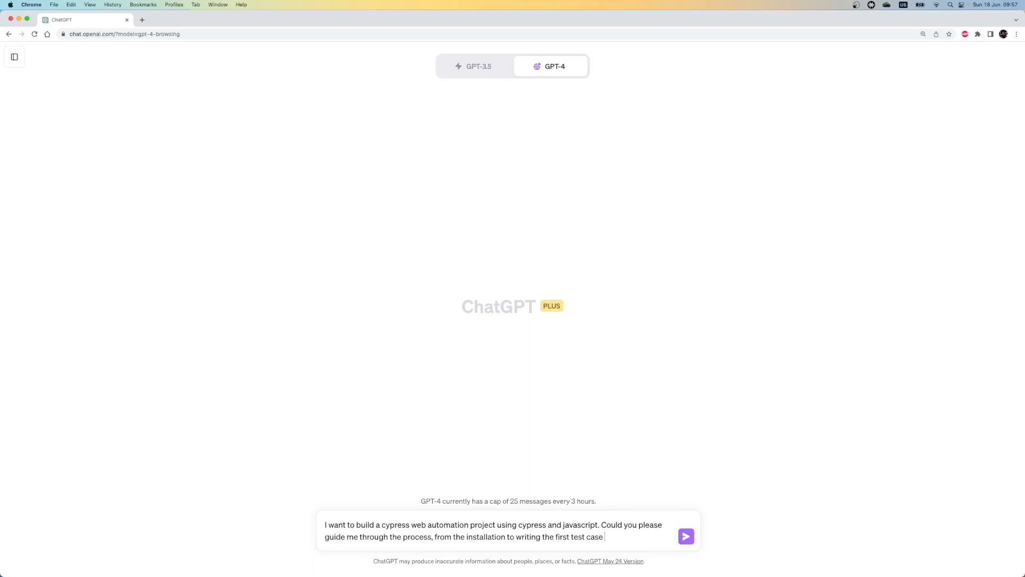
# Send the question and read the step-by-step guide on prerequisites, installing Cypress and a first test.
pyautogui.click(686, 536)
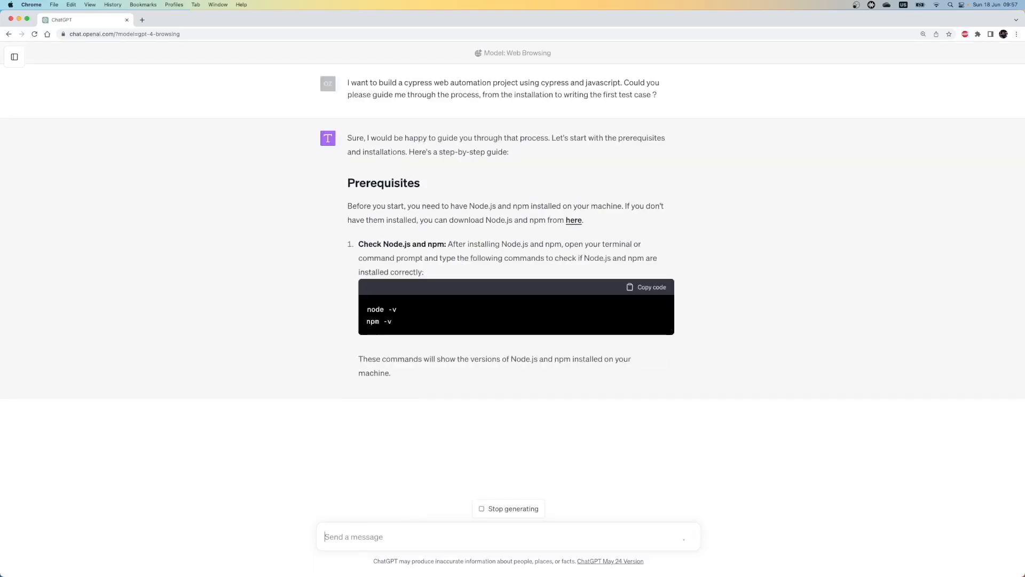
pyautogui.scroll(-3)
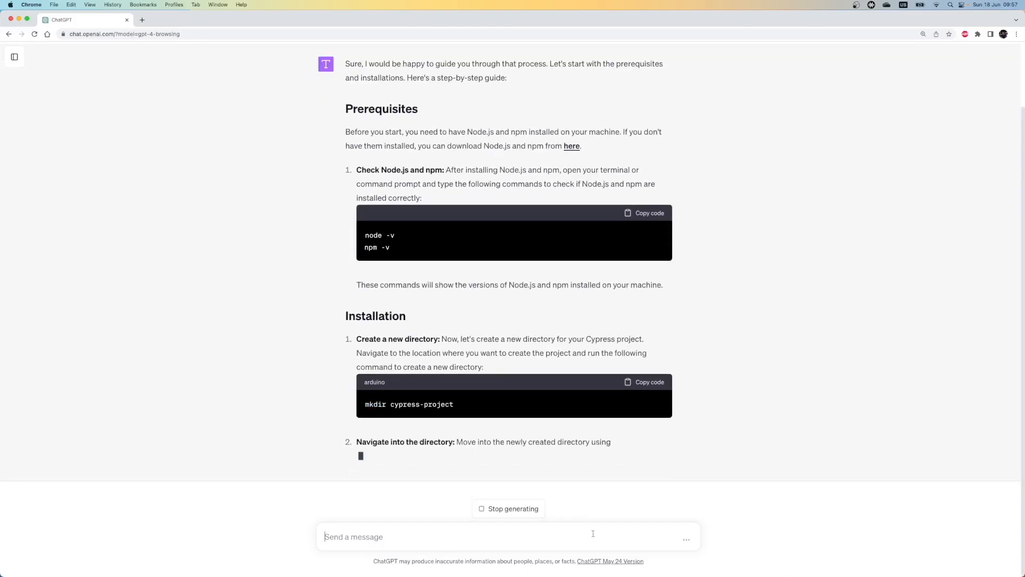
pyautogui.scroll(-3)
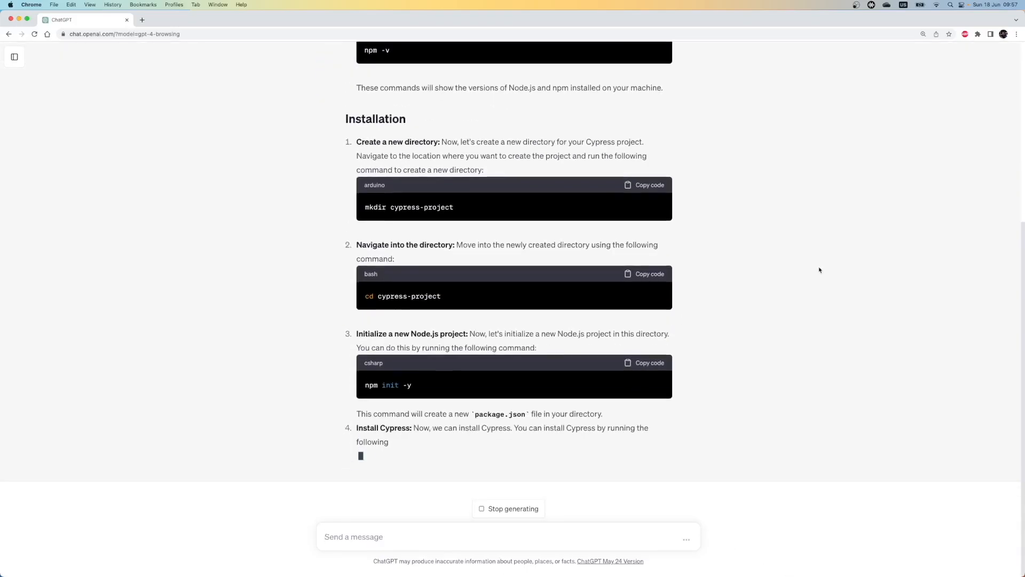
pyautogui.scroll(-3)
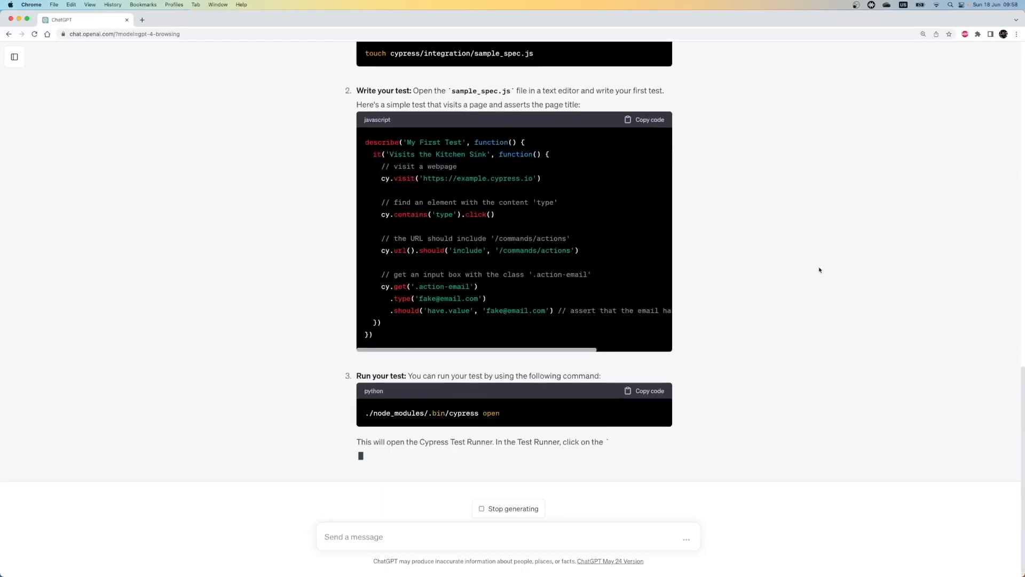
pyautogui.scroll(3)
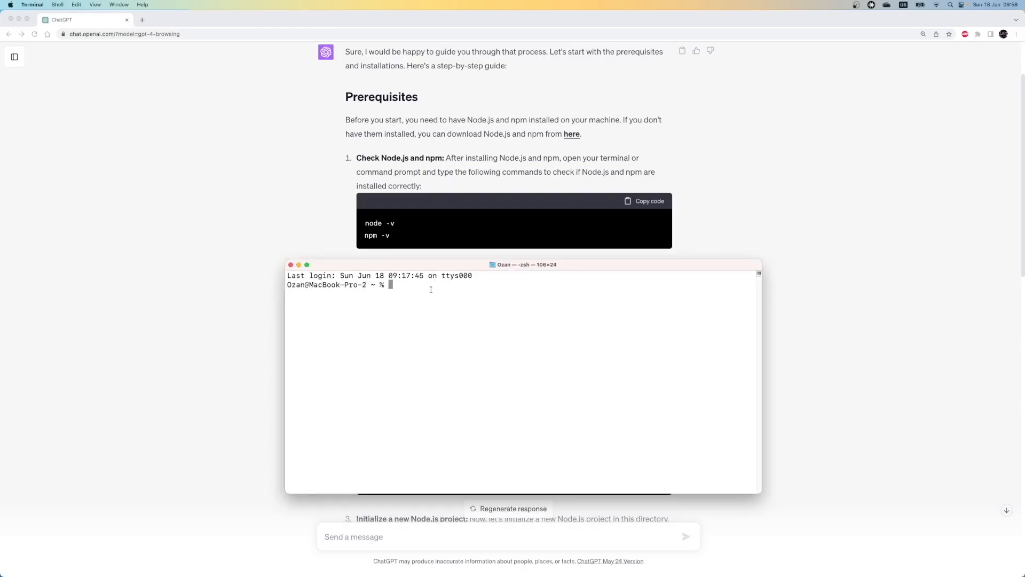
# Check the installed versions with node -v and npm -v, reporting v19.1.0 and 8.19.3.
pyautogui.write('node -v')
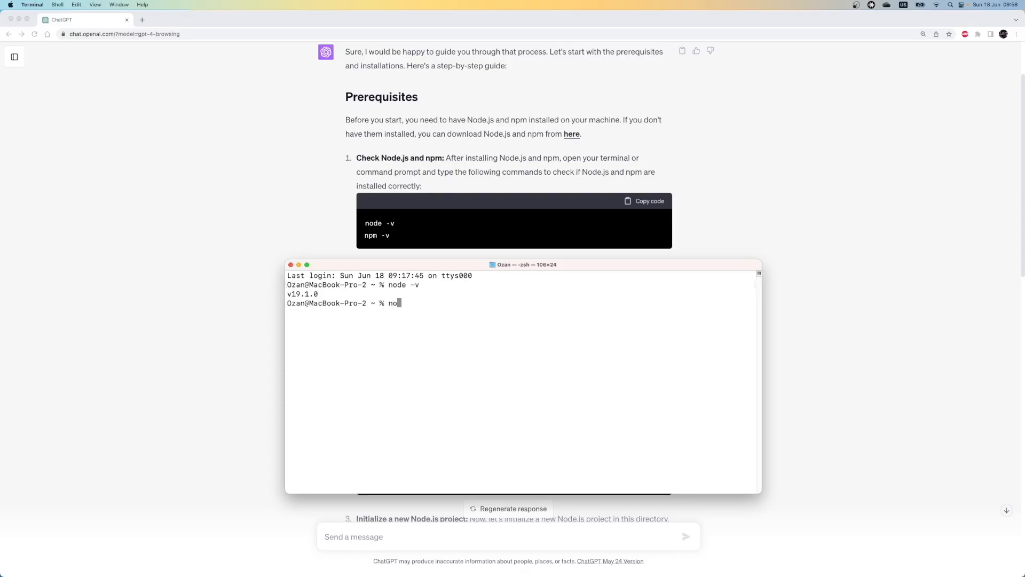
pyautogui.write('pm -v')
pyautogui.press('Return')
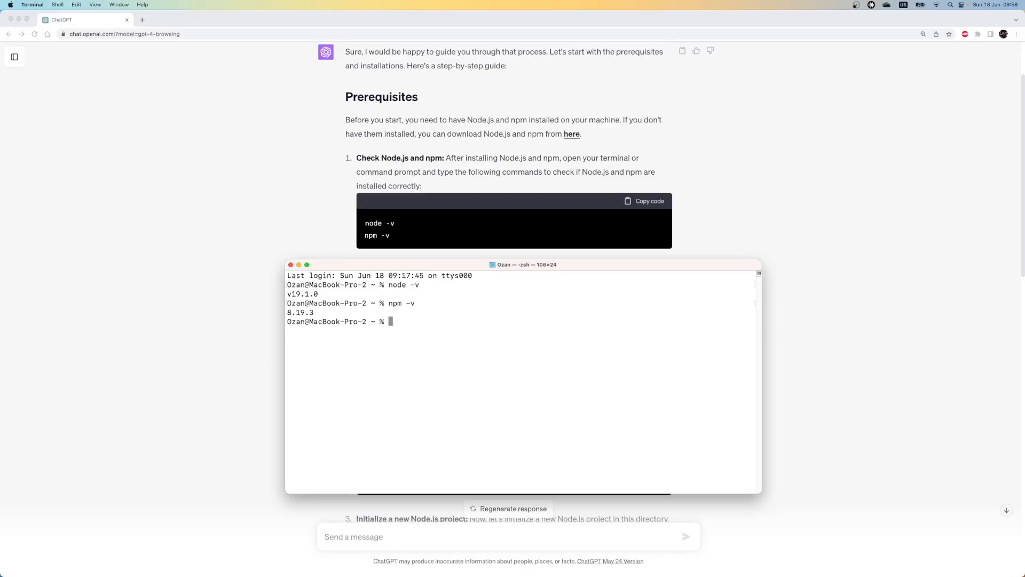
pyautogui.moveTo(526, 263)
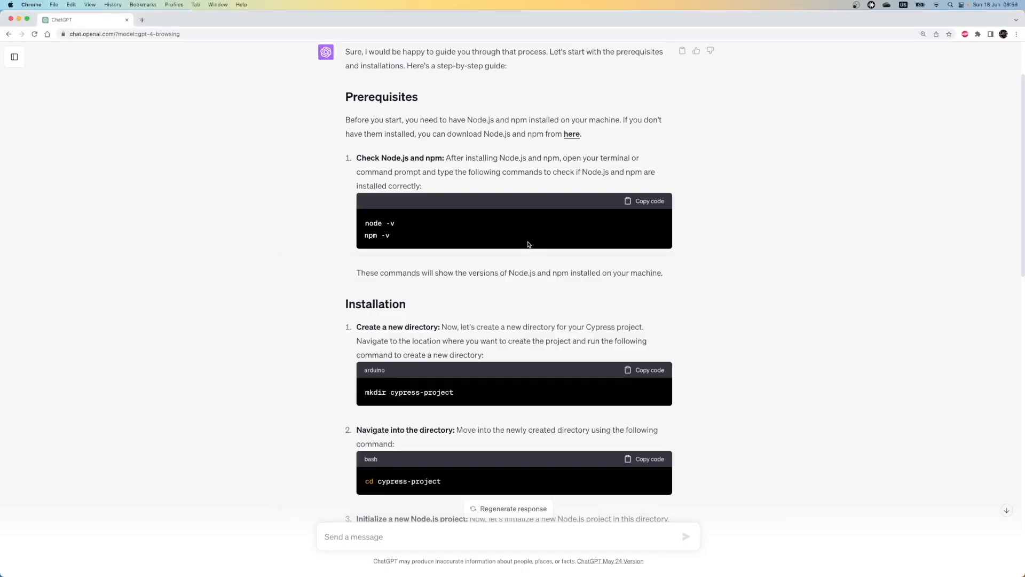
pyautogui.scroll(-3)
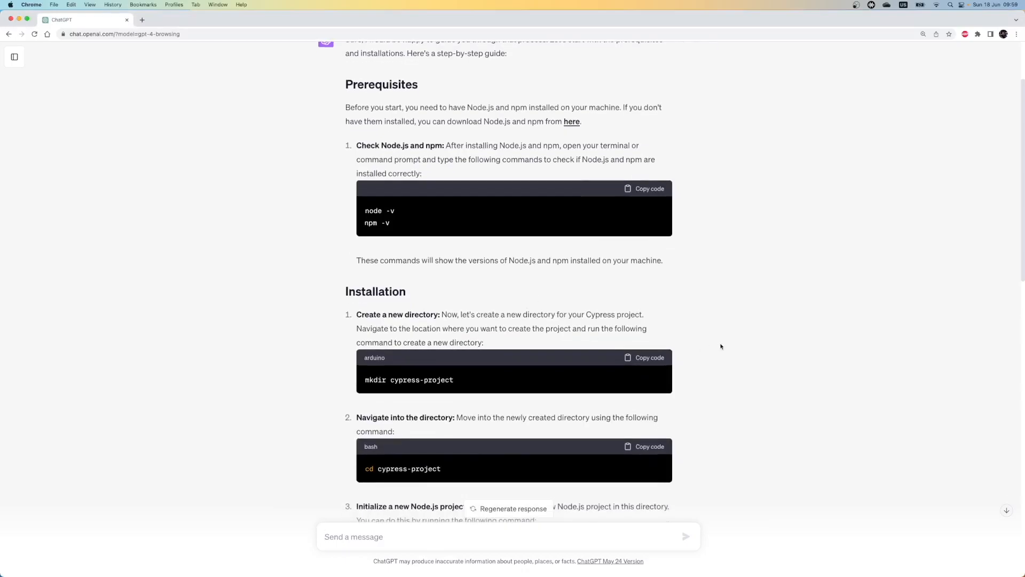
pyautogui.scroll(-3)
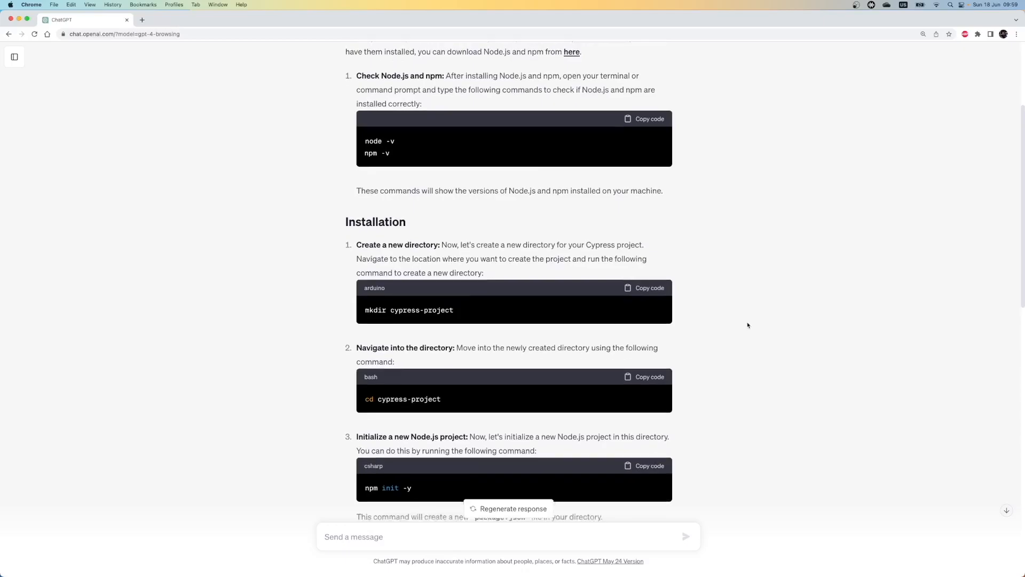
pyautogui.scroll(-3)
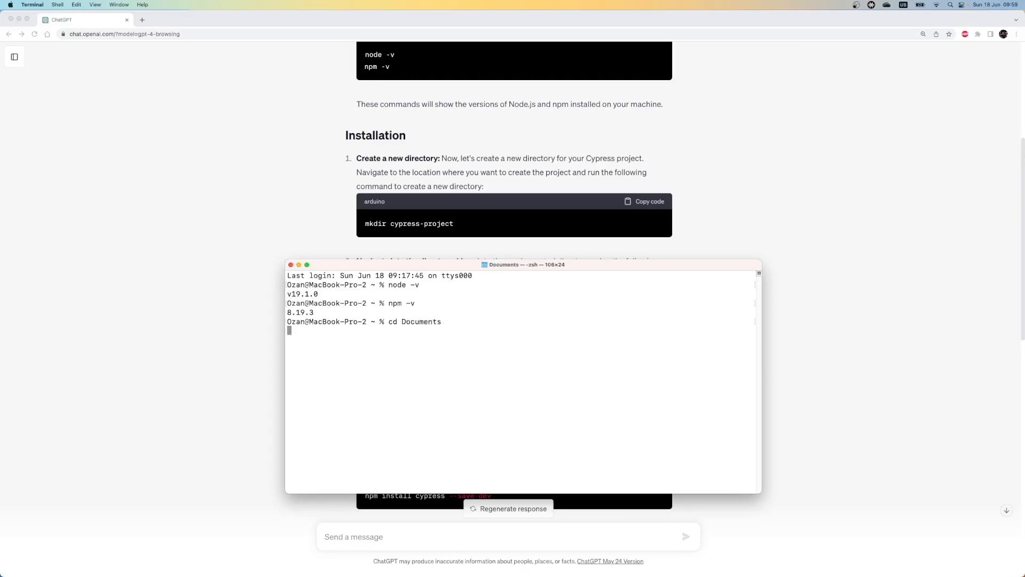
# Create the cypress-project folder in Documents, move into it and list its empty contents.
pyautogui.write('mkdir cypress')
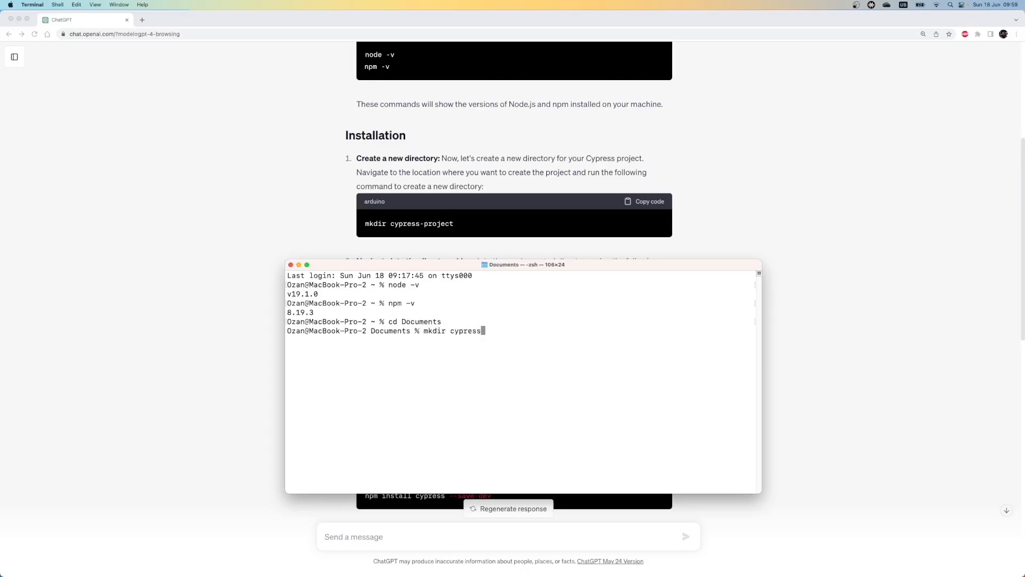
pyautogui.press('Return')
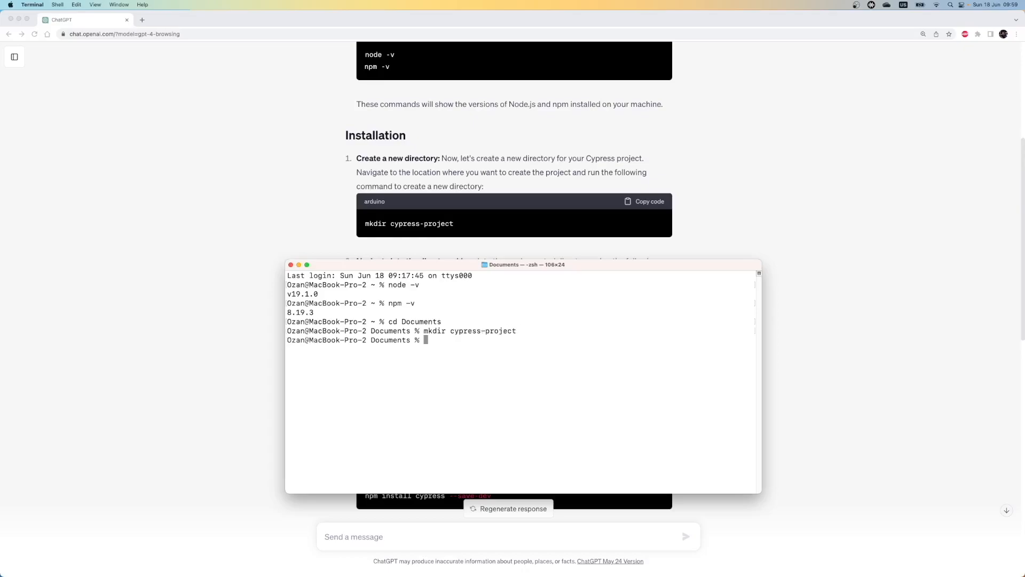
pyautogui.write('cd cypress-project')
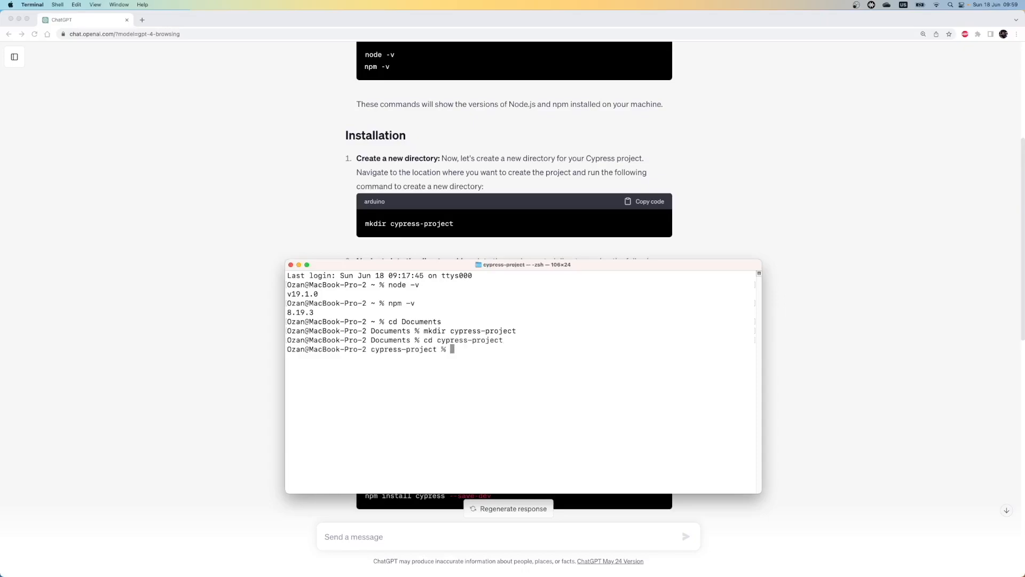
pyautogui.write('ls')
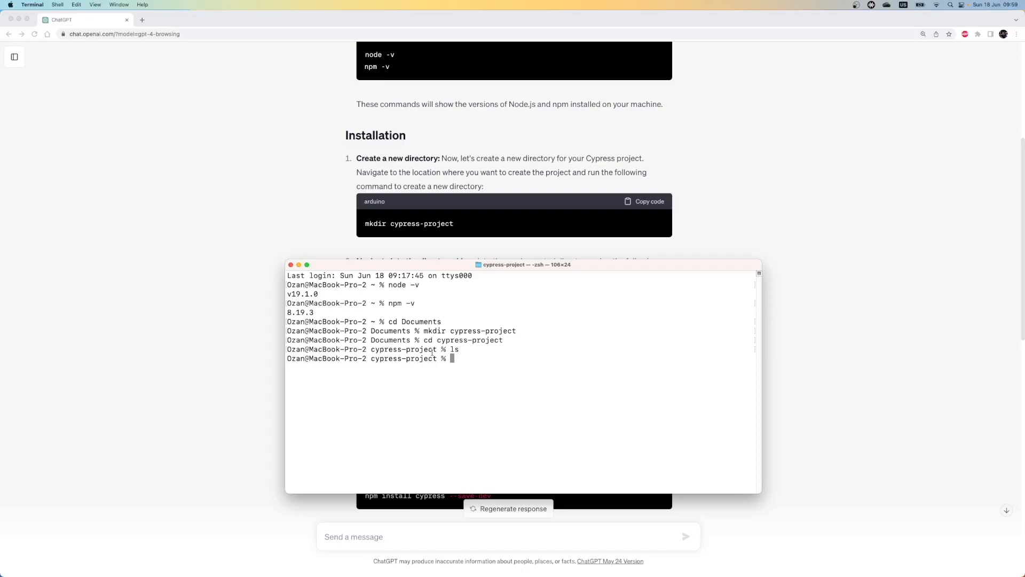
pyautogui.moveTo(723, 223)
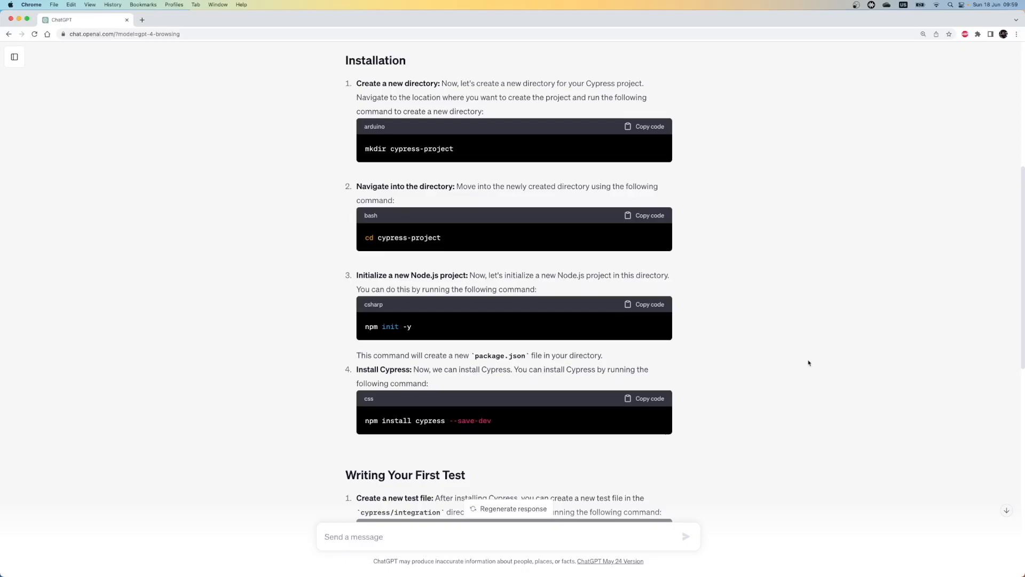
pyautogui.moveTo(809, 364)
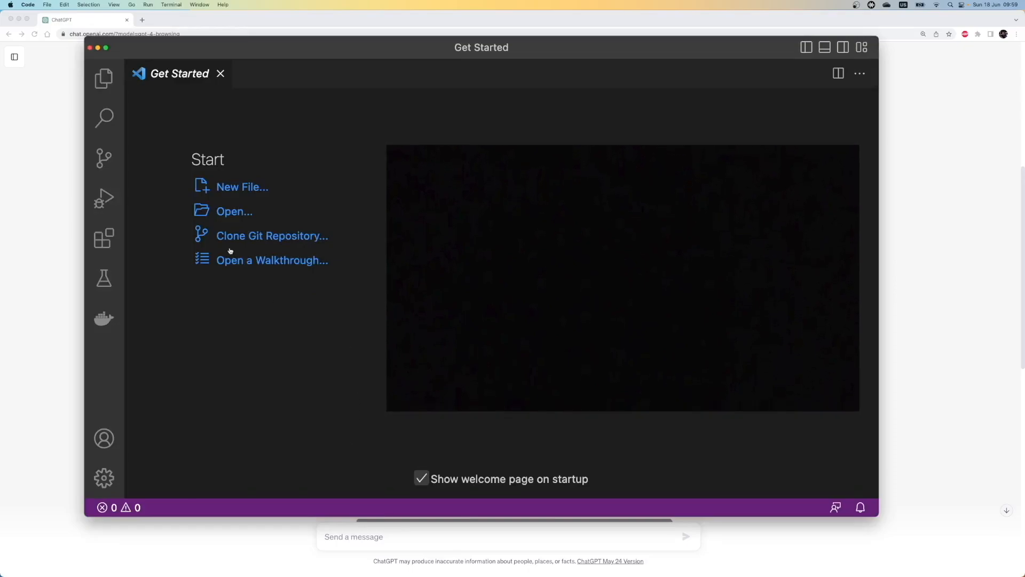
# Open the cypress-project folder as the VS Code workspace and dismiss the Get Started page.
pyautogui.click(234, 210)
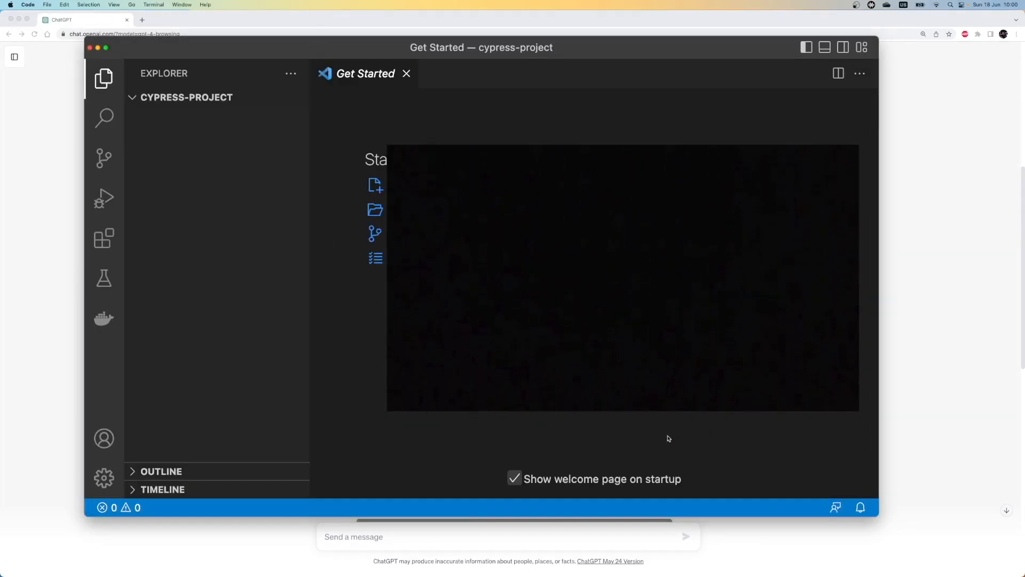
pyautogui.click(406, 73)
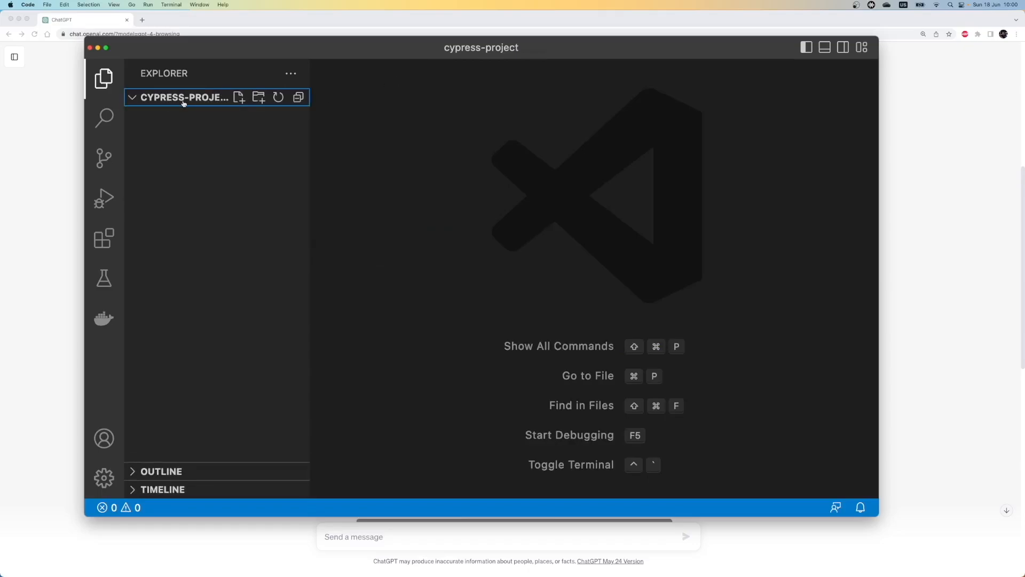
pyautogui.click(171, 4)
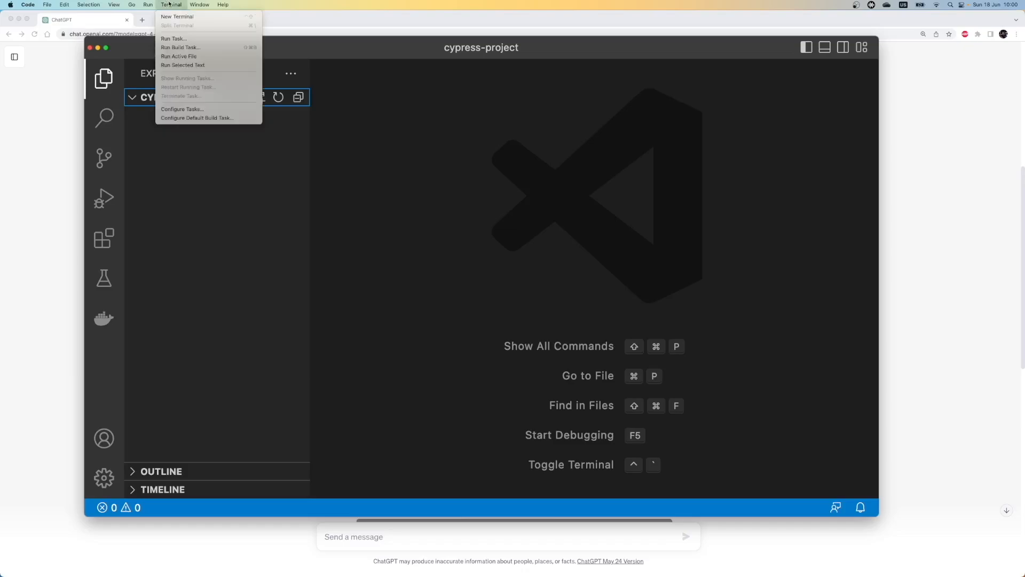
pyautogui.moveTo(177, 16)
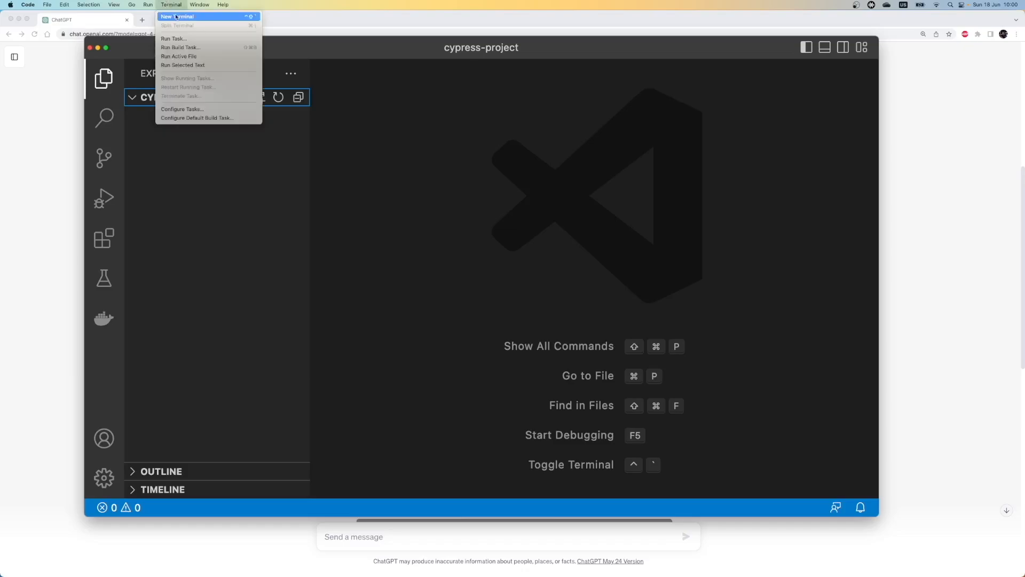
pyautogui.moveTo(177, 16)
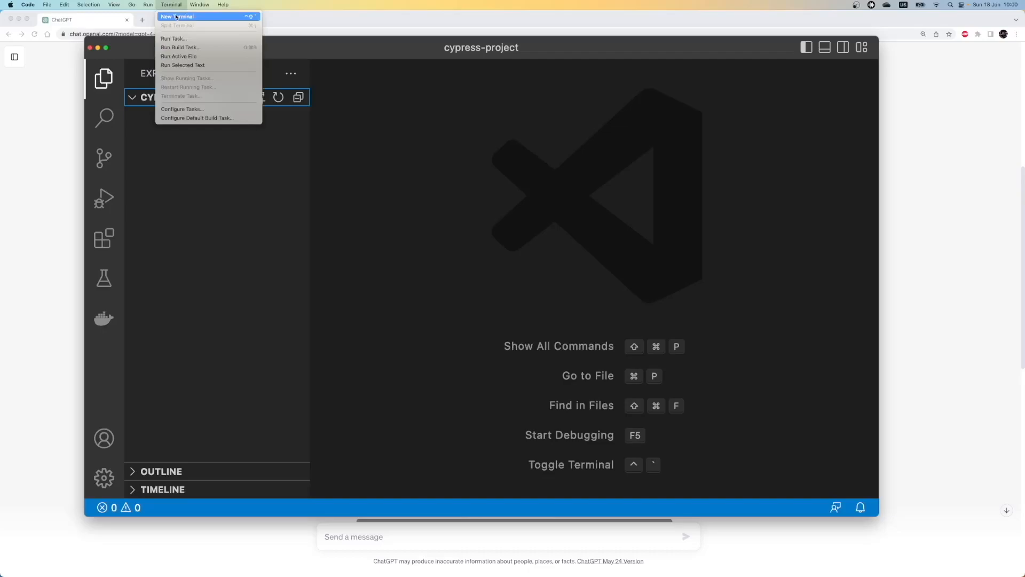
# Run ChatGPT's npm init -y command in a new VS Code terminal inside cypress-project.
pyautogui.click(177, 16)
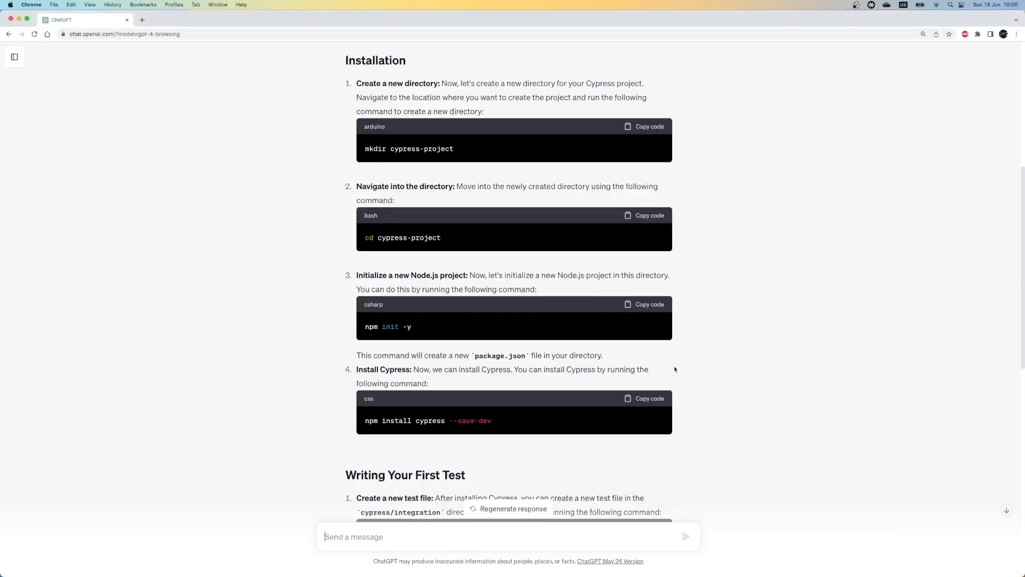
pyautogui.moveTo(426, 326)
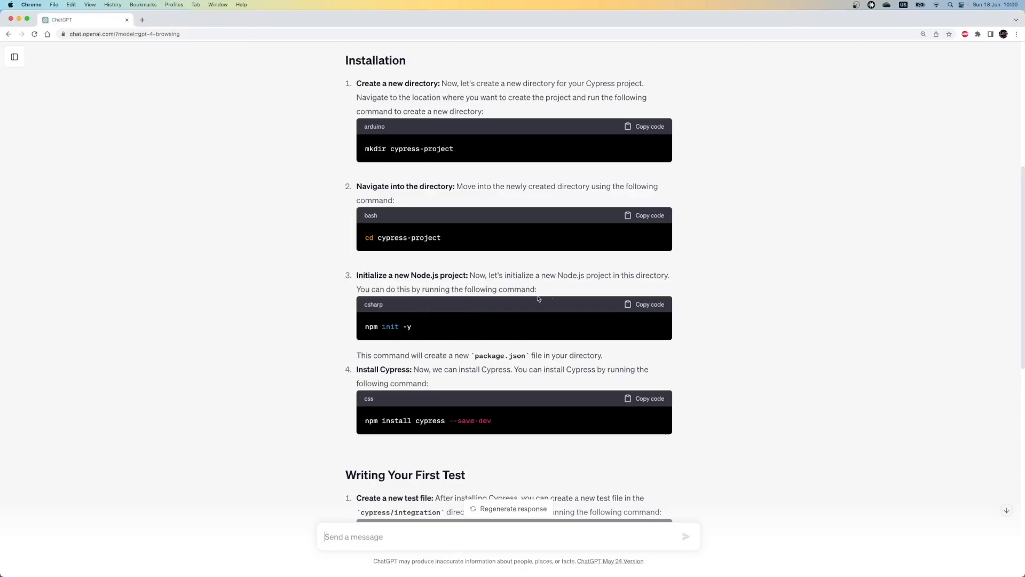
pyautogui.click(650, 304)
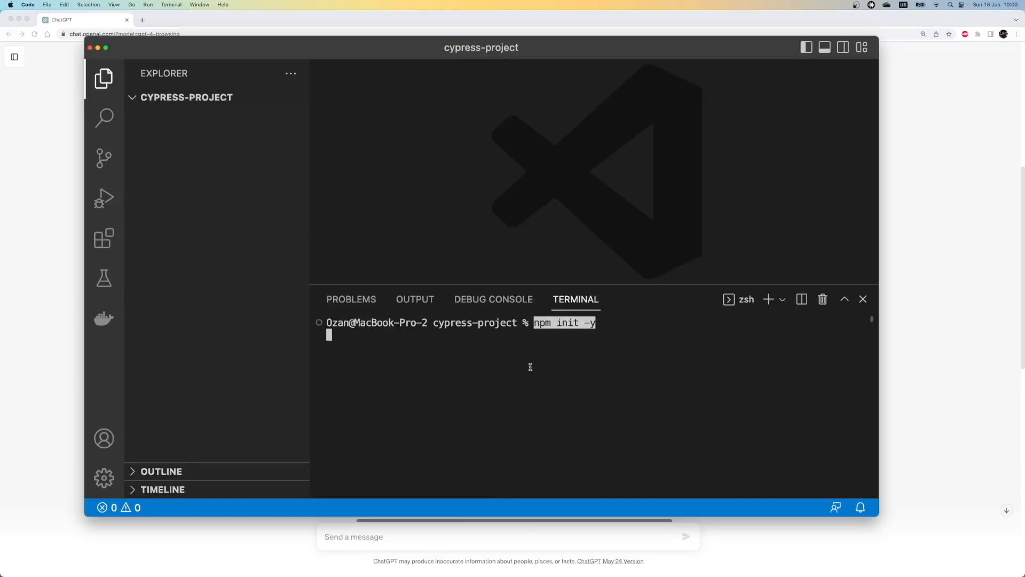
pyautogui.press('Return')
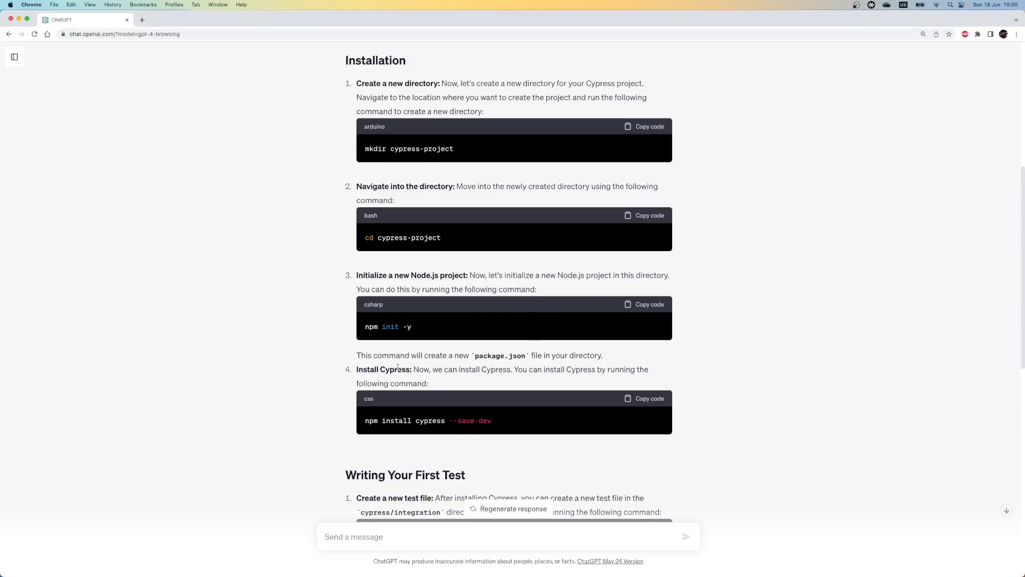
pyautogui.moveTo(759, 378)
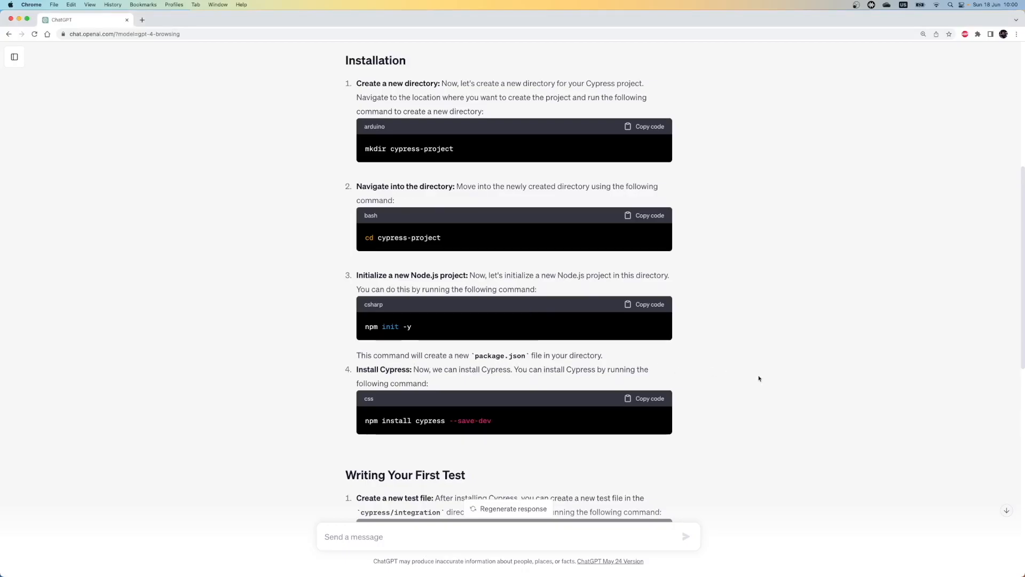
# Install Cypress with npm install cypress --save-dev and view the generated node_modules and package-lock.json.
pyautogui.scroll(-3)
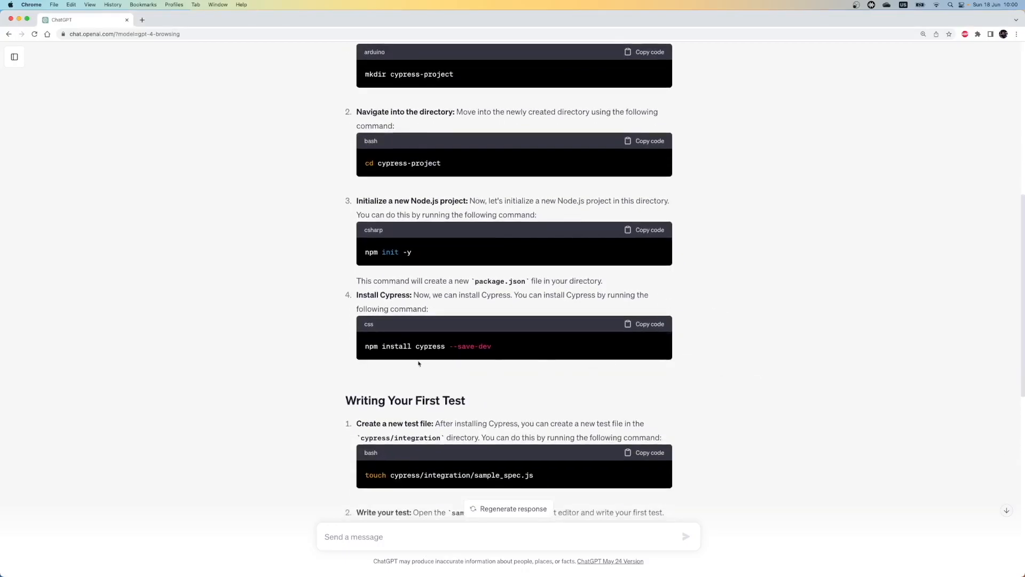
pyautogui.moveTo(374, 354)
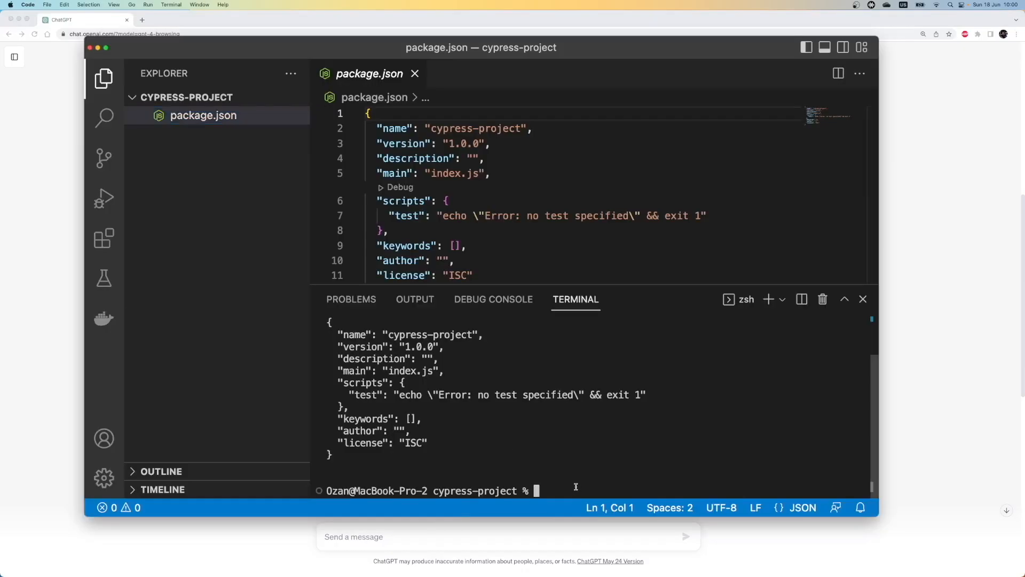
pyautogui.write('npm install cypress --save-dev')
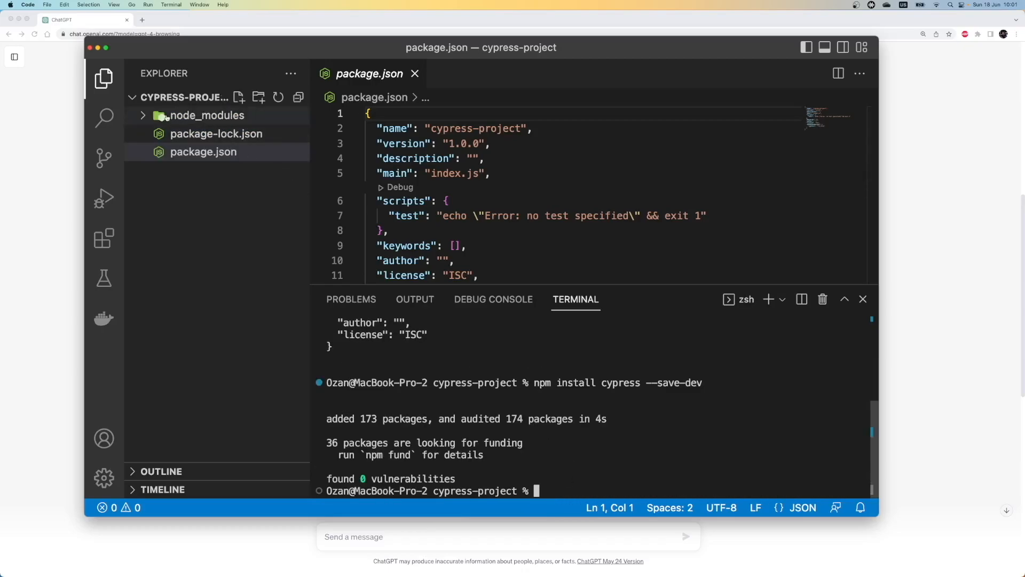
pyautogui.click(206, 115)
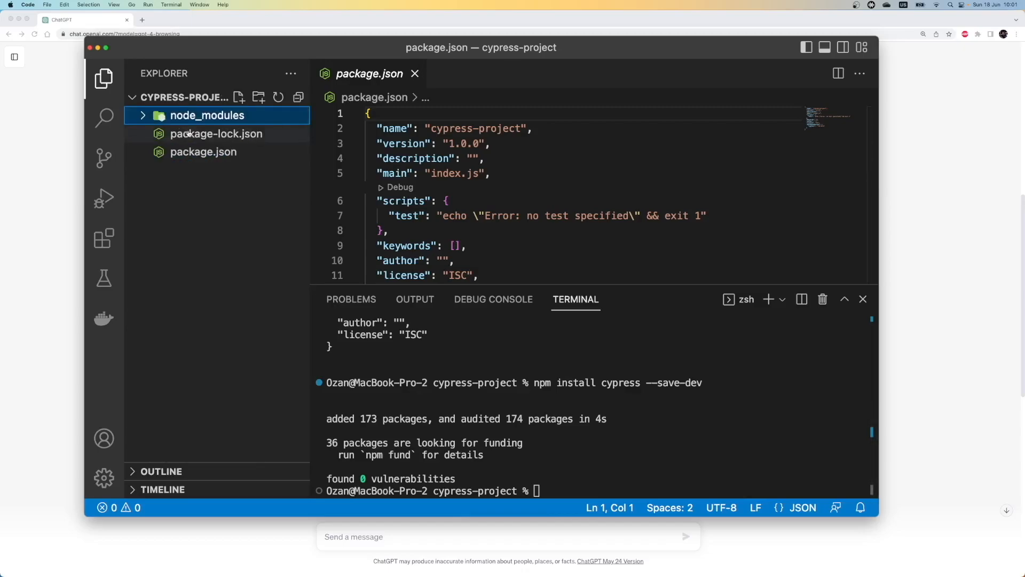
pyautogui.click(217, 134)
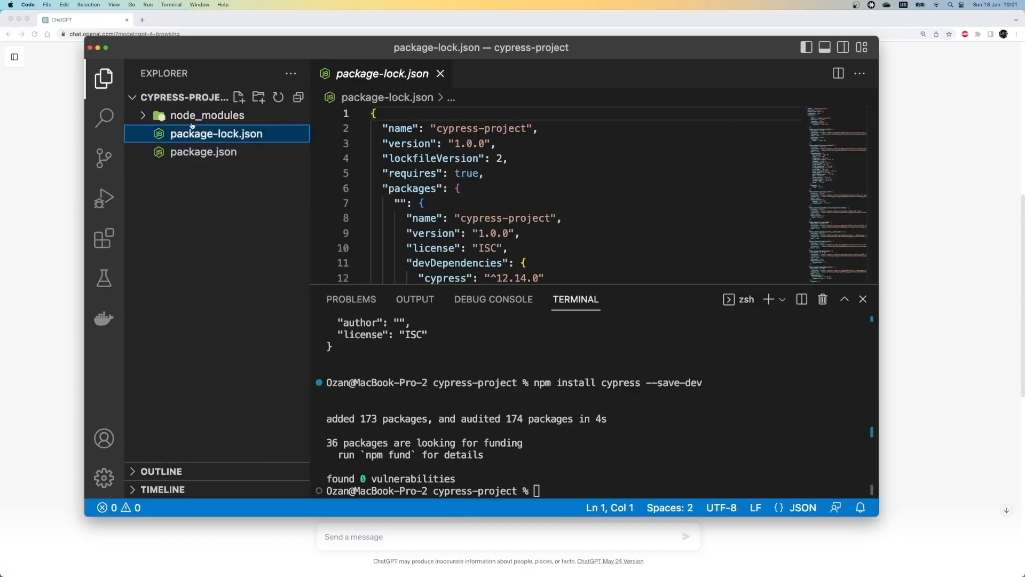
pyautogui.moveTo(842, 318)
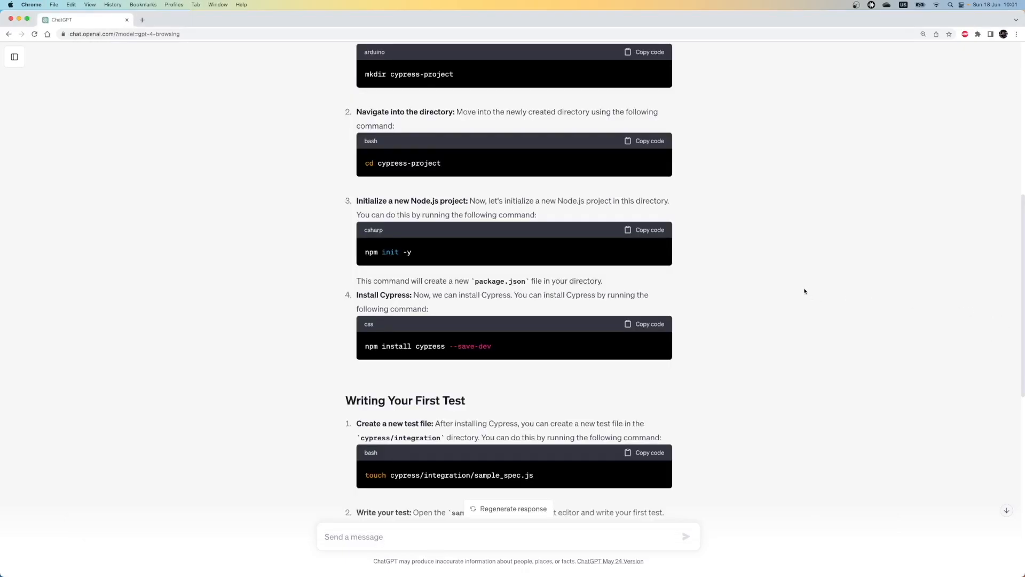
pyautogui.moveTo(790, 311)
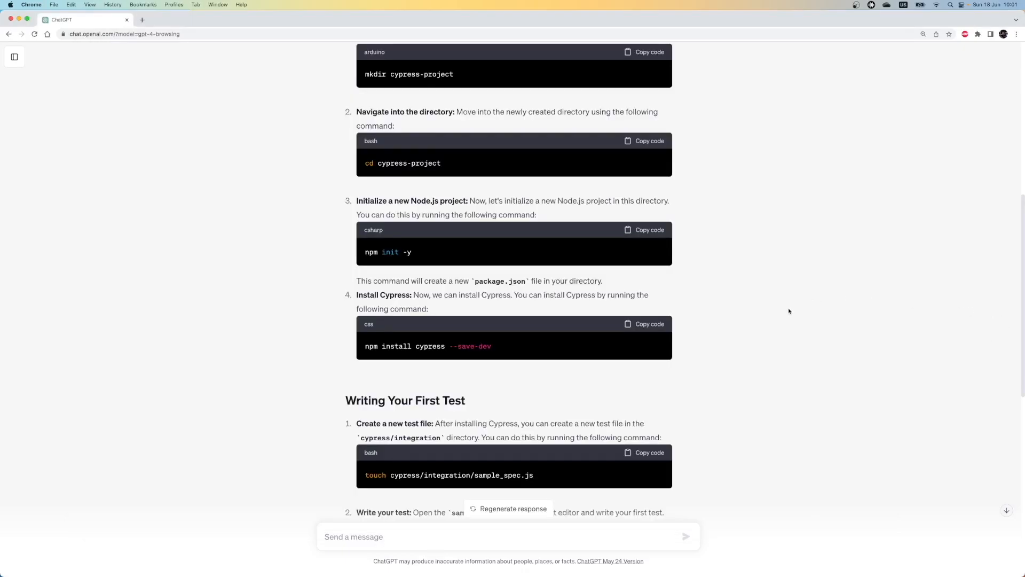
pyautogui.moveTo(827, 329)
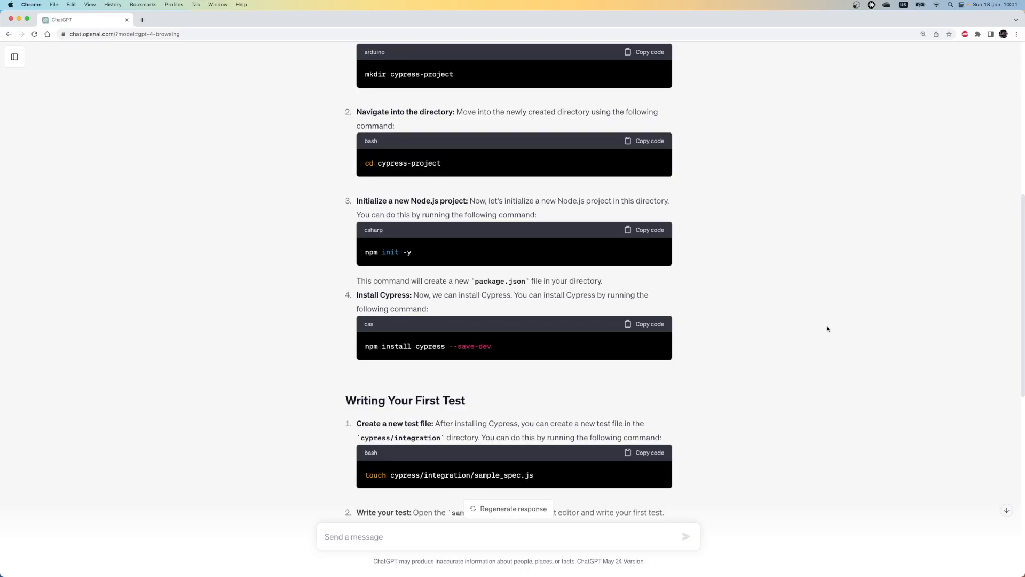
# Scroll the answer to the Writing Your First Test section with the sample_spec.js code.
pyautogui.scroll(-3)
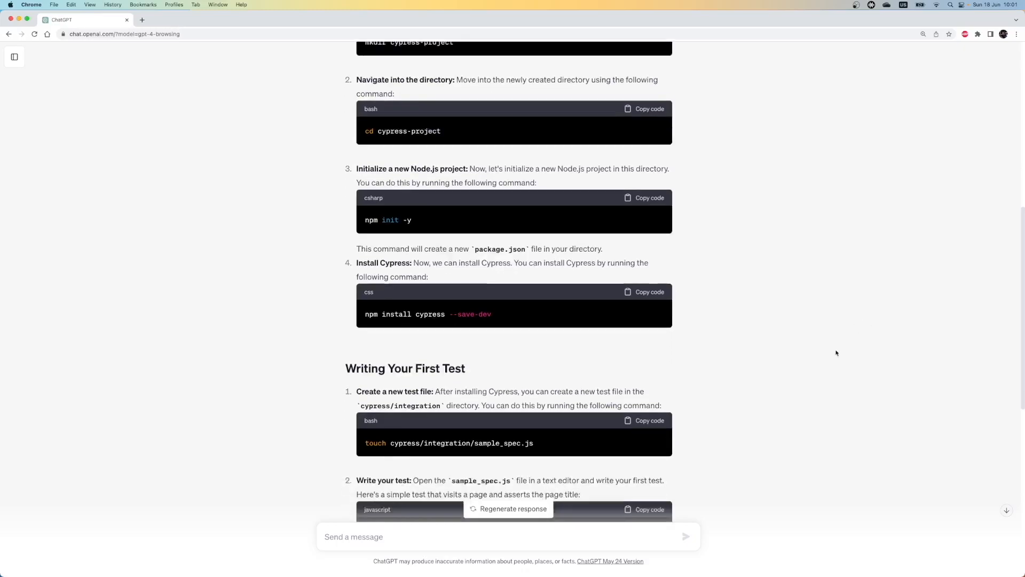
pyautogui.scroll(-3)
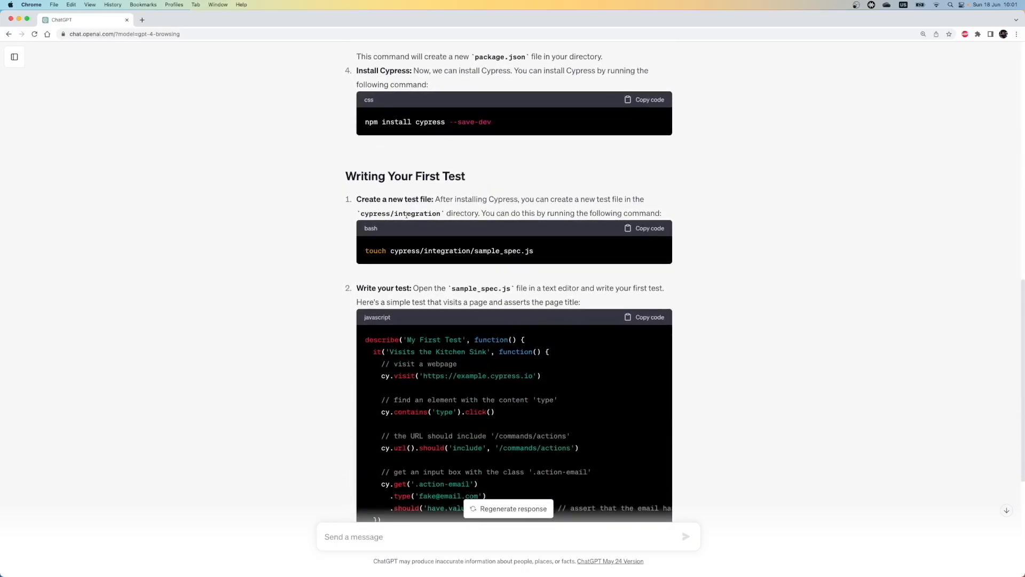
pyautogui.moveTo(934, 467)
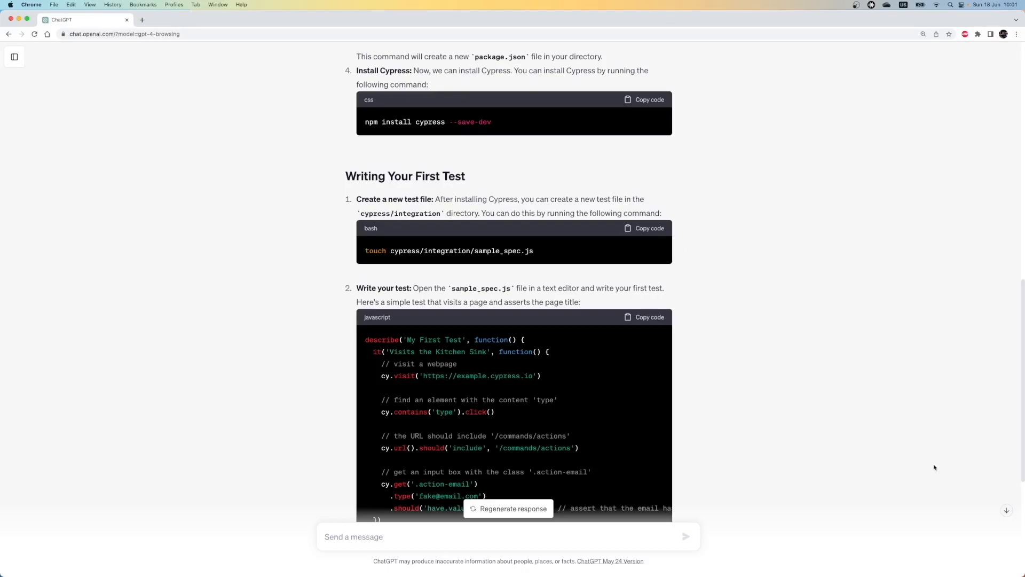
pyautogui.moveTo(852, 415)
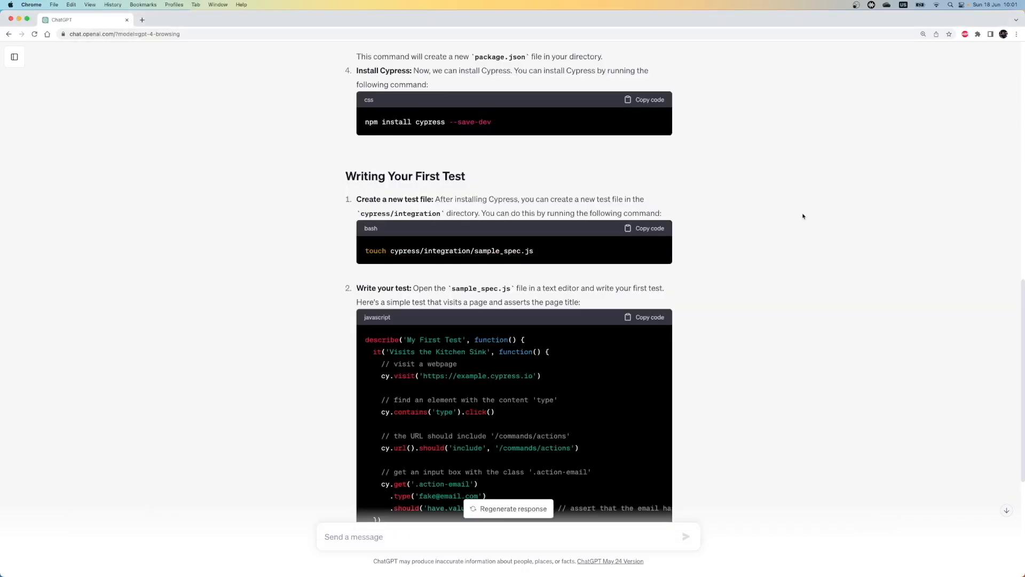
pyautogui.moveTo(793, 453)
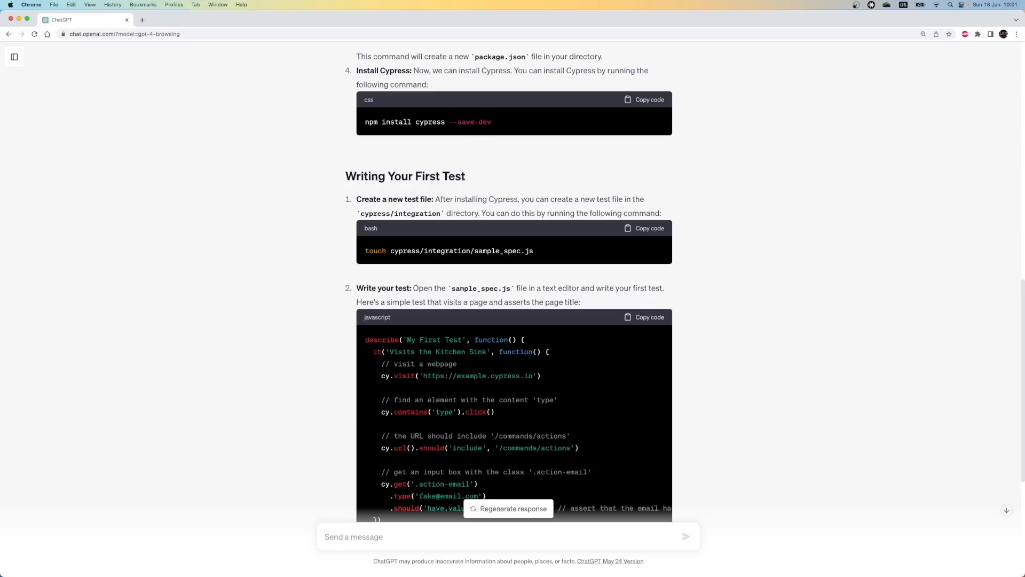
# Tell ChatGPT only node_modules and package.json exist and copy its suggested npx cypress open command.
pyautogui.write('I don\'t have "cypress/integration" folder, I only have node_module')
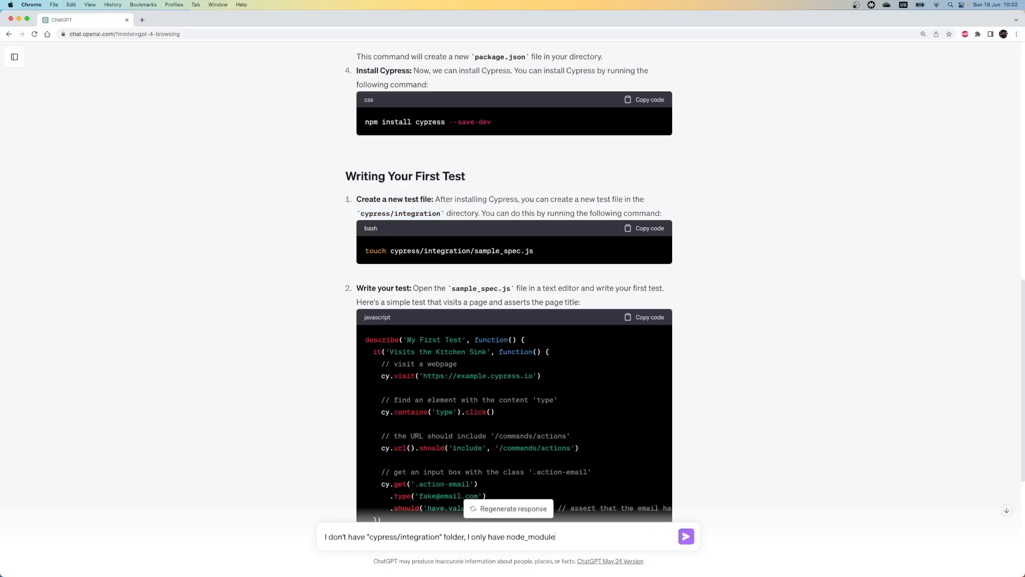
pyautogui.click(685, 536)
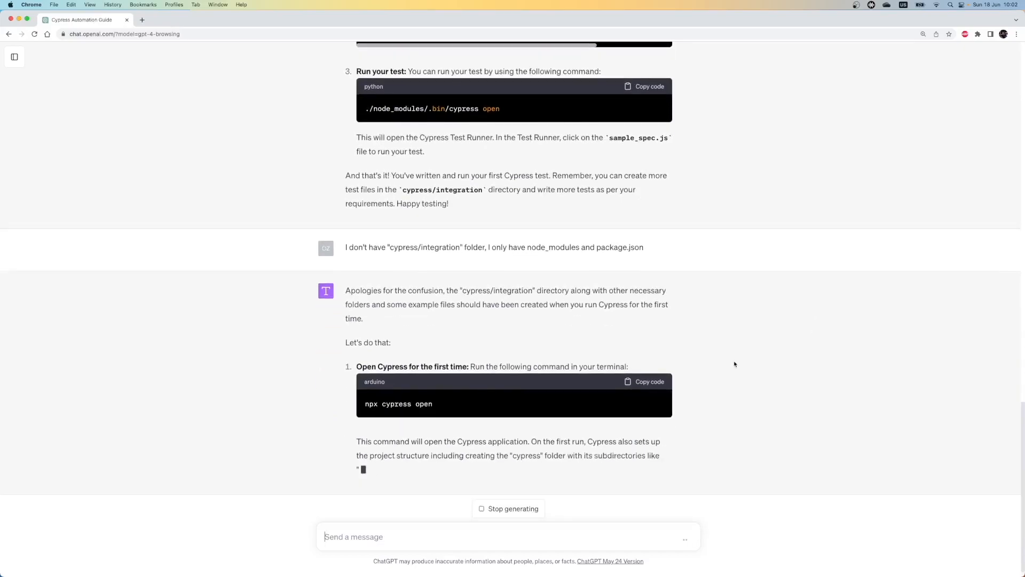
pyautogui.scroll(-3)
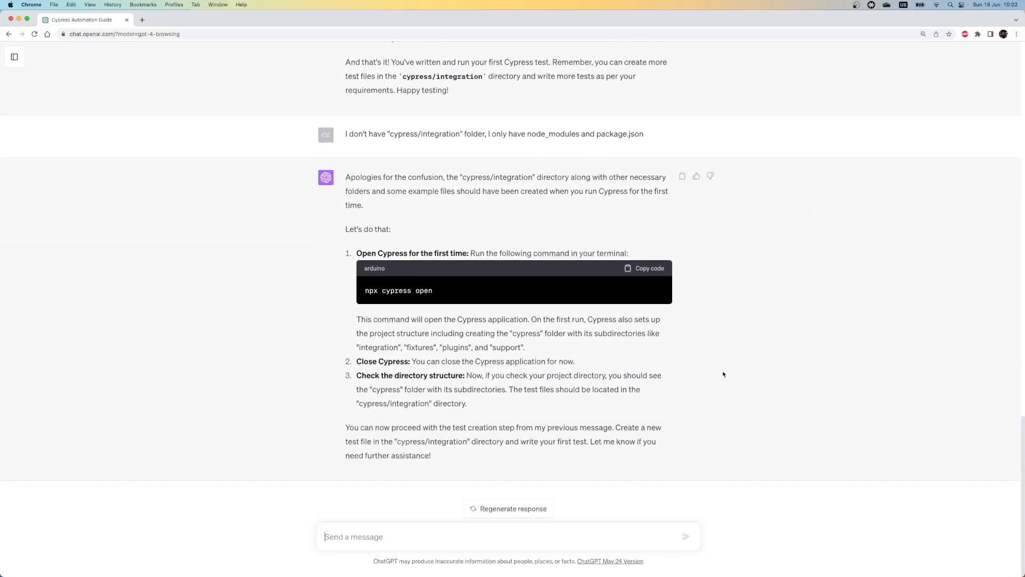
pyautogui.moveTo(719, 372)
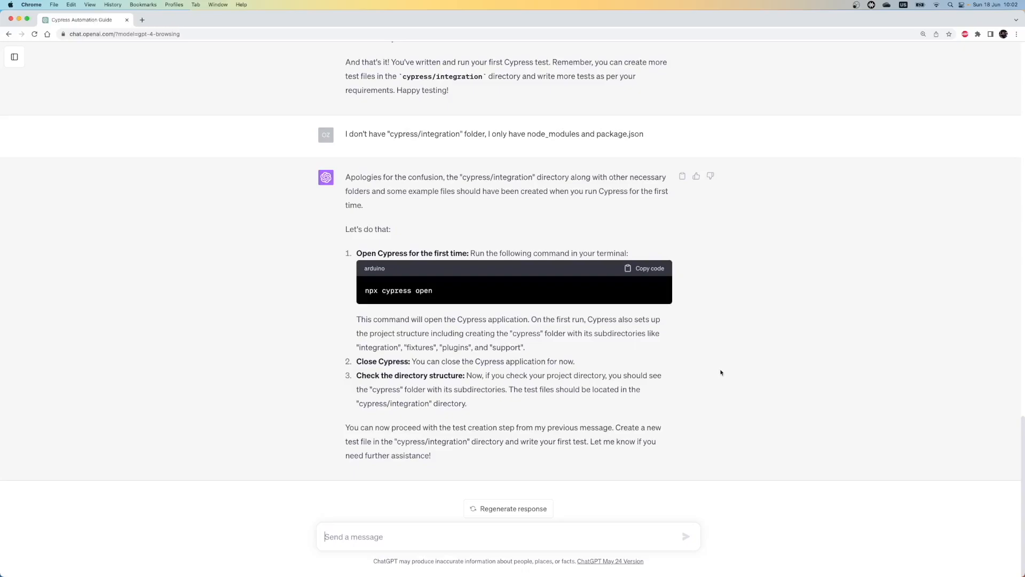
pyautogui.moveTo(444, 312)
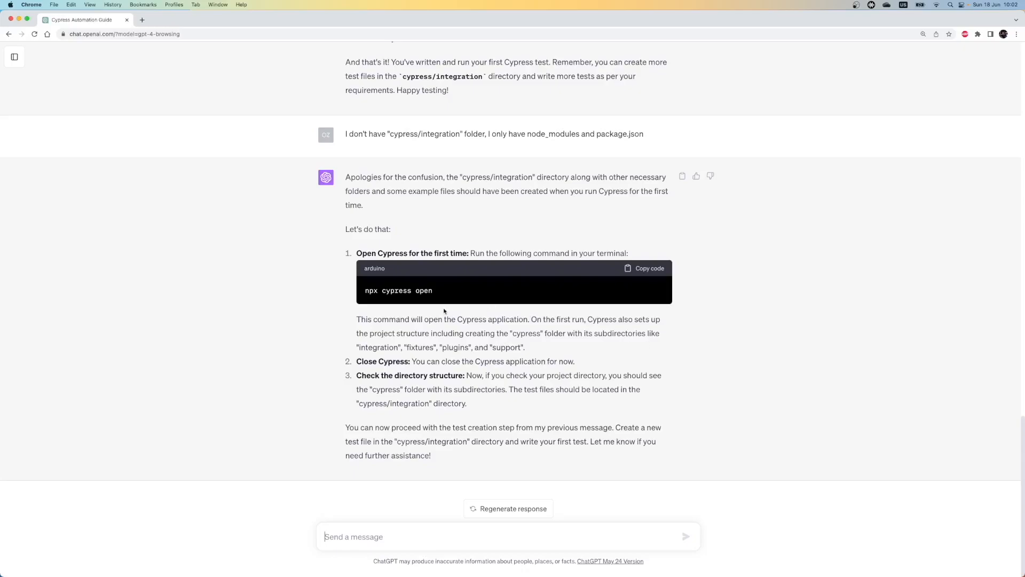
pyautogui.moveTo(398, 291)
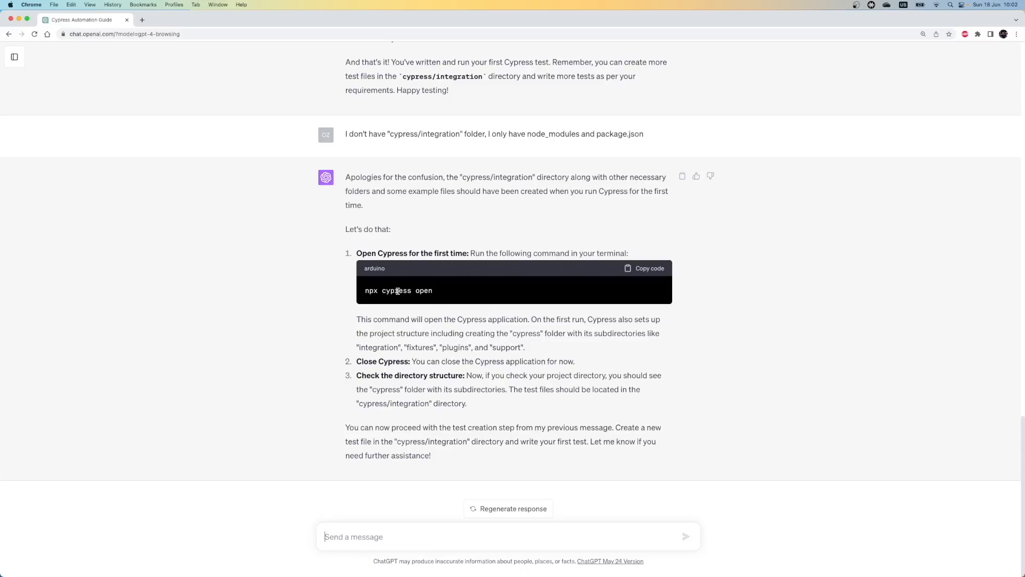
pyautogui.click(648, 268)
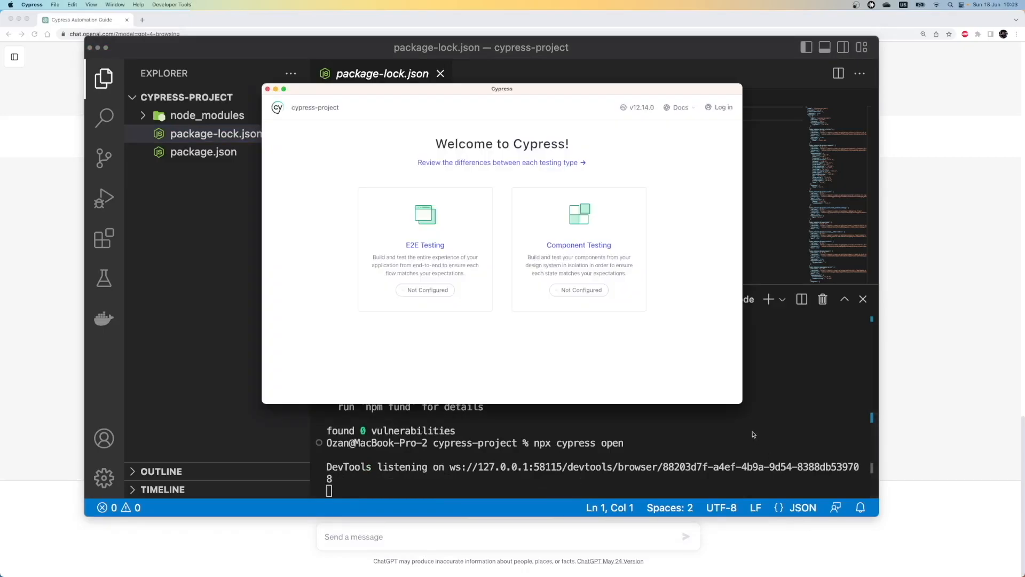
pyautogui.moveTo(721, 291)
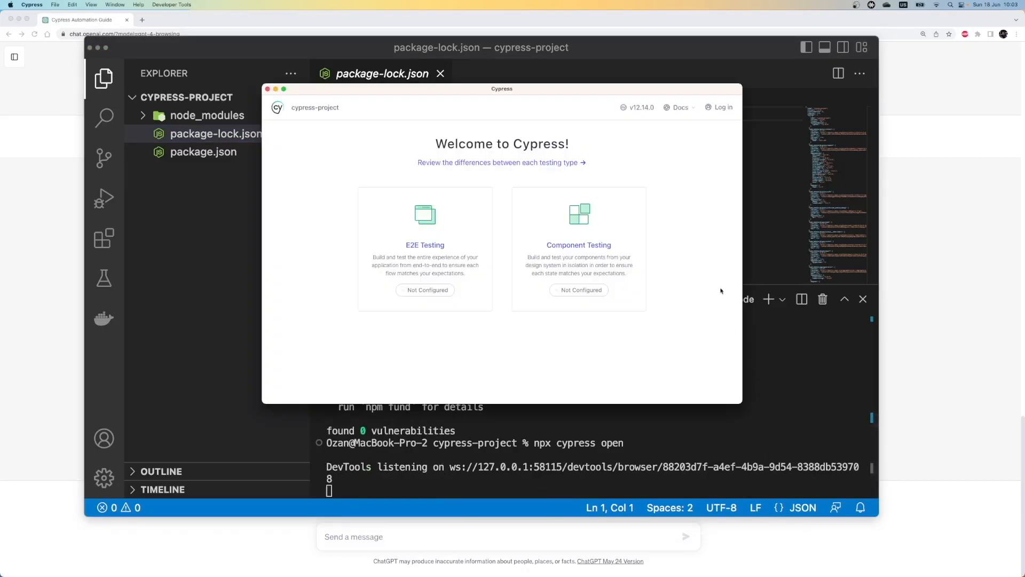
pyautogui.moveTo(578, 246)
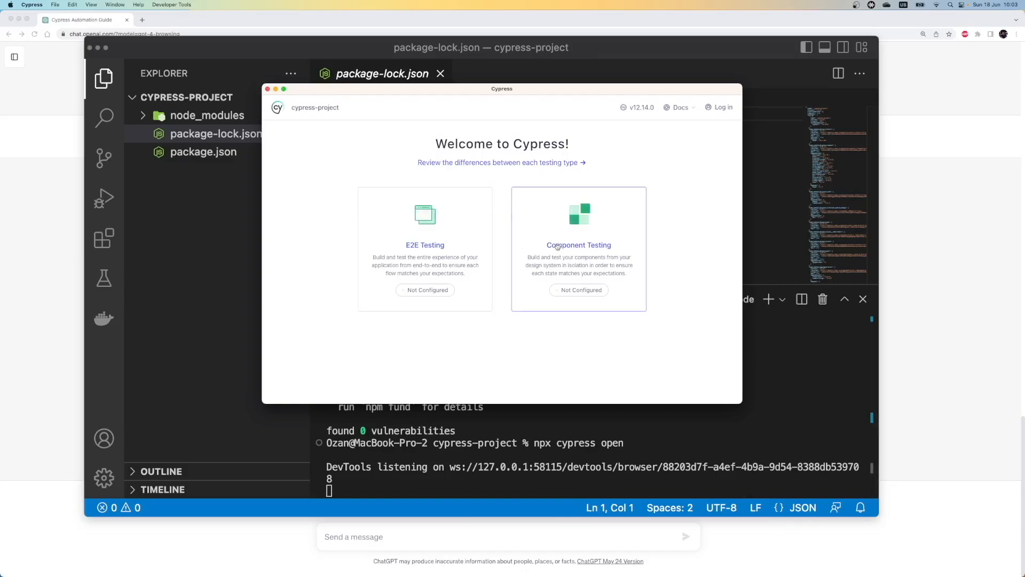
pyautogui.moveTo(887, 354)
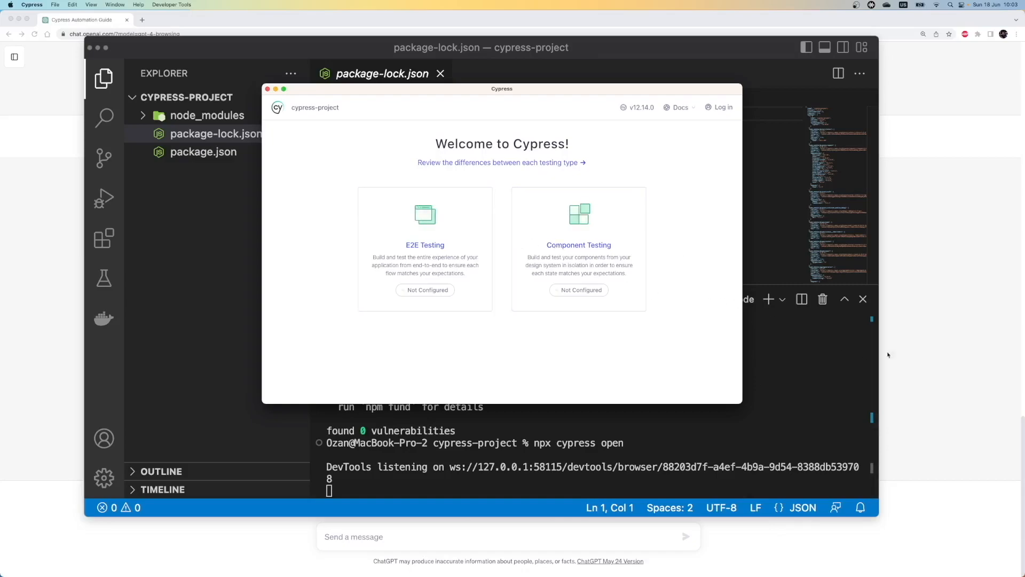
pyautogui.moveTo(907, 346)
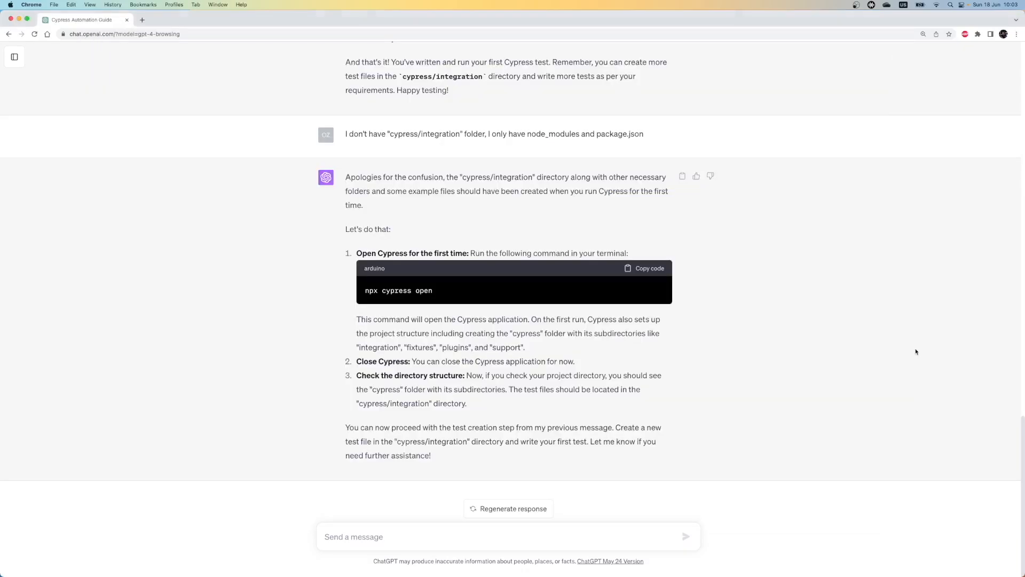
pyautogui.moveTo(748, 340)
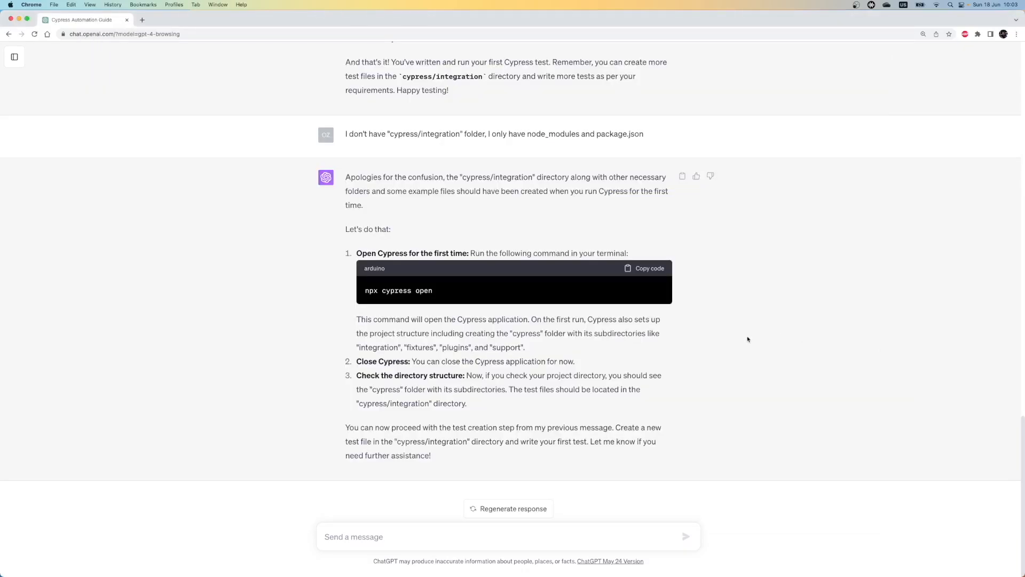
pyautogui.moveTo(740, 334)
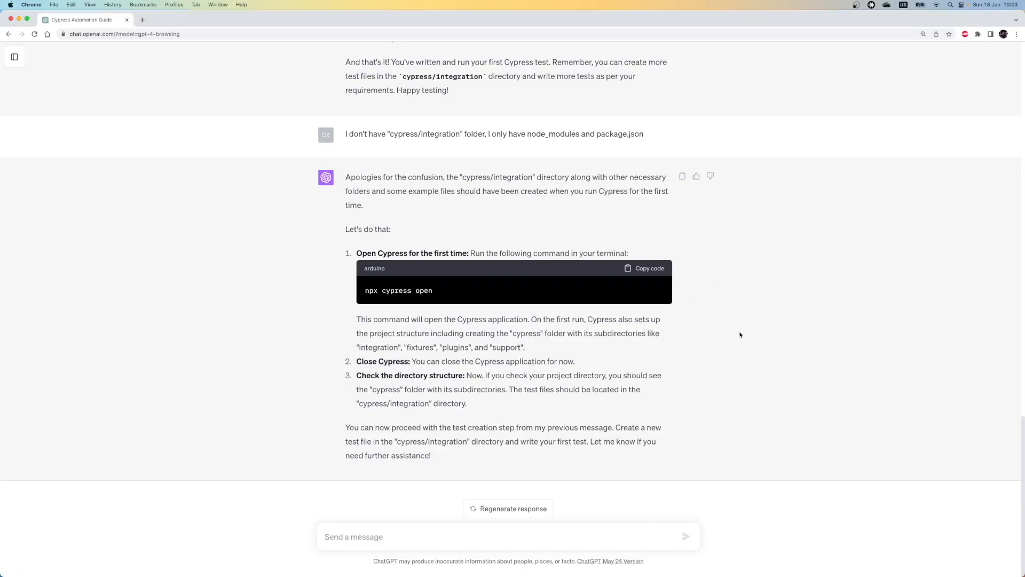
pyautogui.moveTo(761, 360)
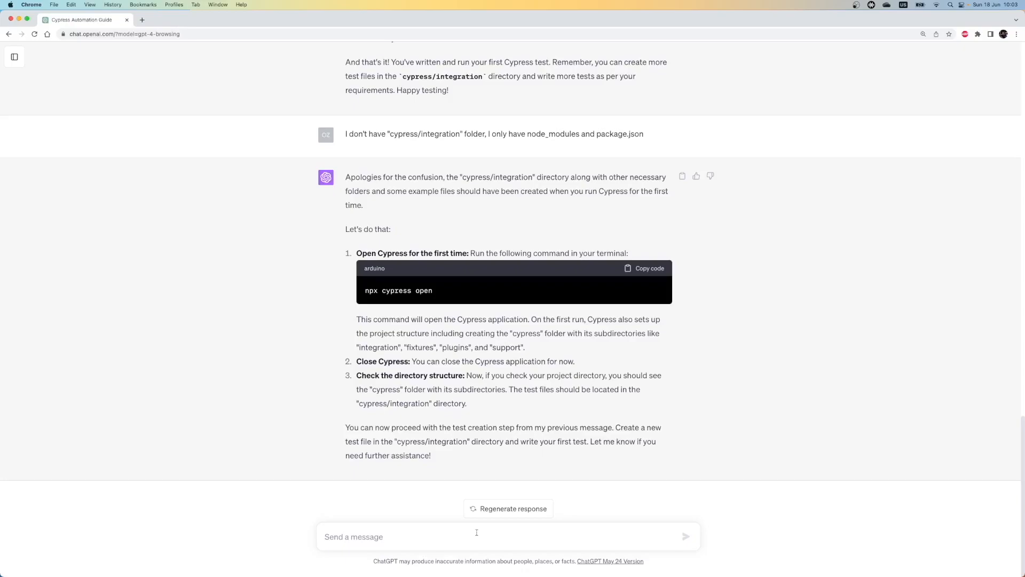
# Ask whether to choose End to End or Component Testing after npx cypress open and read the End to End recommendation.
pyautogui.write('I ran npx cypress open')
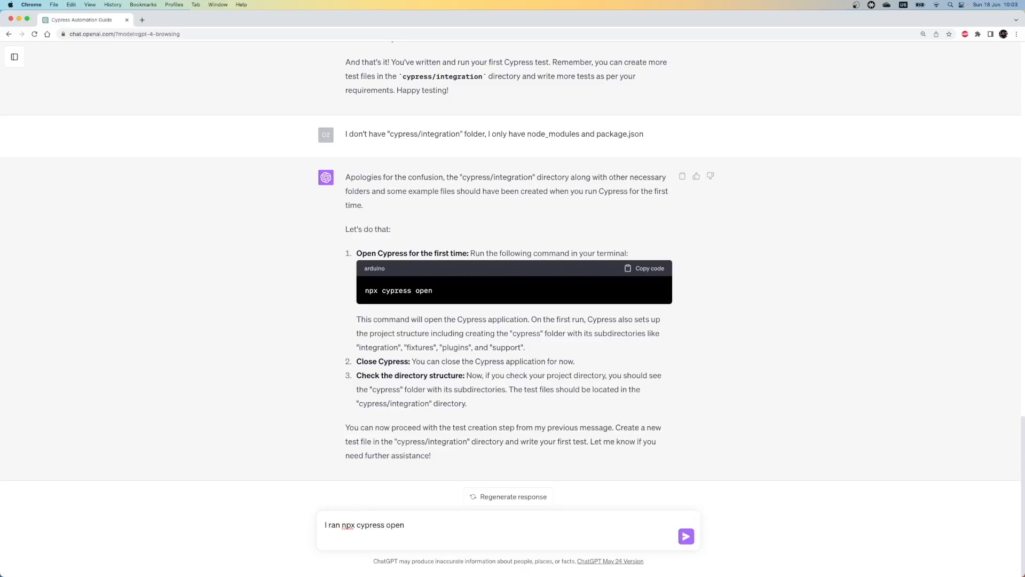
pyautogui.write('and I shows me tw')
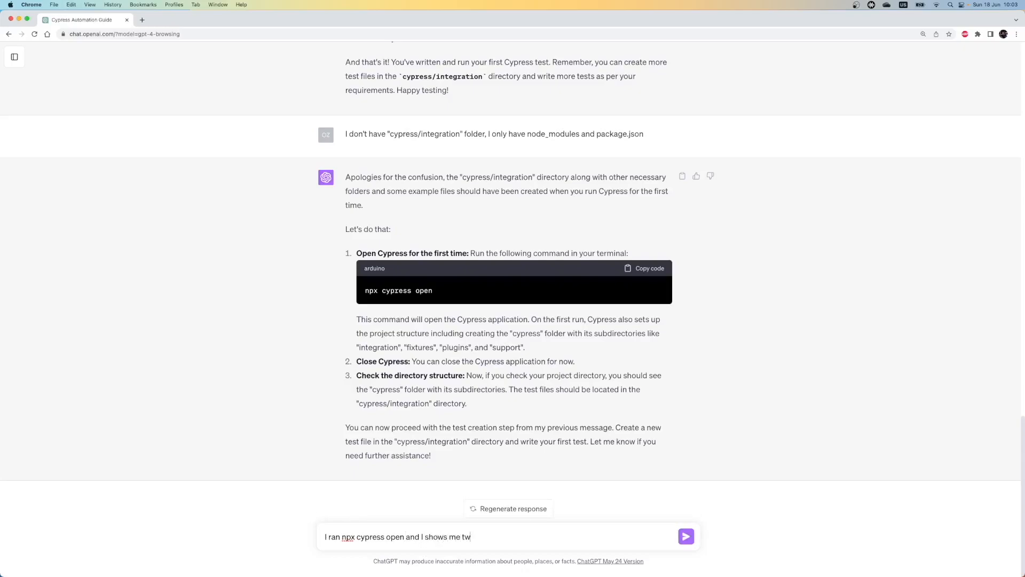
pyautogui.write('o options: "End to End Testing" and "Compone')
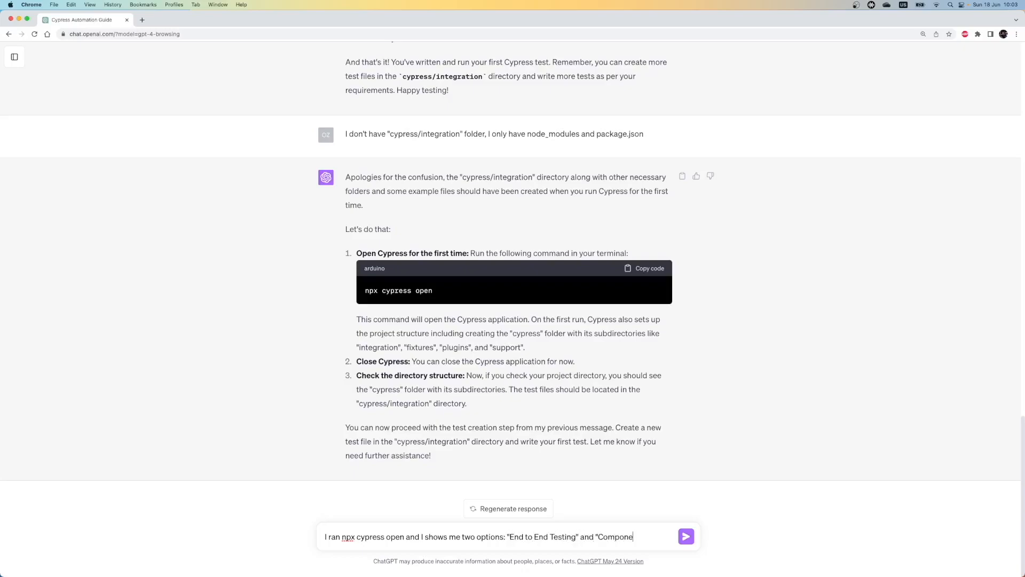
pyautogui.write('nt Testing" Which one I should')
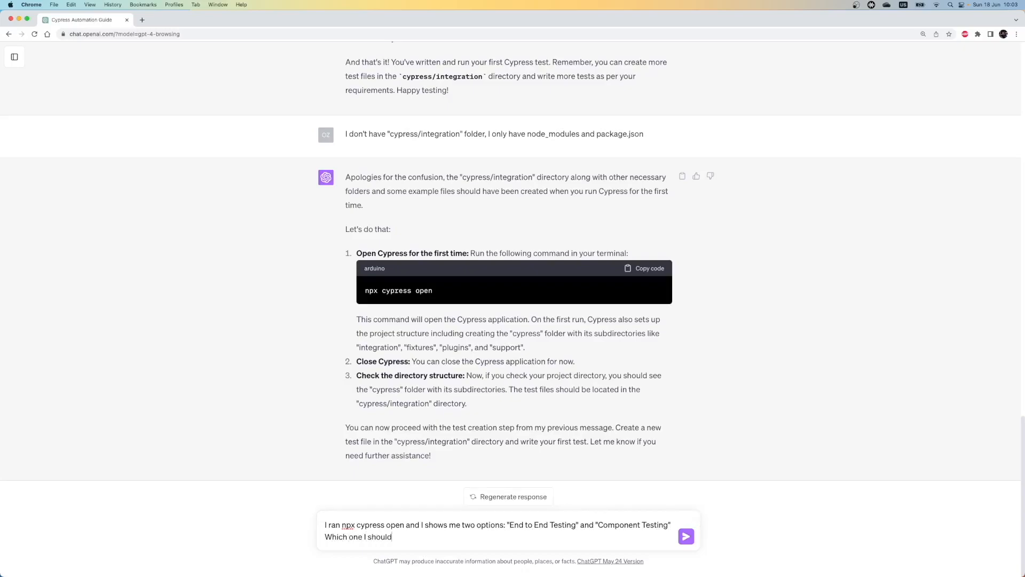
pyautogui.click(686, 536)
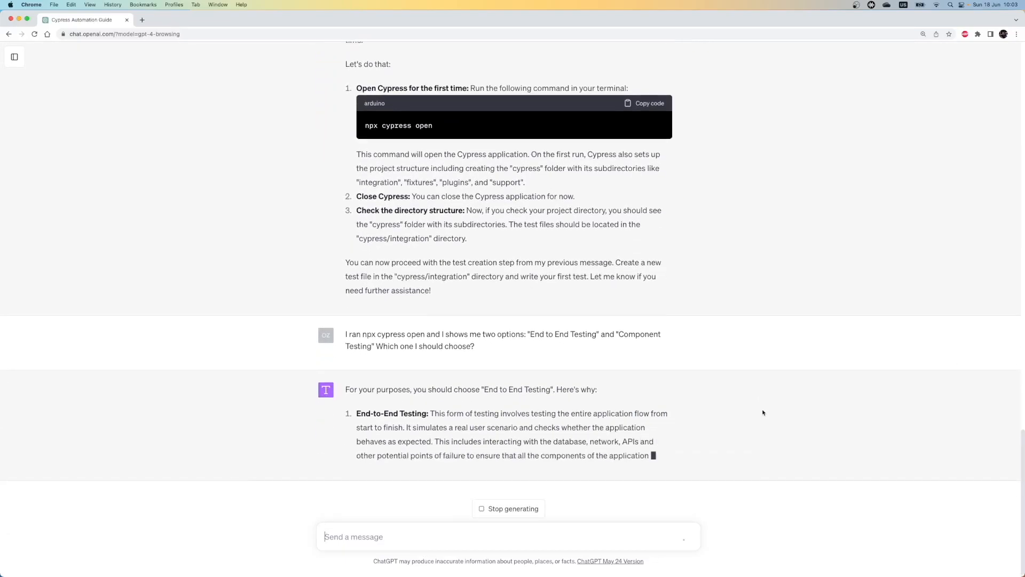
pyautogui.scroll(-3)
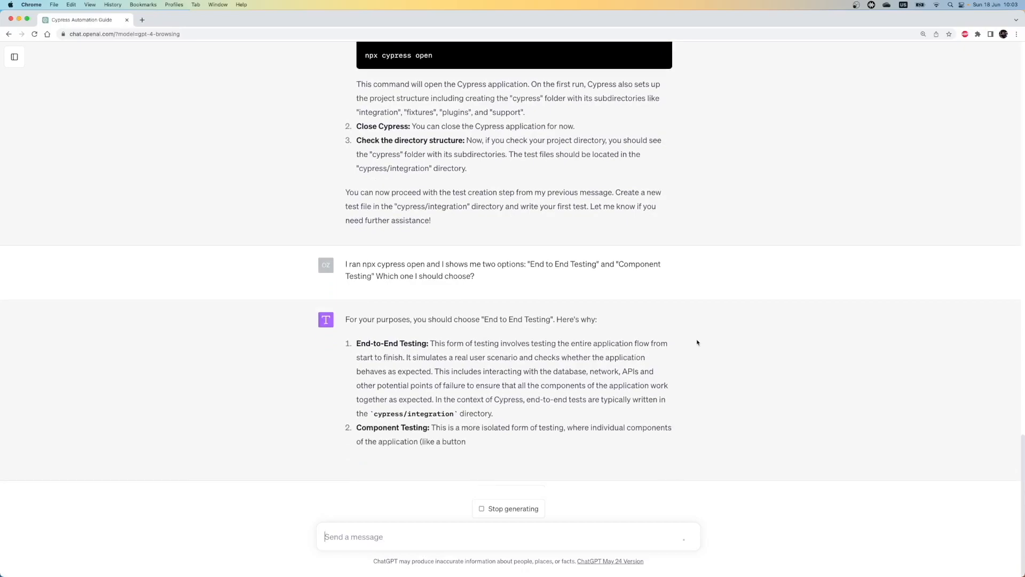
pyautogui.scroll(-3)
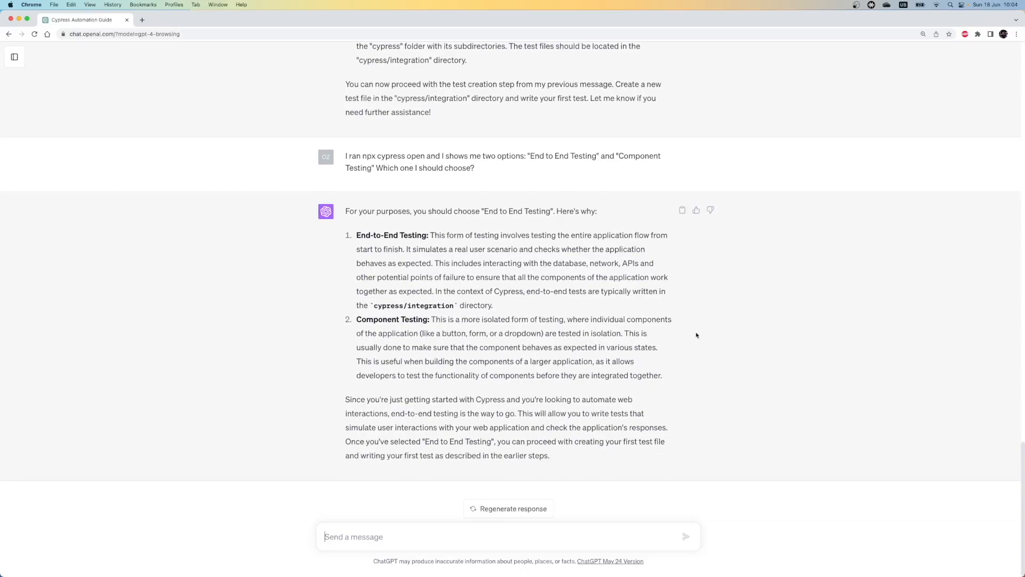
pyautogui.moveTo(794, 418)
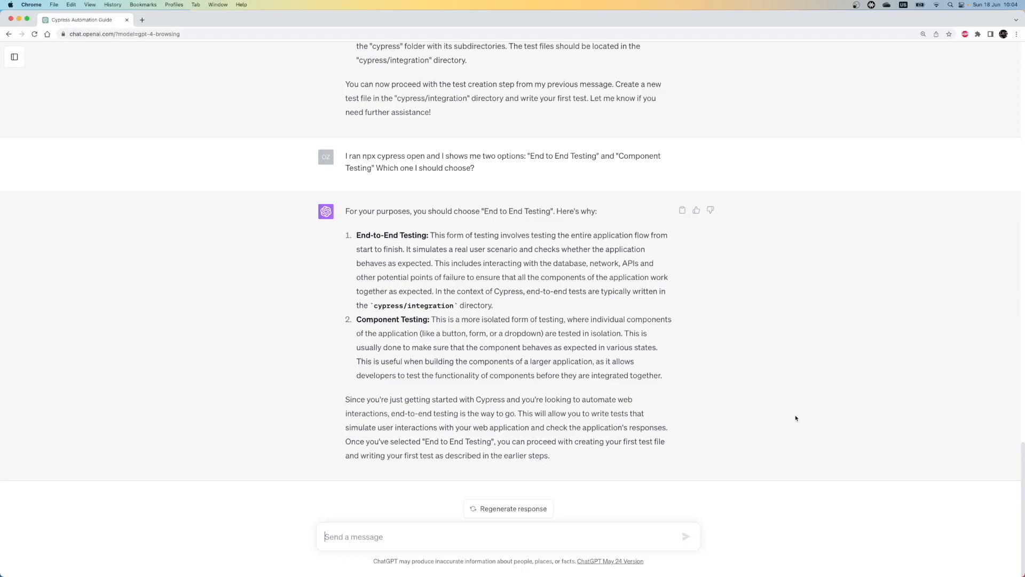
pyautogui.moveTo(721, 470)
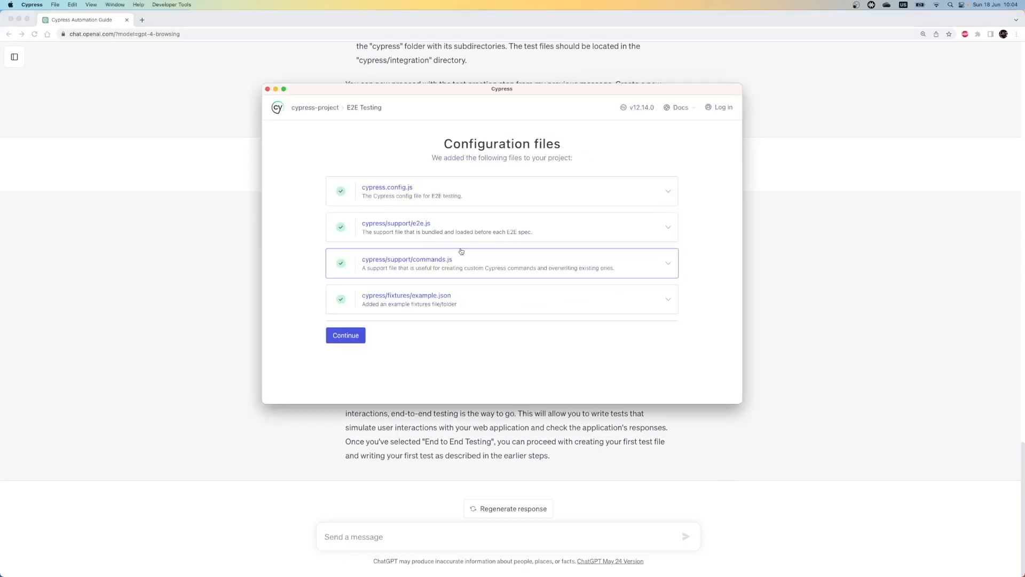
pyautogui.moveTo(470, 232)
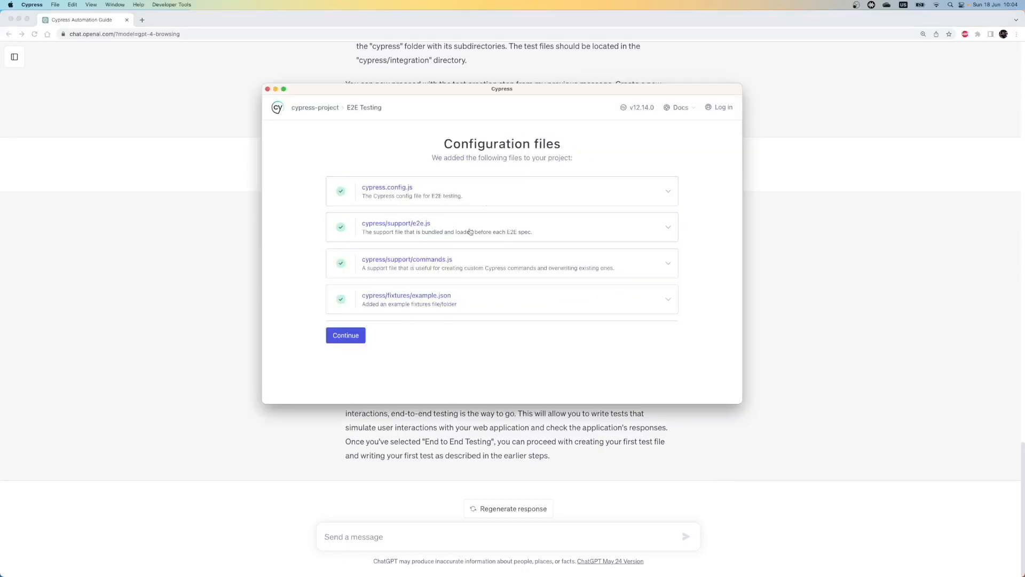
# Accept the added configuration files and start E2E testing in Chrome.
pyautogui.click(345, 335)
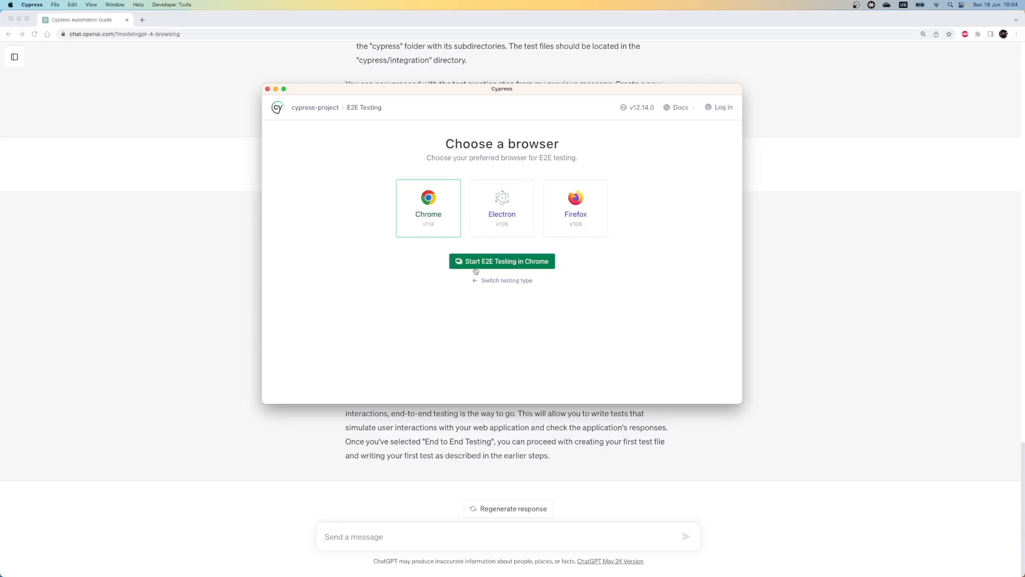
pyautogui.click(502, 261)
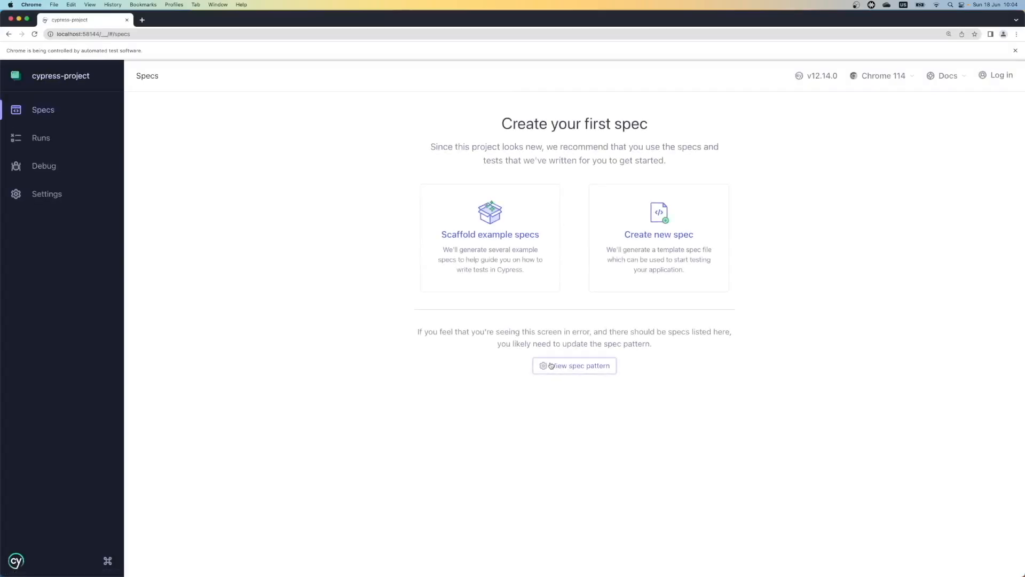
pyautogui.moveTo(541, 351)
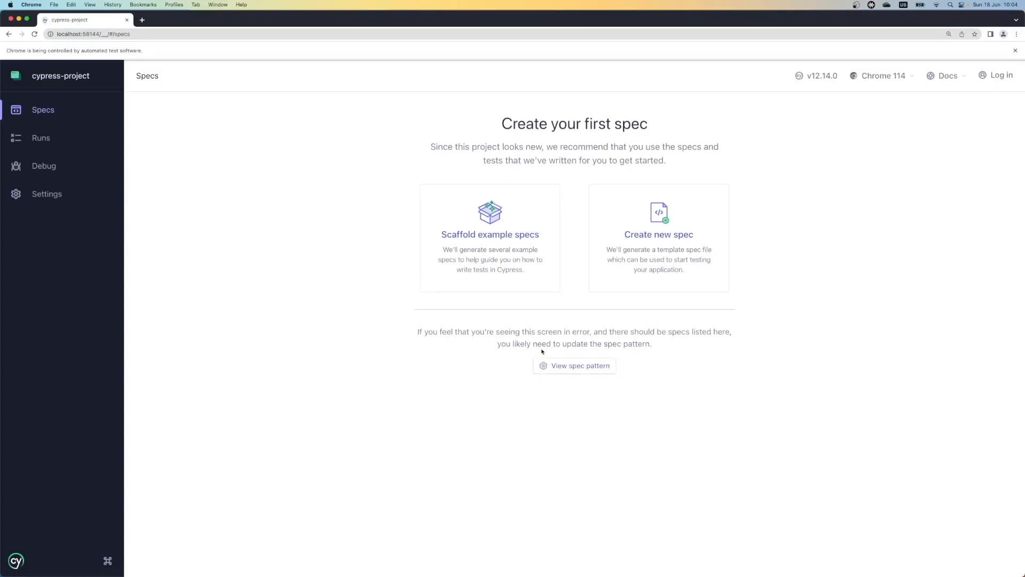
# Create the template spec at the suggested path cypress/e2e/spec.cy.js and run it.
pyautogui.click(659, 234)
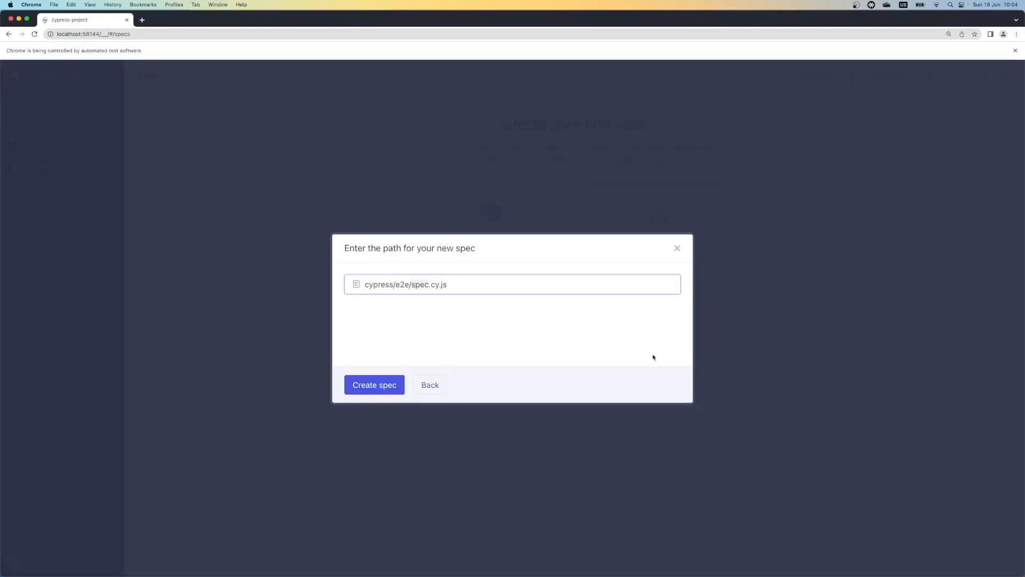
pyautogui.click(374, 384)
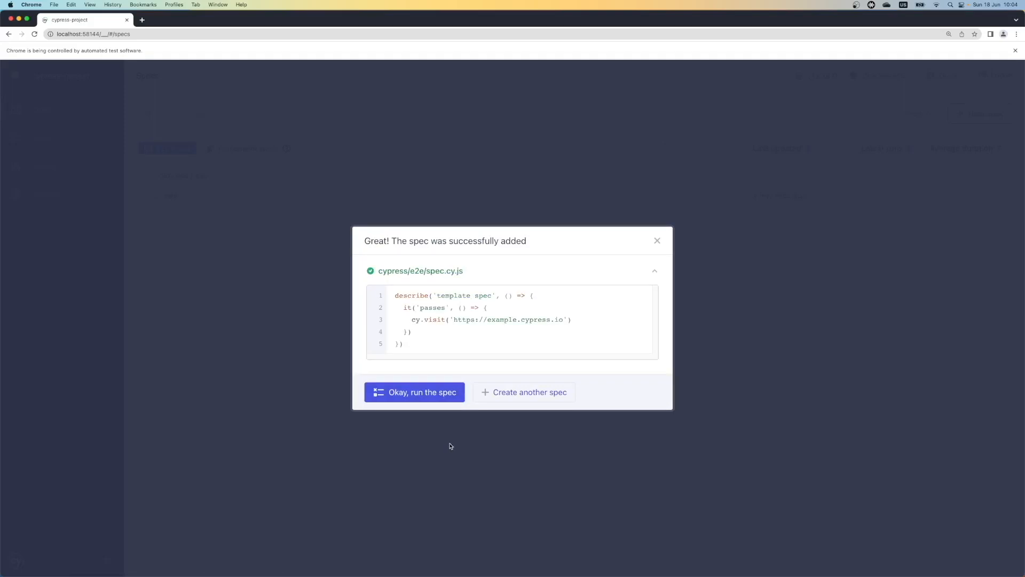
pyautogui.moveTo(426, 406)
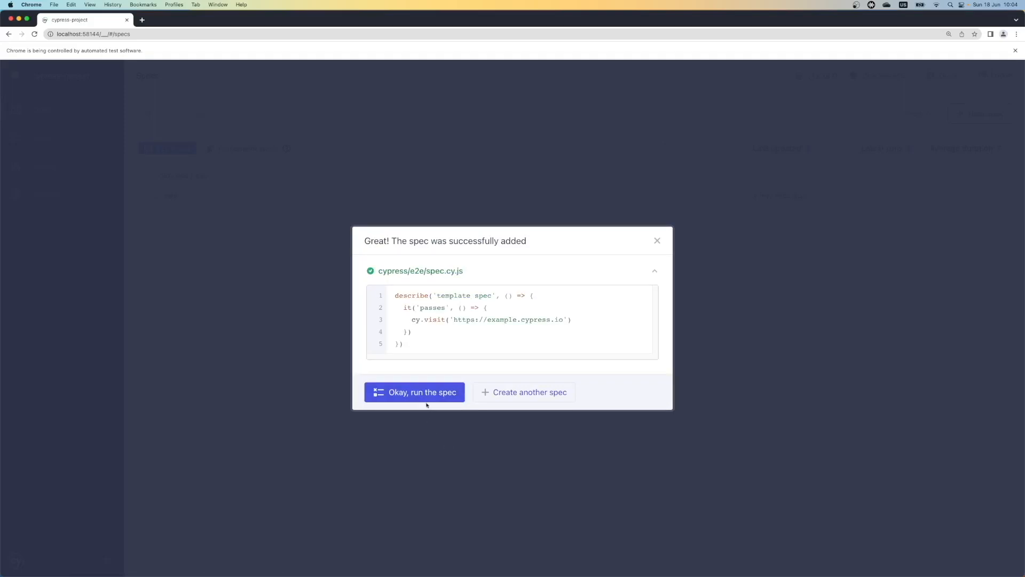
pyautogui.click(415, 392)
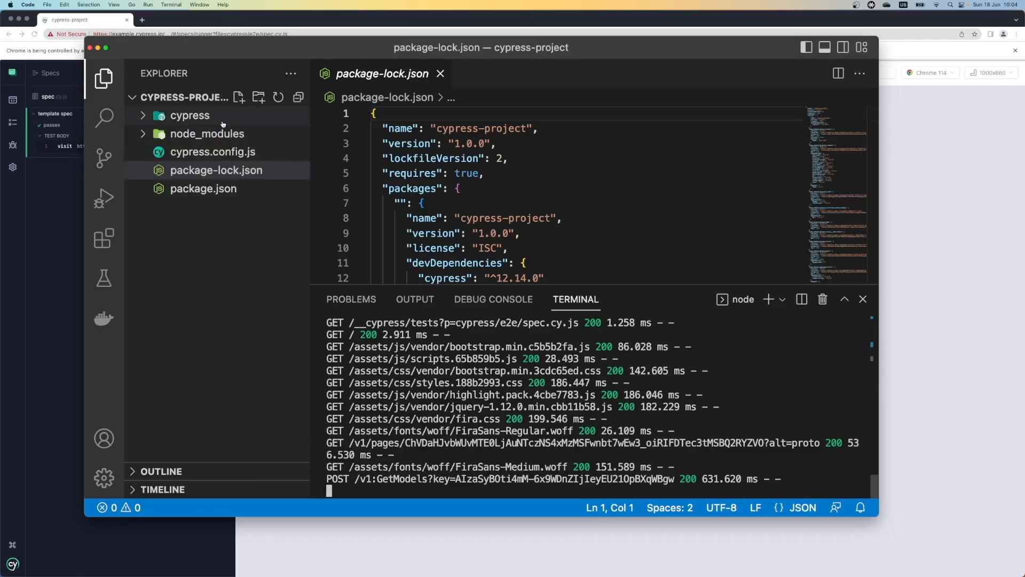
# Expand the cypress and e2e folders in the Explorer so spec.cy.js is visible.
pyautogui.click(190, 115)
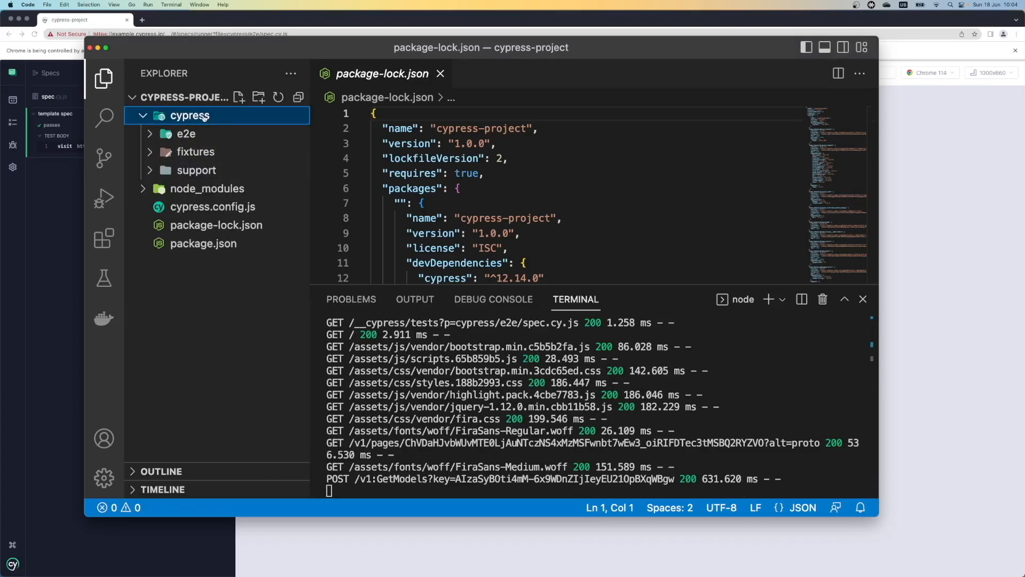
pyautogui.moveTo(209, 163)
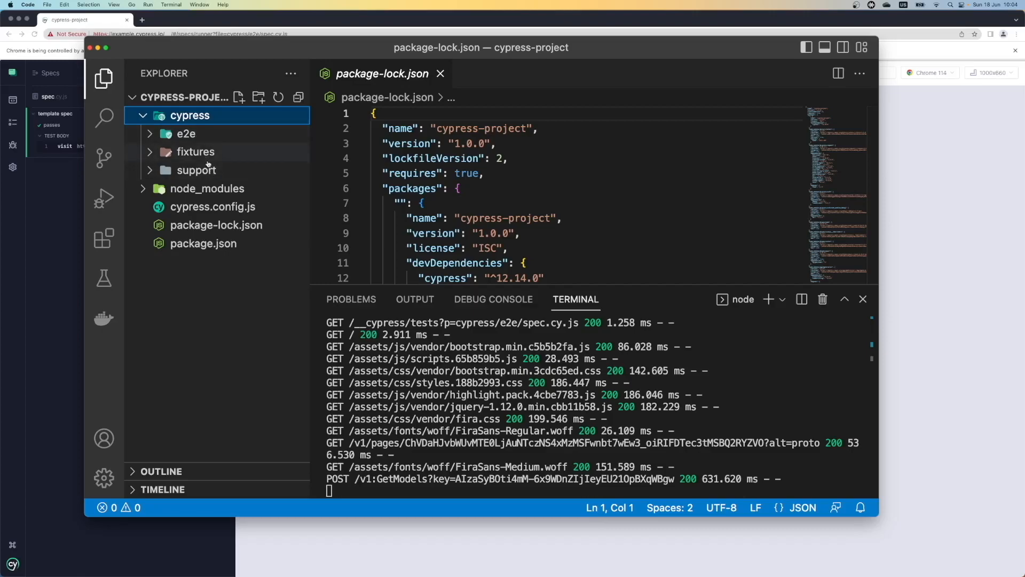
pyautogui.moveTo(197, 170)
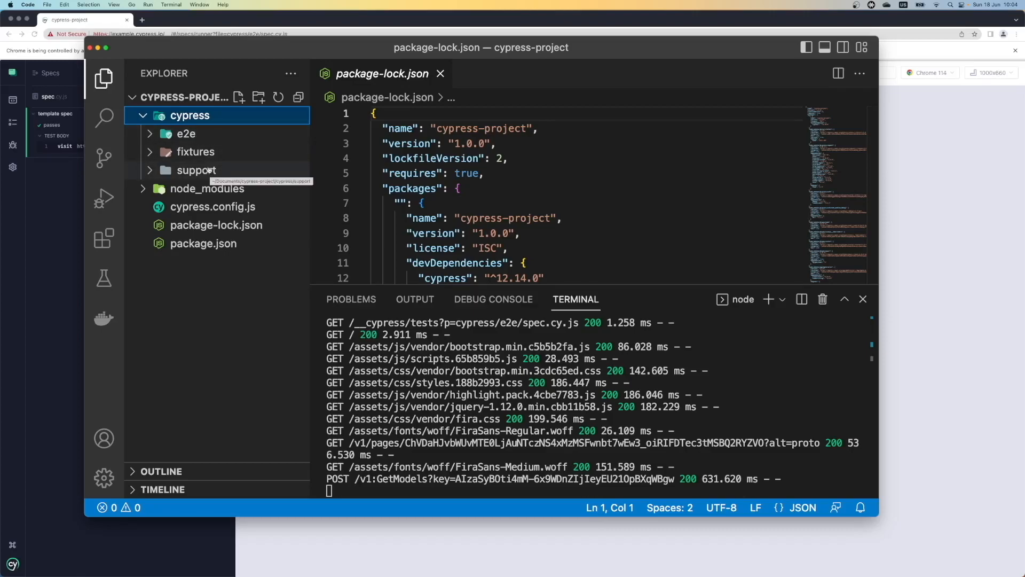
pyautogui.click(186, 134)
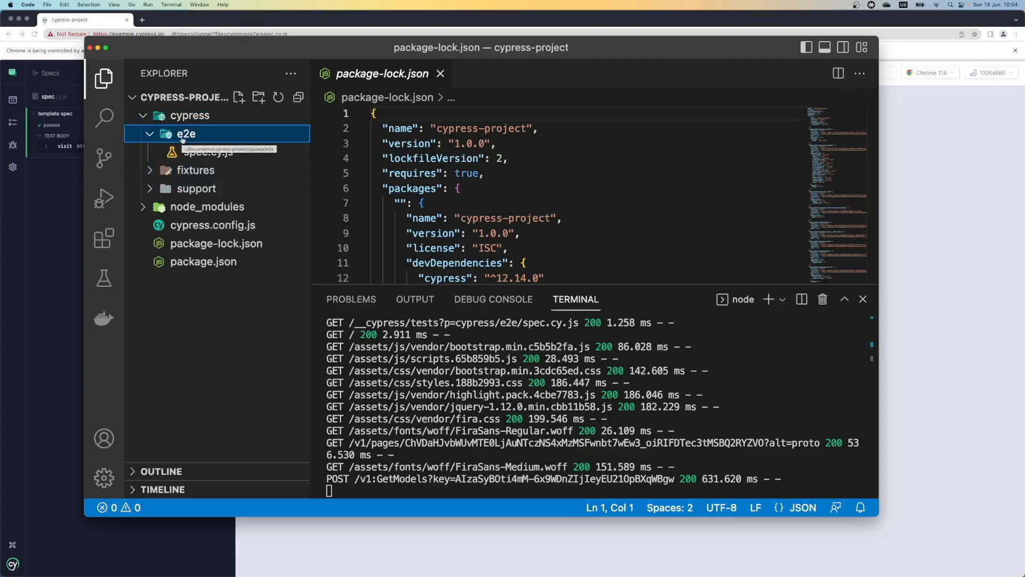
pyautogui.moveTo(266, 133)
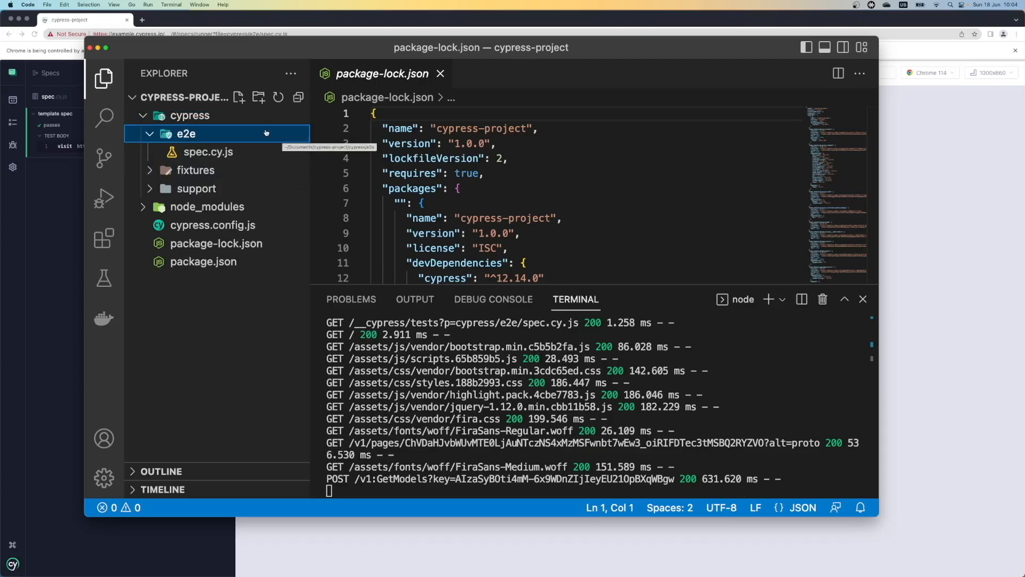
pyautogui.moveTo(243, 139)
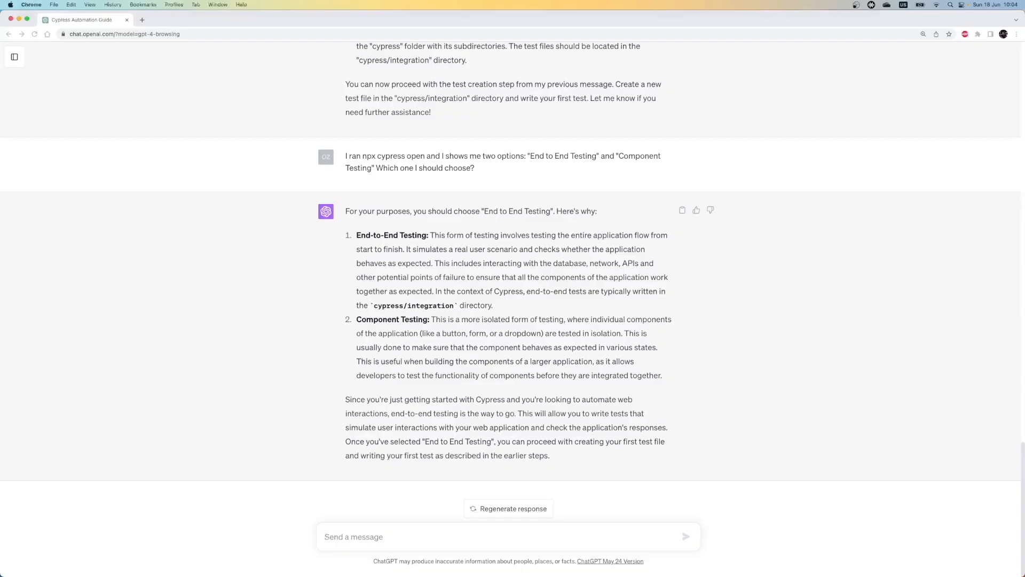
pyautogui.moveTo(542, 345)
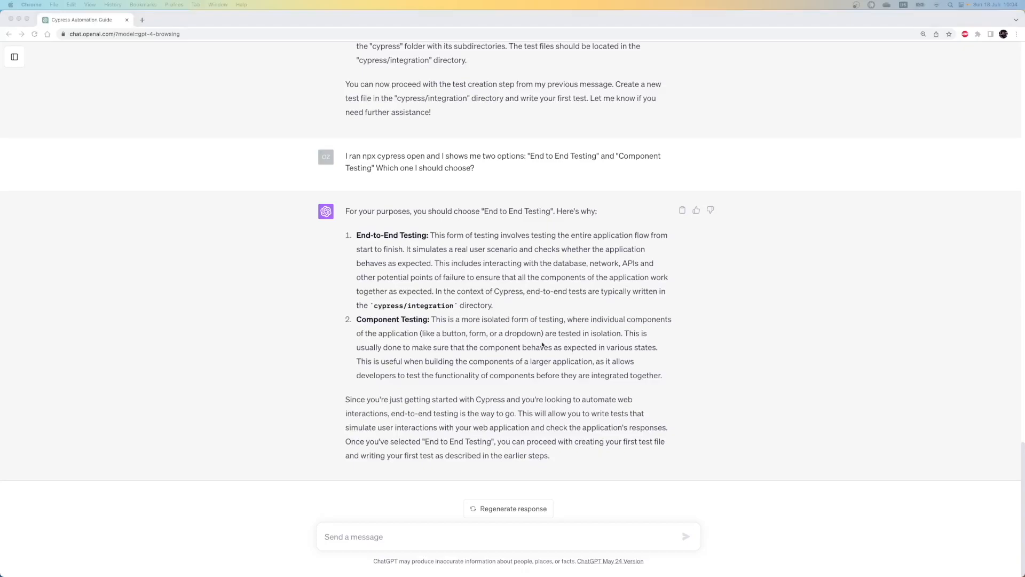
# Ask ChatGPT whether having cypress/e2e instead of cypress/integration is correct and read its confirming reply.
pyautogui.write('Ico')
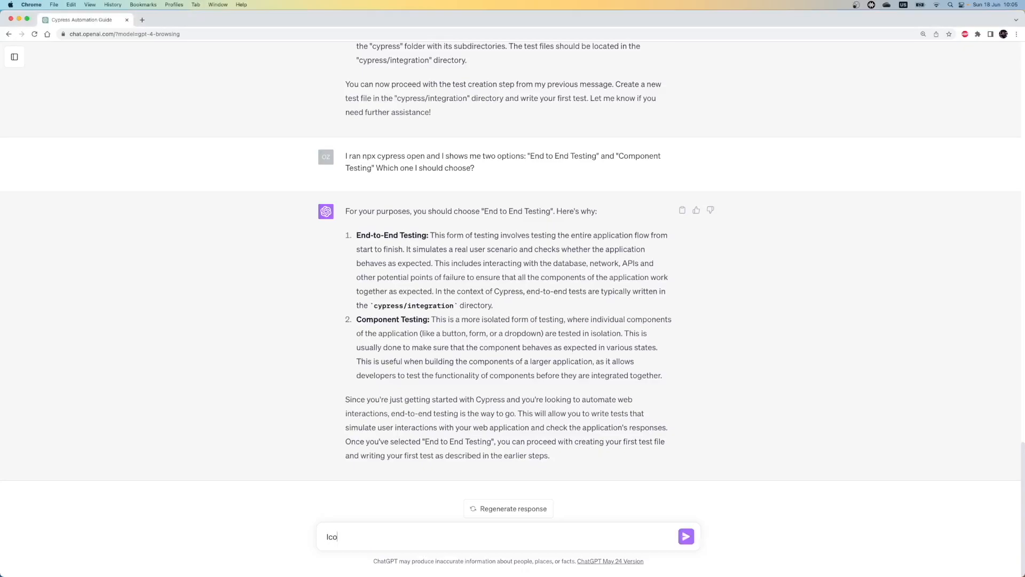
pyautogui.write('I completed the setup, but I still dont ha')
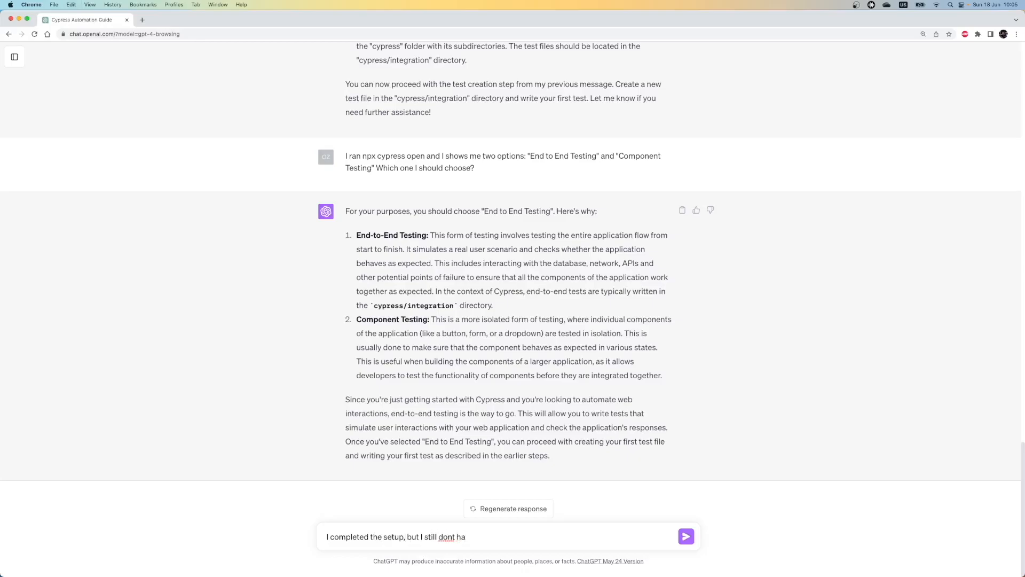
pyautogui.write('ve "cypress/integration" folder, I have : "cypress/e2e"')
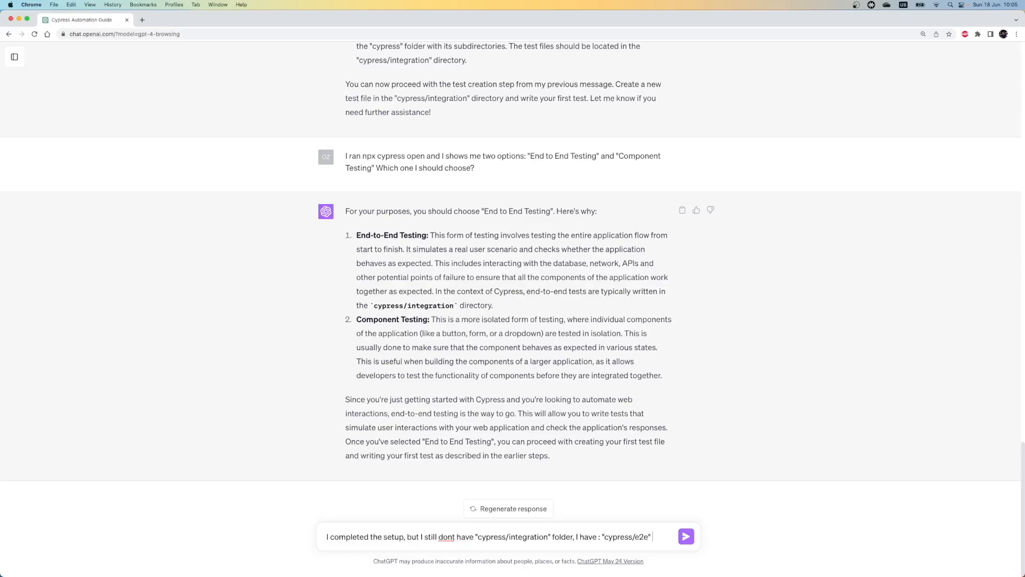
pyautogui.write(". Can you search it if it's correct?")
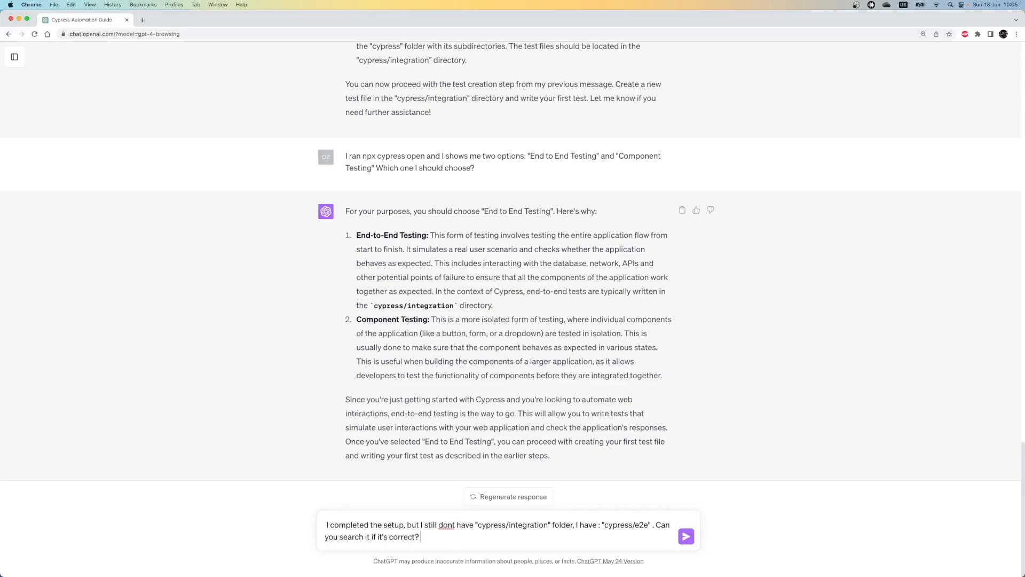
pyautogui.click(685, 536)
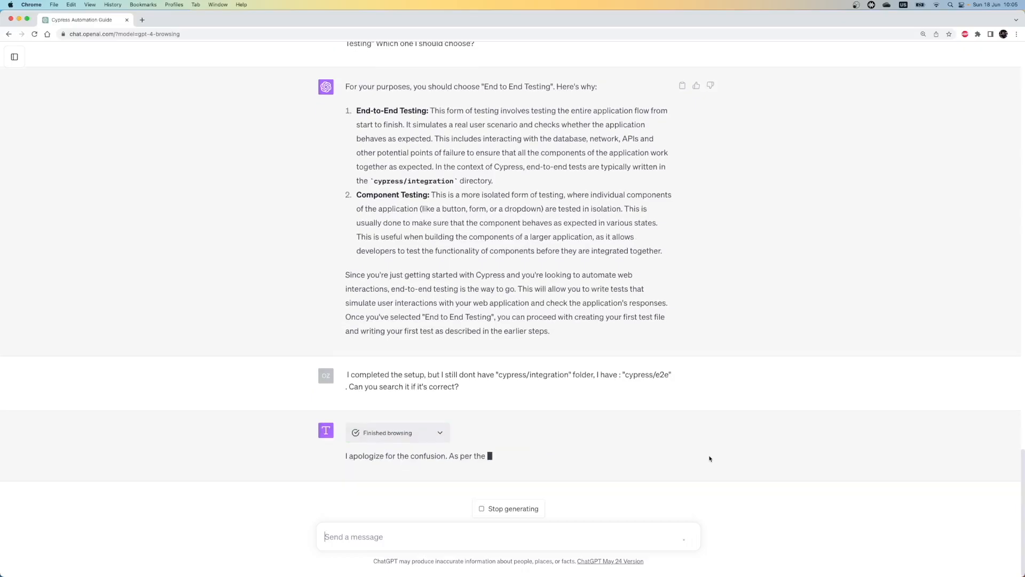
pyautogui.scroll(-3)
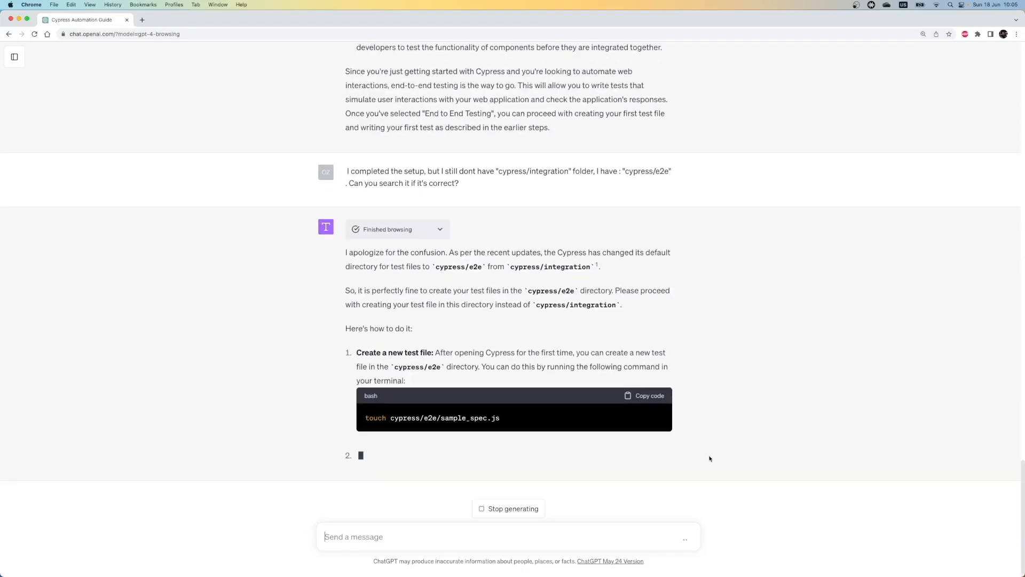
pyautogui.scroll(-3)
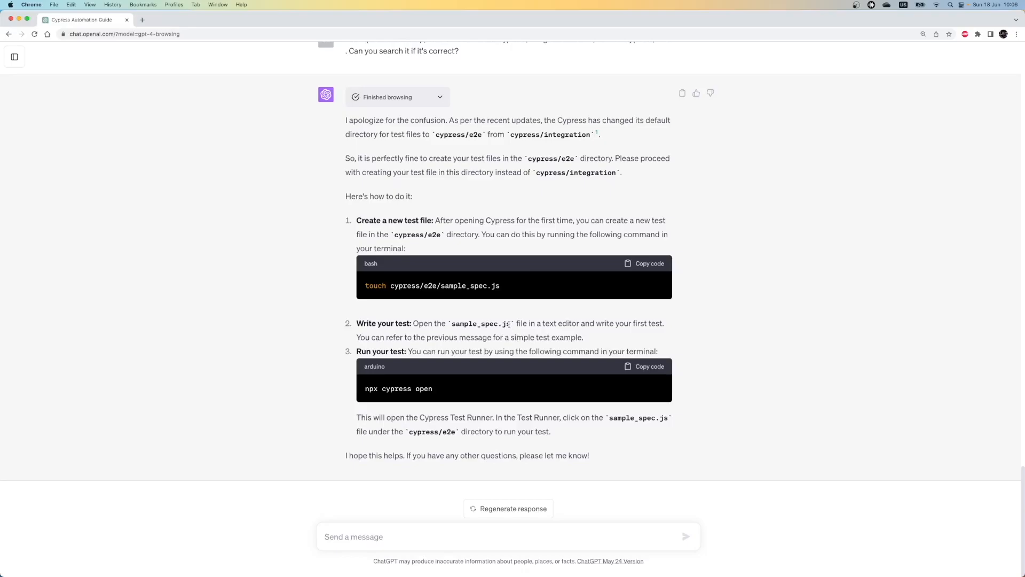
pyautogui.doubleClick(479, 323)
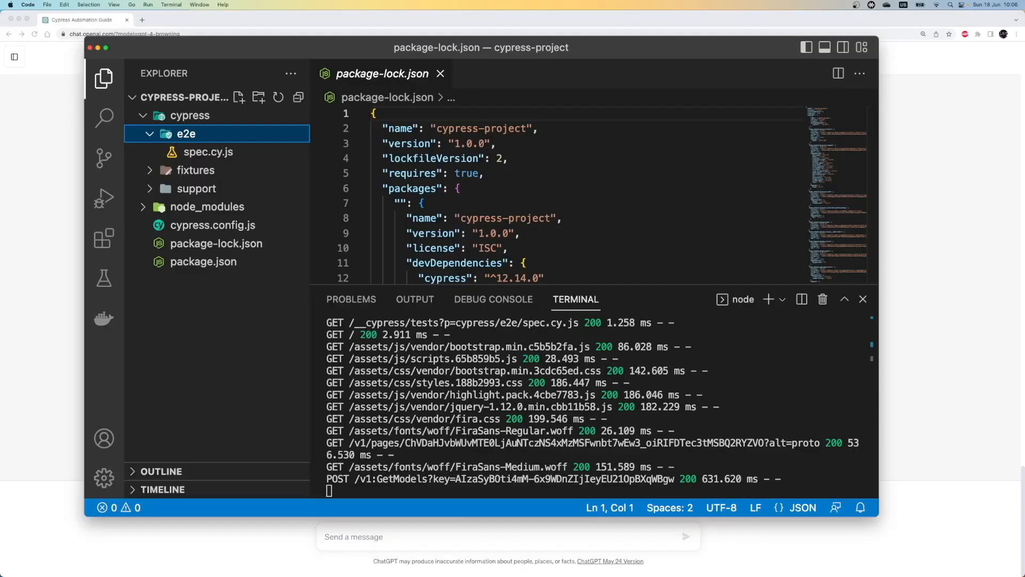
pyautogui.moveTo(210, 139)
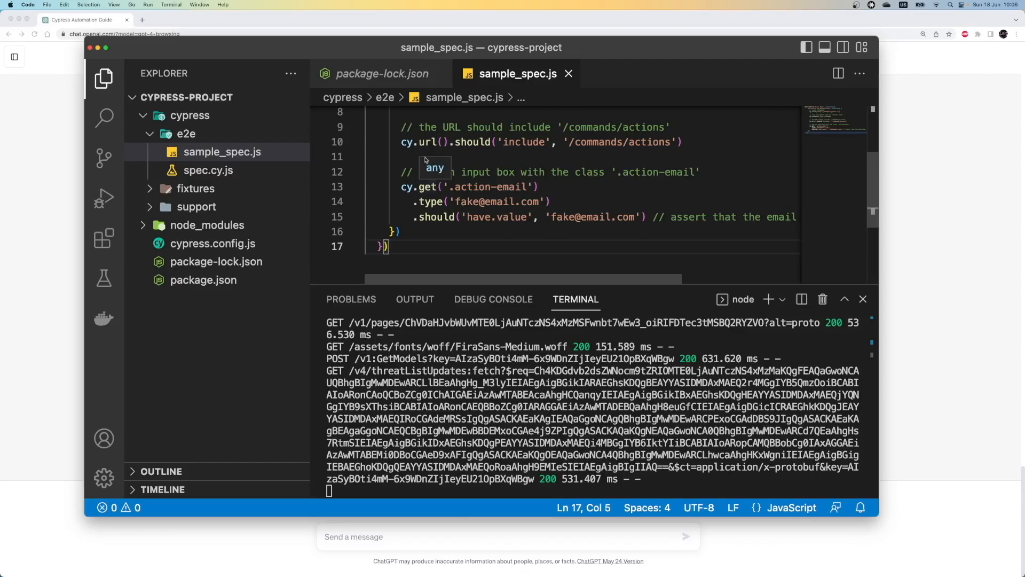
# Save the new sample_spec.js test file in cypress/e2e via the File menu.
pyautogui.click(47, 4)
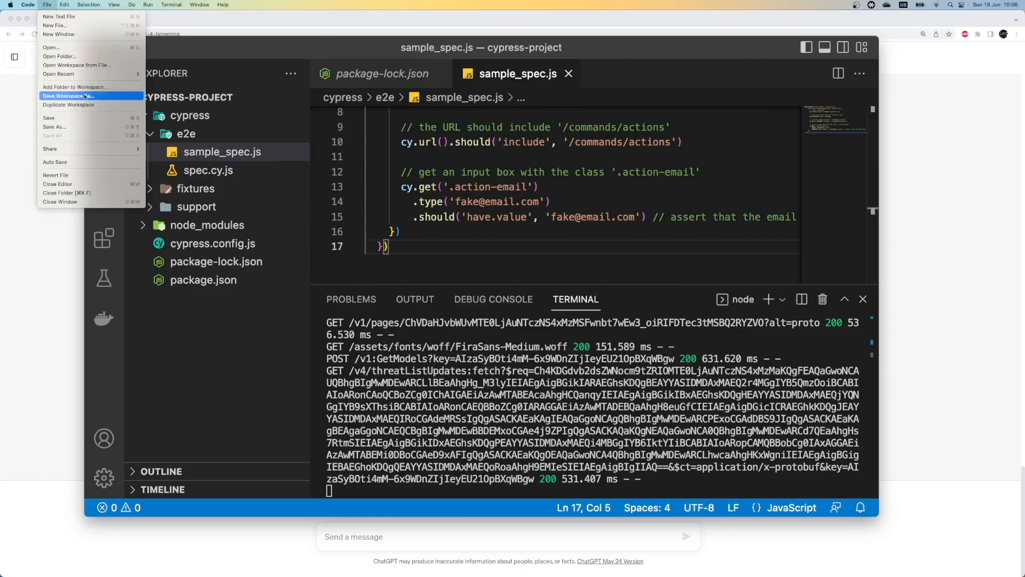
pyautogui.moveTo(78, 117)
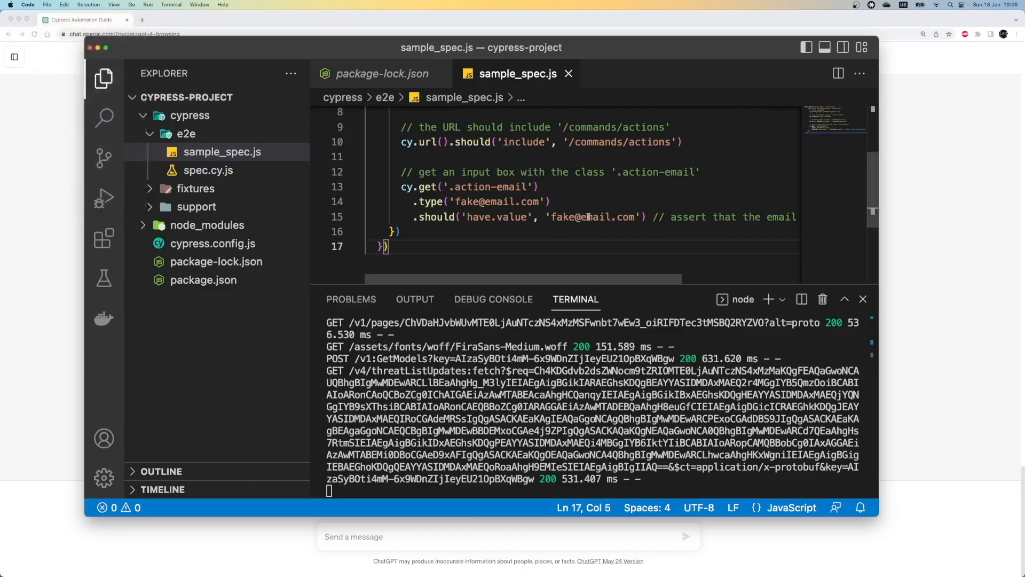
pyautogui.moveTo(715, 344)
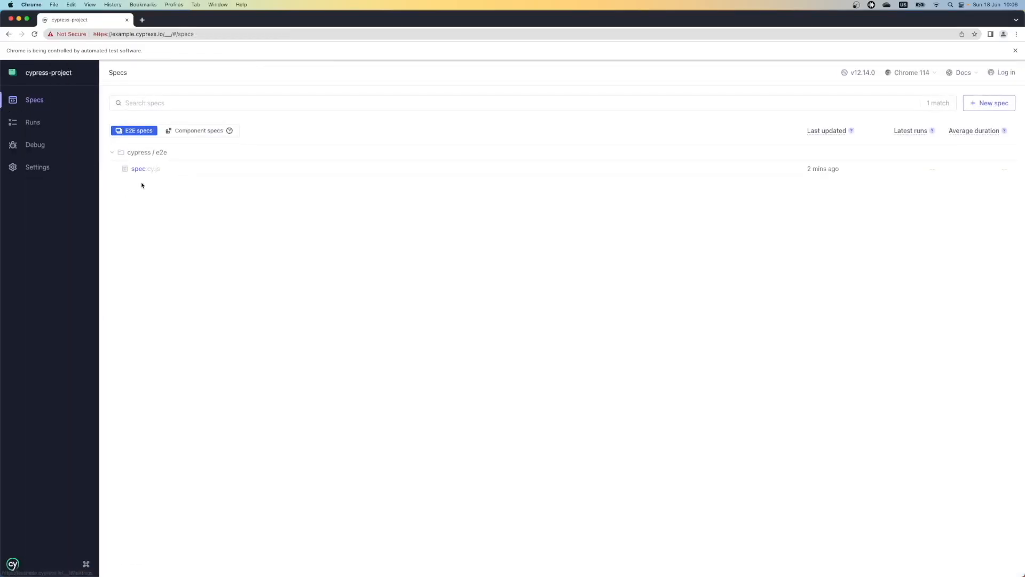
pyautogui.moveTo(161, 205)
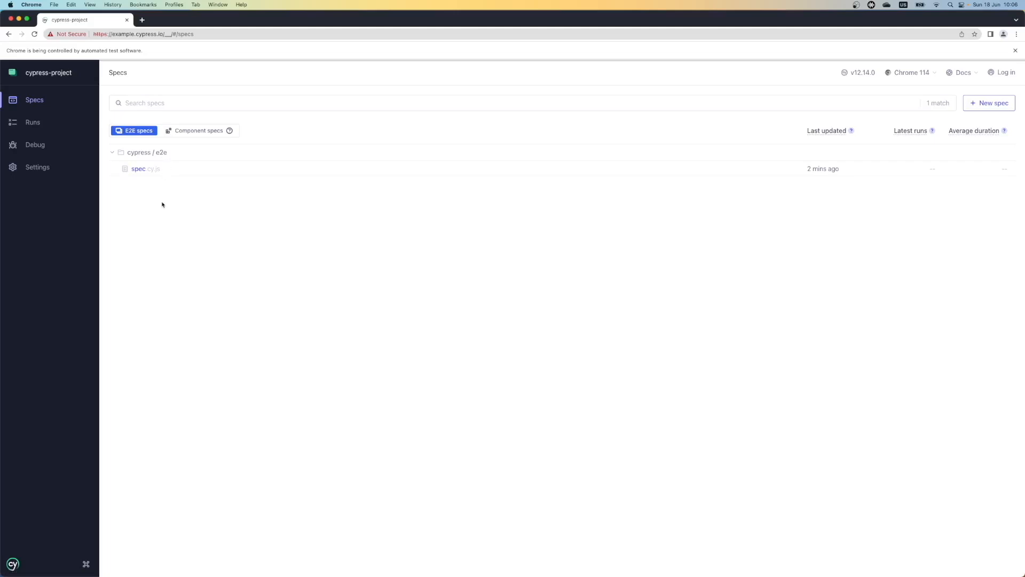
pyautogui.moveTo(137, 169)
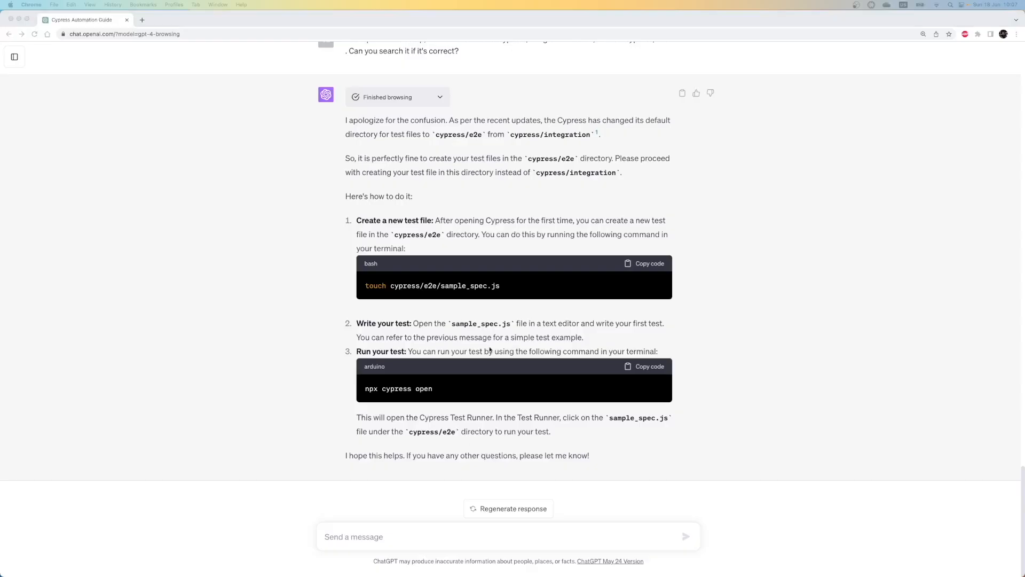
# Ask ChatGPT why sample_spec.js is missing from the runner while only spec.cy.js is listed, and read its reply.
pyautogui.doubleClick(479, 323)
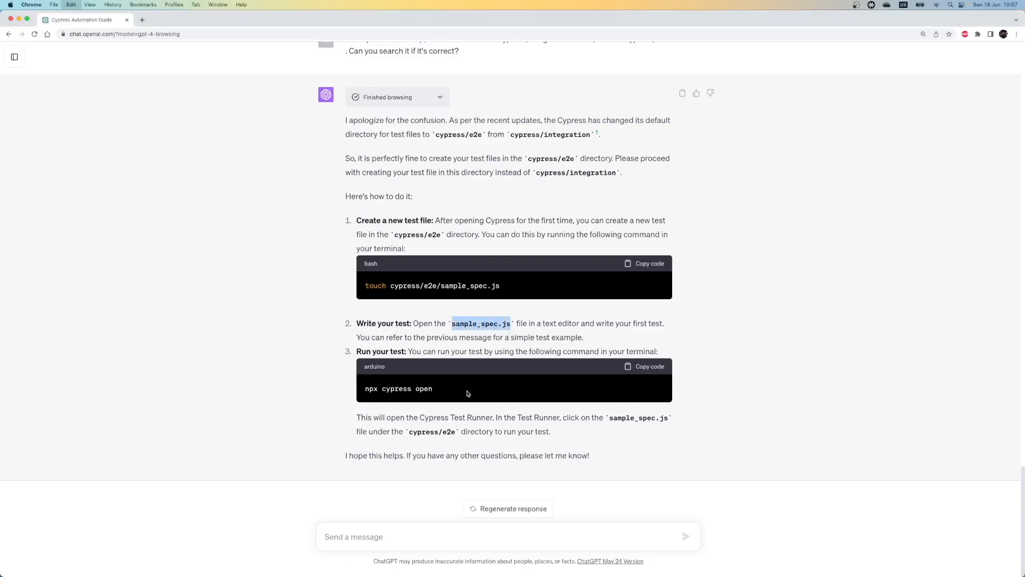
pyautogui.write('I created')
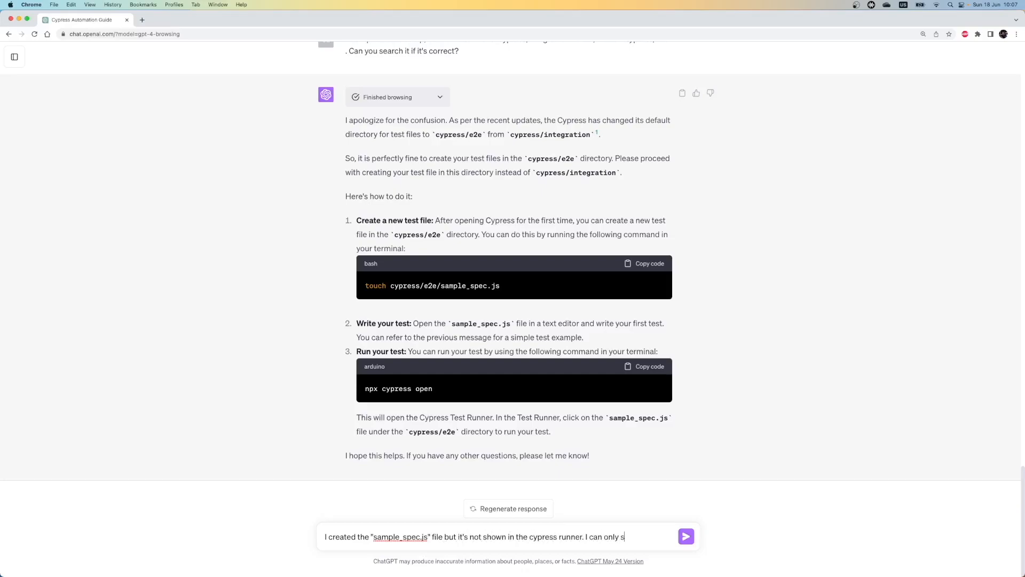
pyautogui.write('ee "')
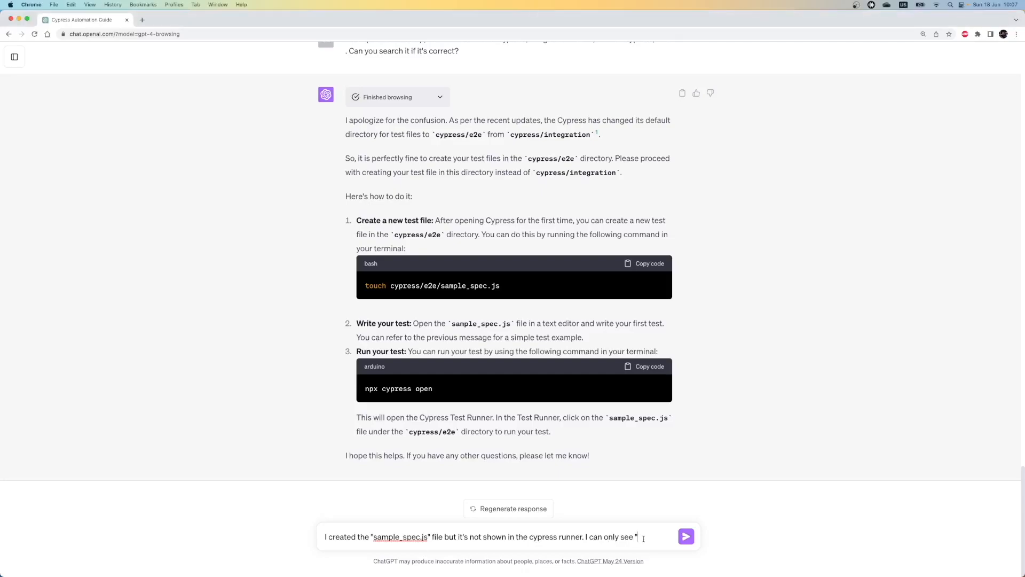
pyautogui.write('spec.cy.js" file. Cou')
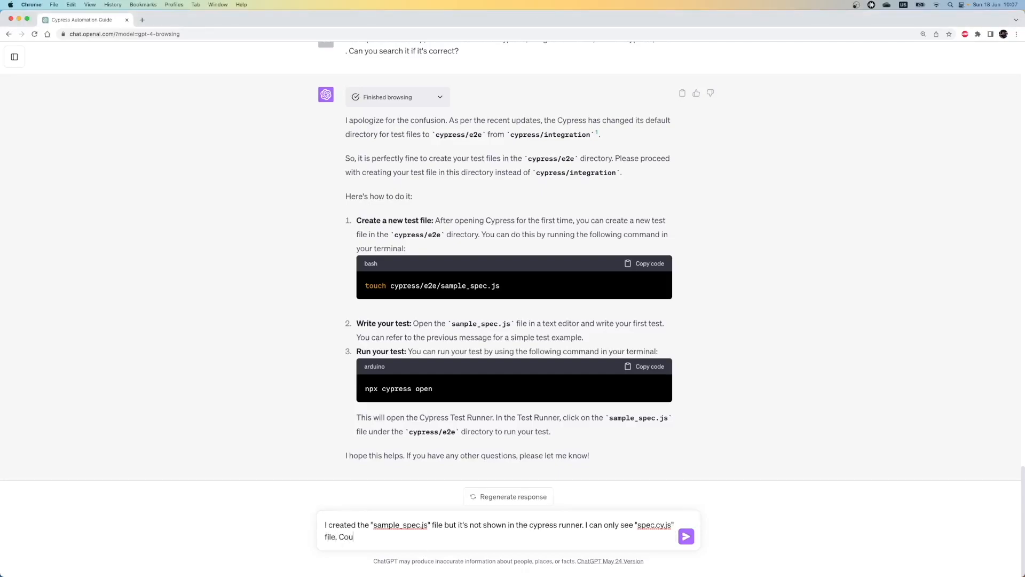
pyautogui.write('ld you search what can be the issue ?')
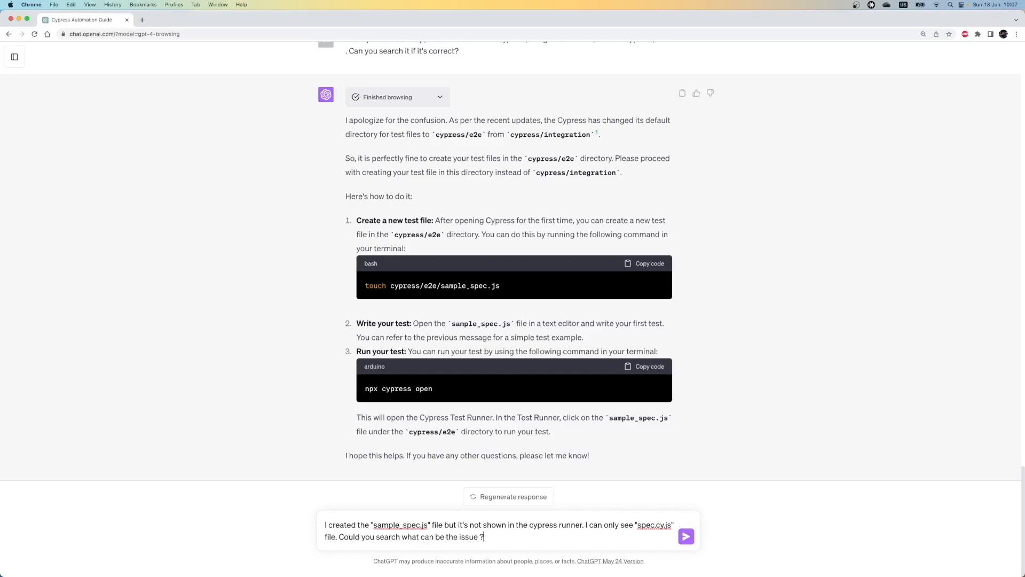
pyautogui.click(686, 535)
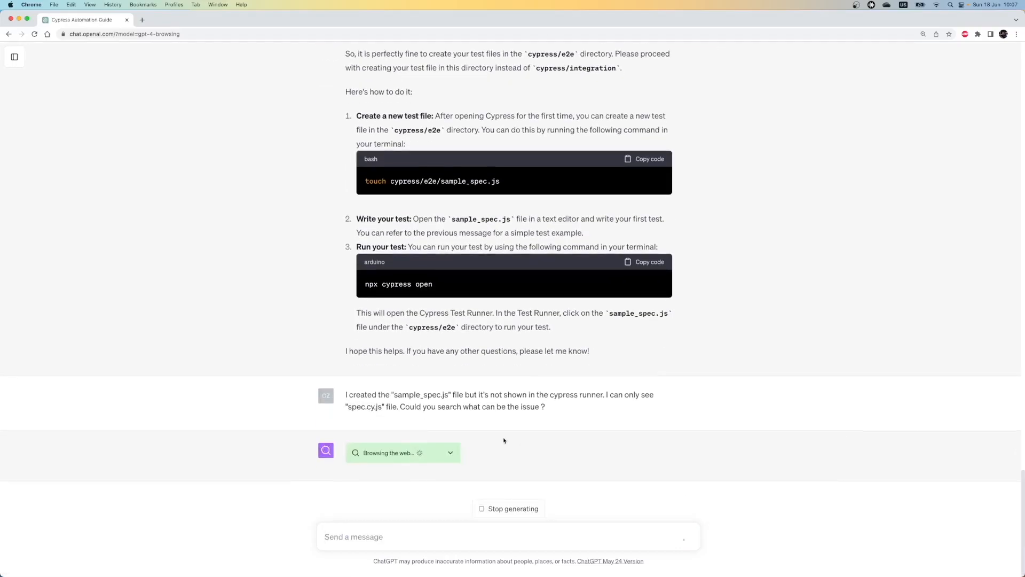
pyautogui.scroll(-3)
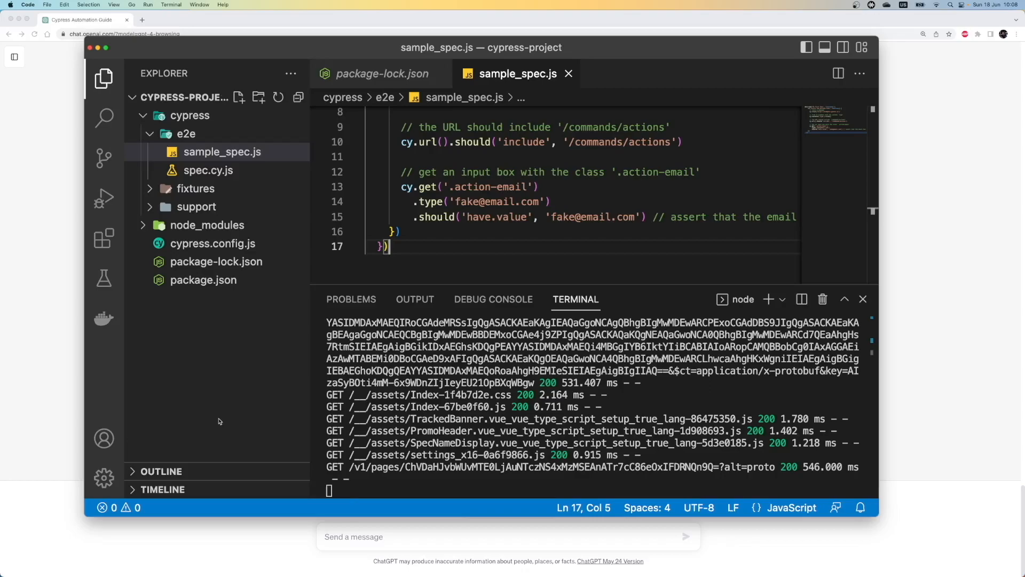
pyautogui.click(211, 244)
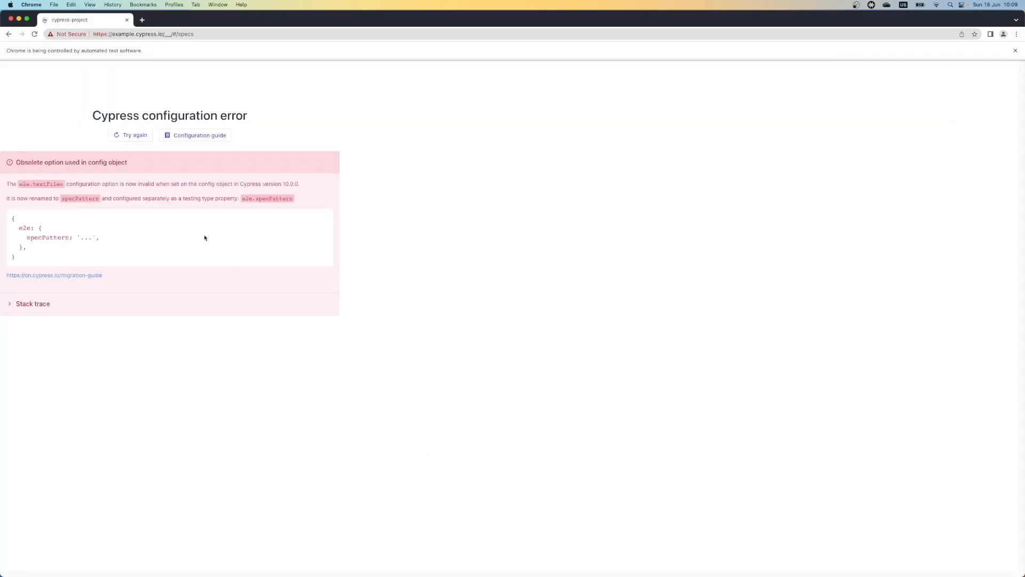
pyautogui.moveTo(226, 144)
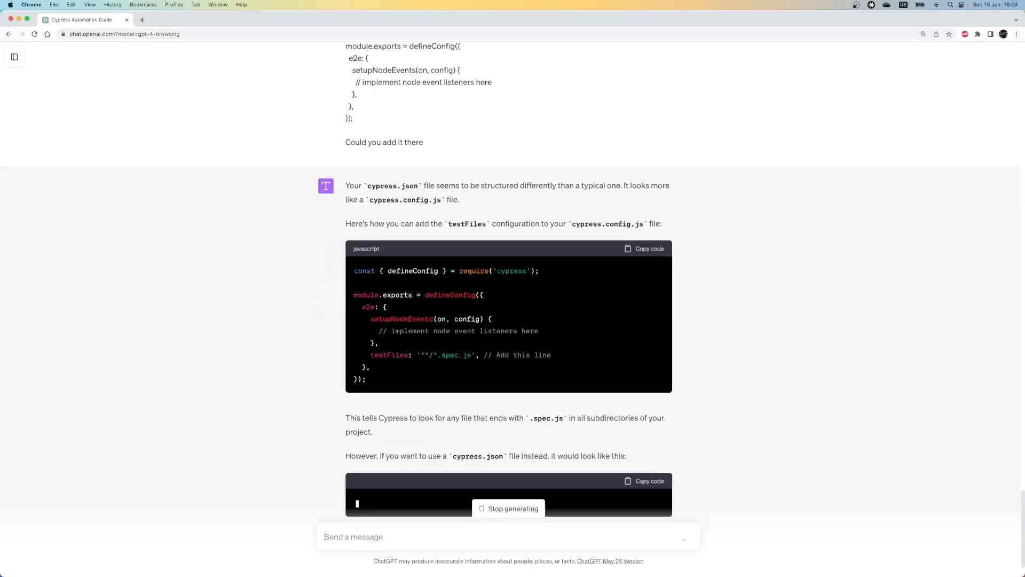
# Scroll through ChatGPT's reply on adding testFiles to cypress.config.js and renaming the spec.
pyautogui.scroll(-3)
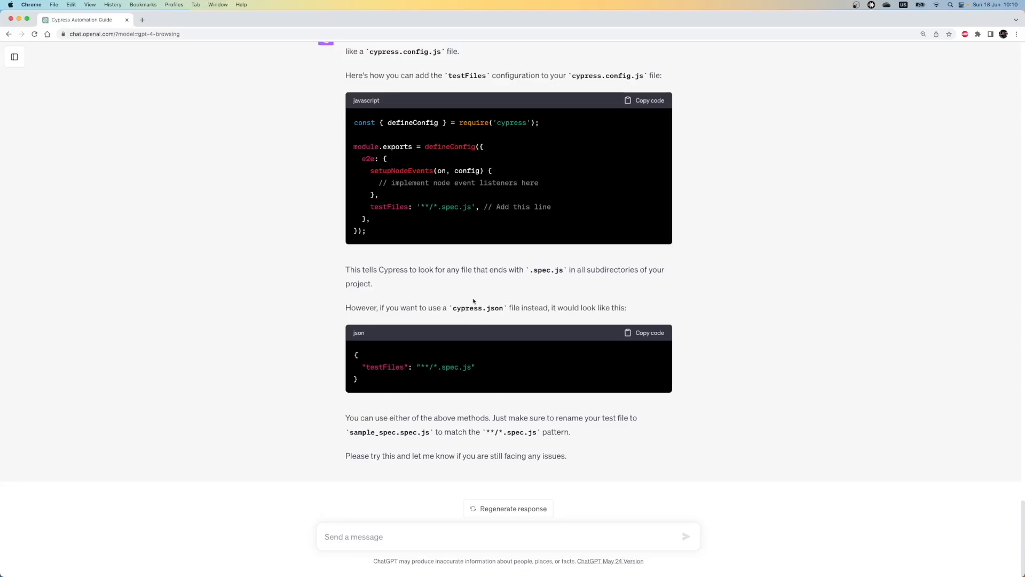
pyautogui.moveTo(475, 251)
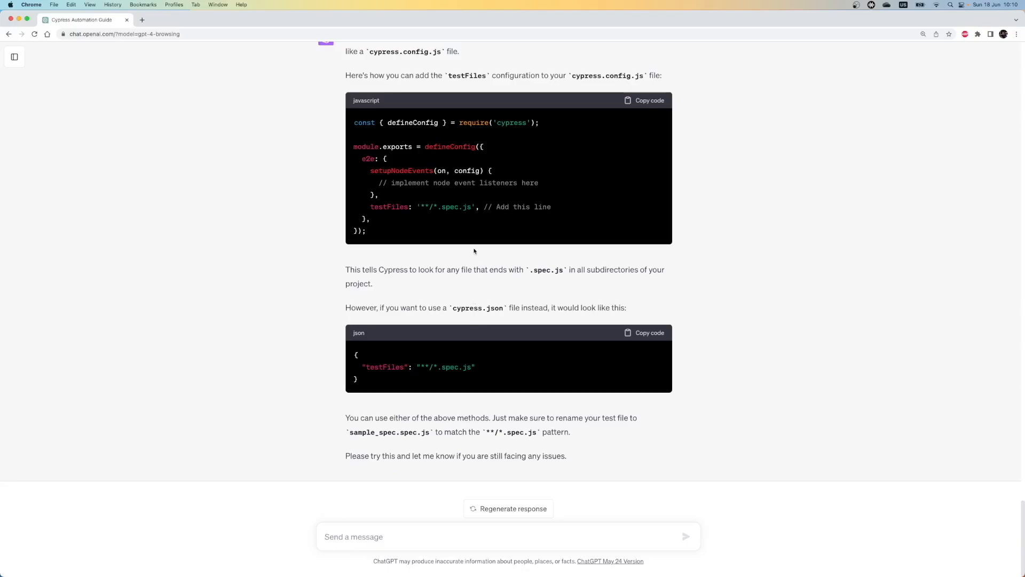
pyautogui.moveTo(407, 247)
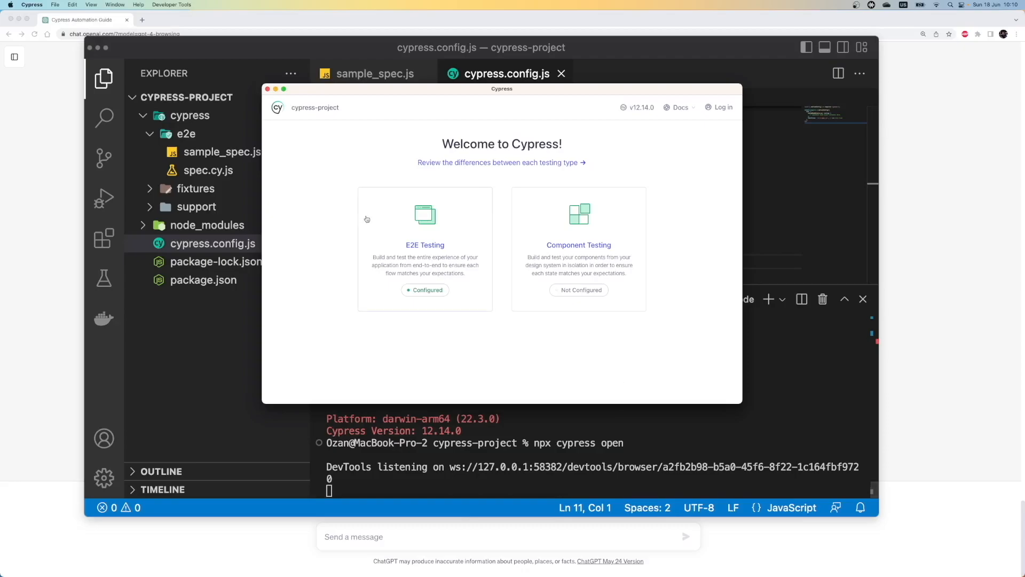
# Launch E2E testing, close the obsolete-option error, and delete the testFiles line from cypress.config.js.
pyautogui.click(425, 249)
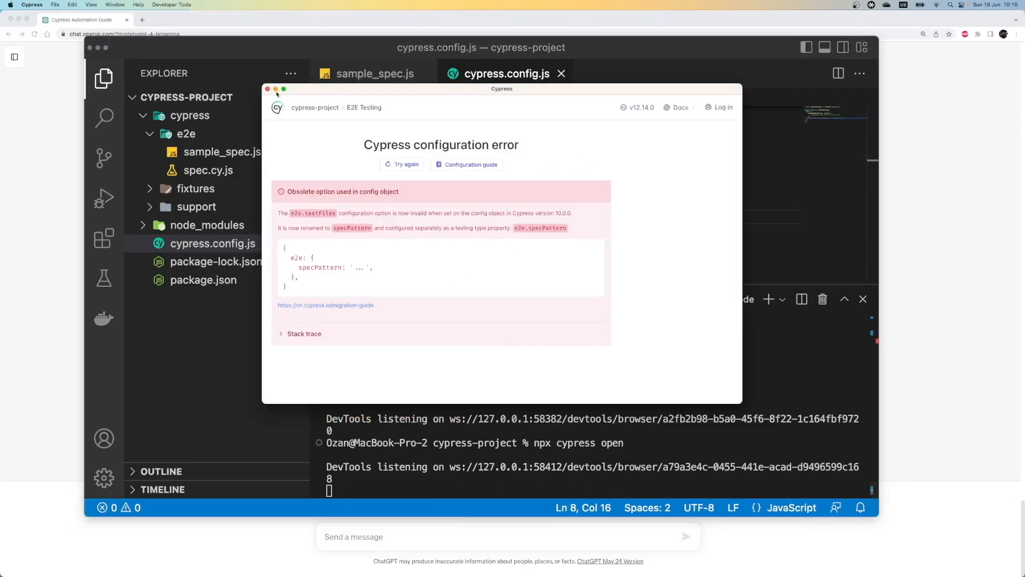
pyautogui.click(267, 89)
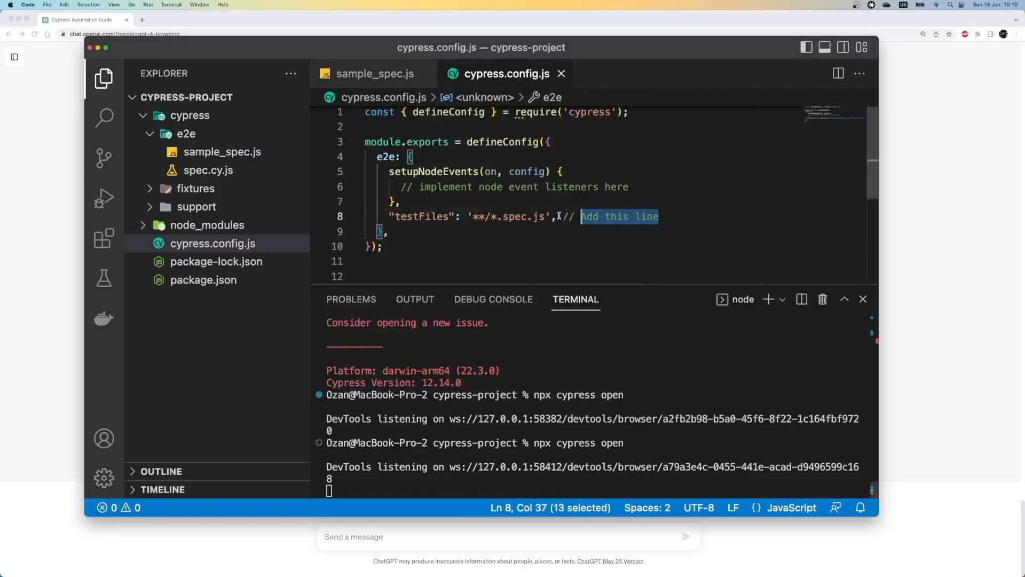
pyautogui.press('Backspace')
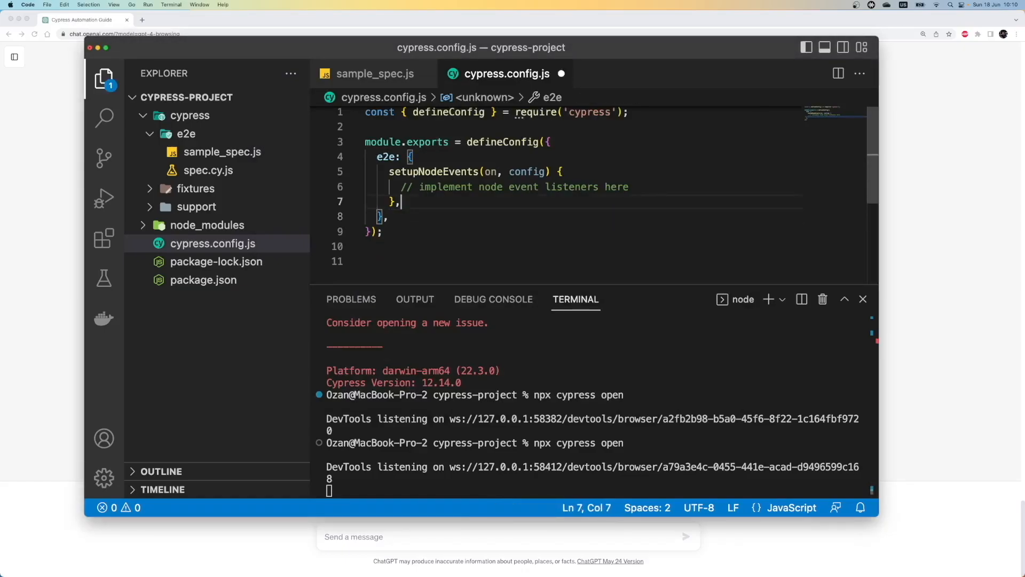
pyautogui.click(186, 133)
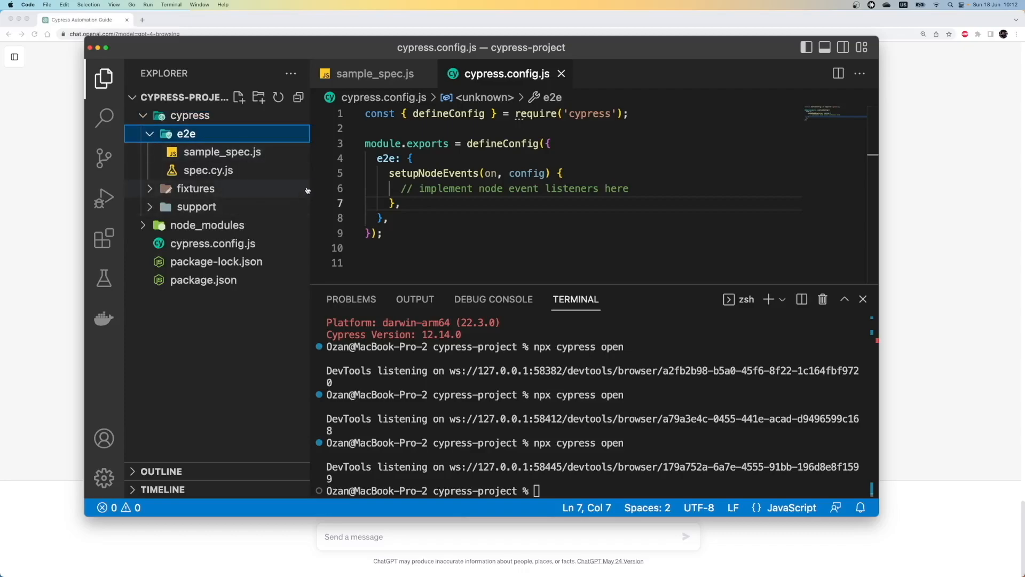
pyautogui.moveTo(371, 163)
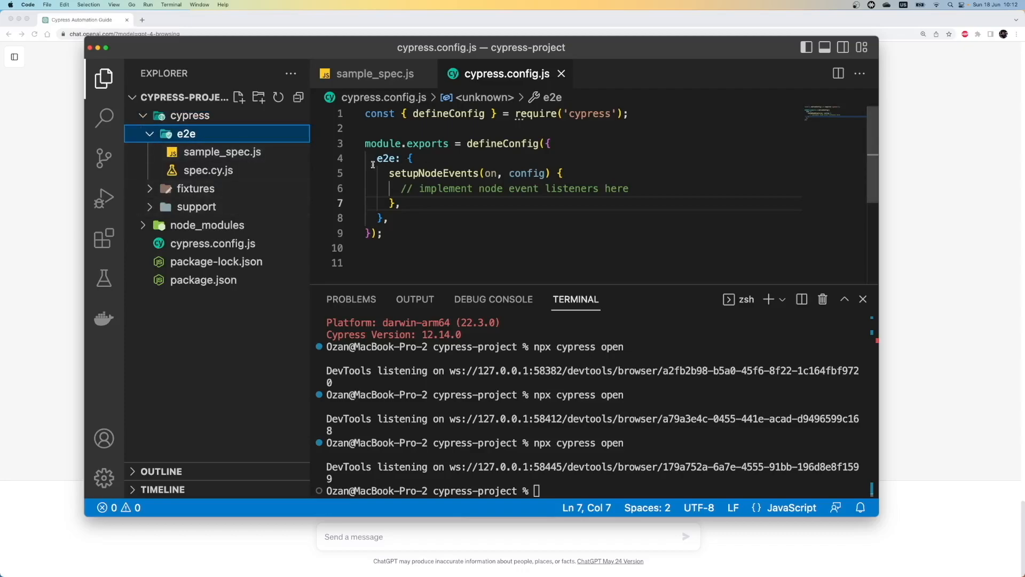
# Delete sample_spec.js from cypress/e2e using the Explorer context menu.
pyautogui.rightClick(222, 152)
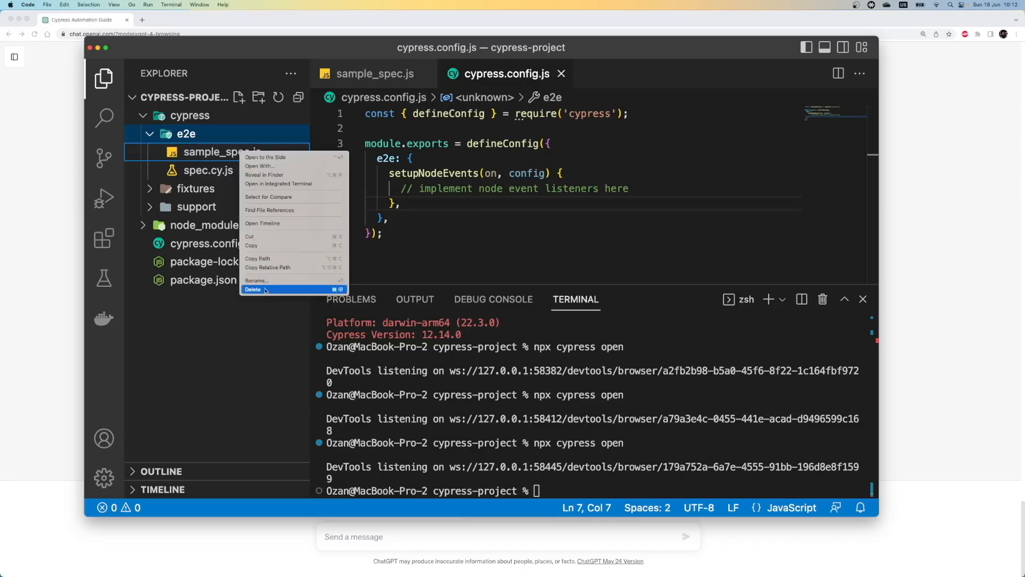
pyautogui.click(257, 281)
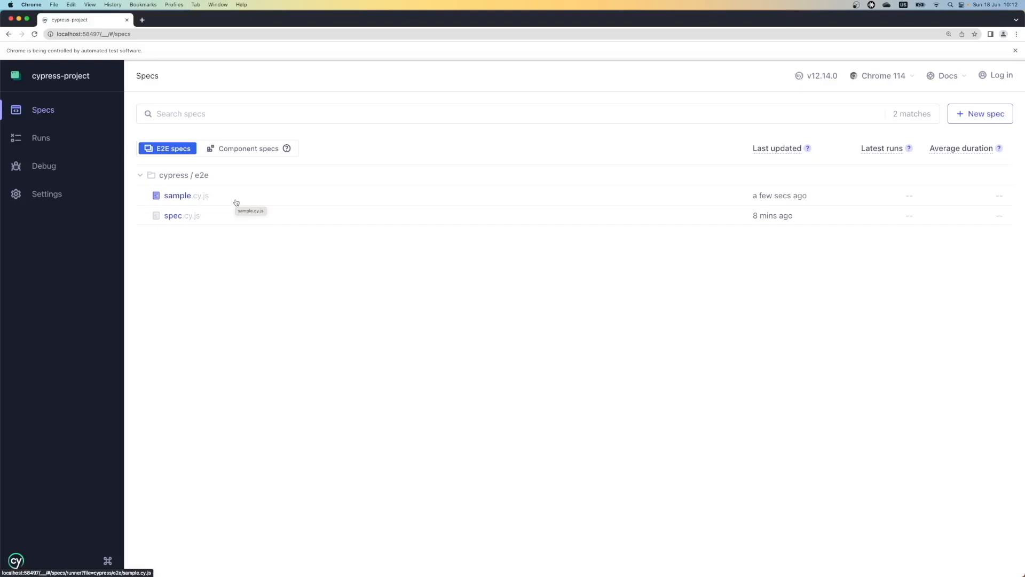
# Run sample.cy.js in the Cypress runner and watch My First Test pass on the Kitchen Sink actions page.
pyautogui.click(178, 195)
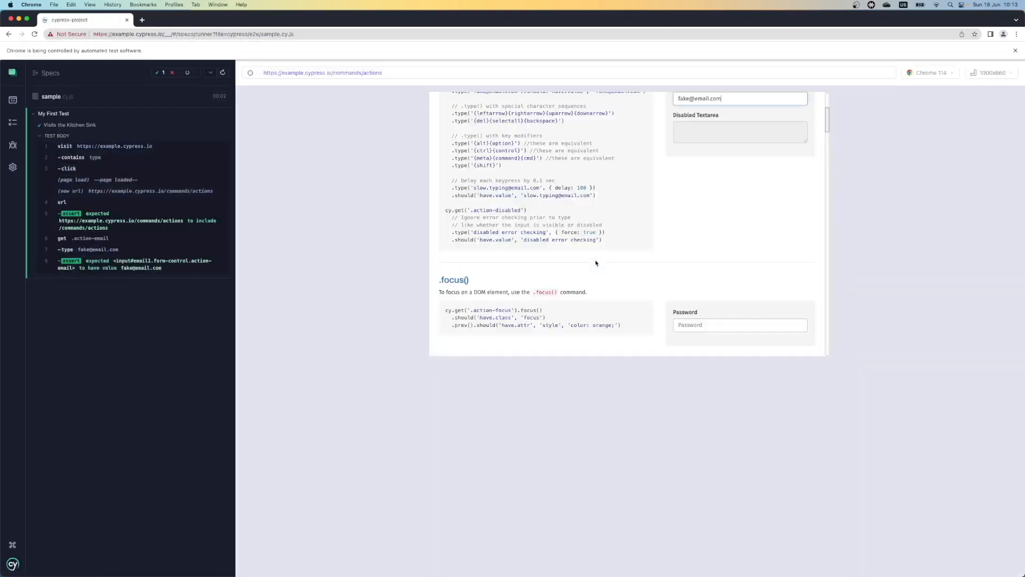
pyautogui.scroll(3)
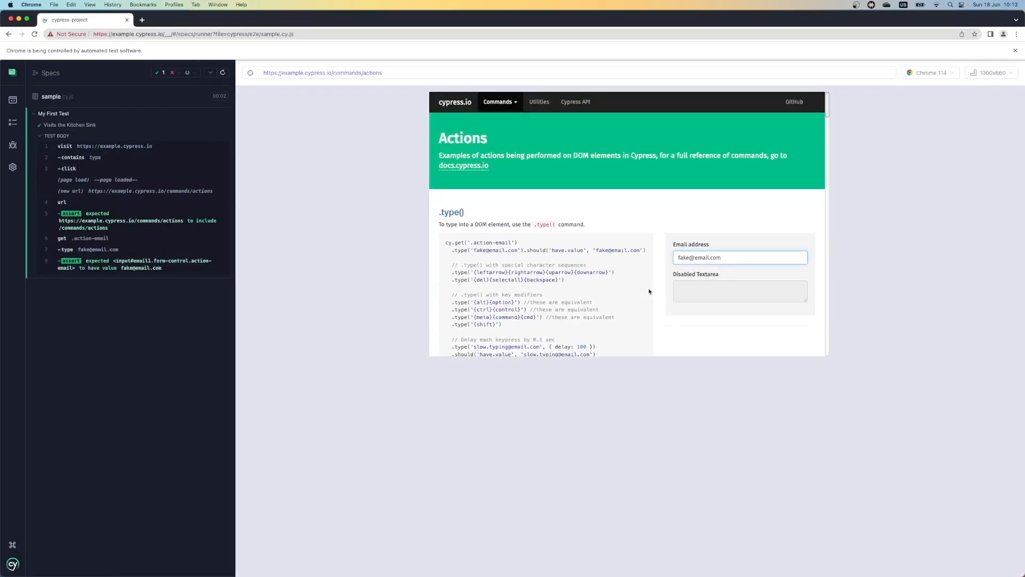
pyautogui.moveTo(581, 318)
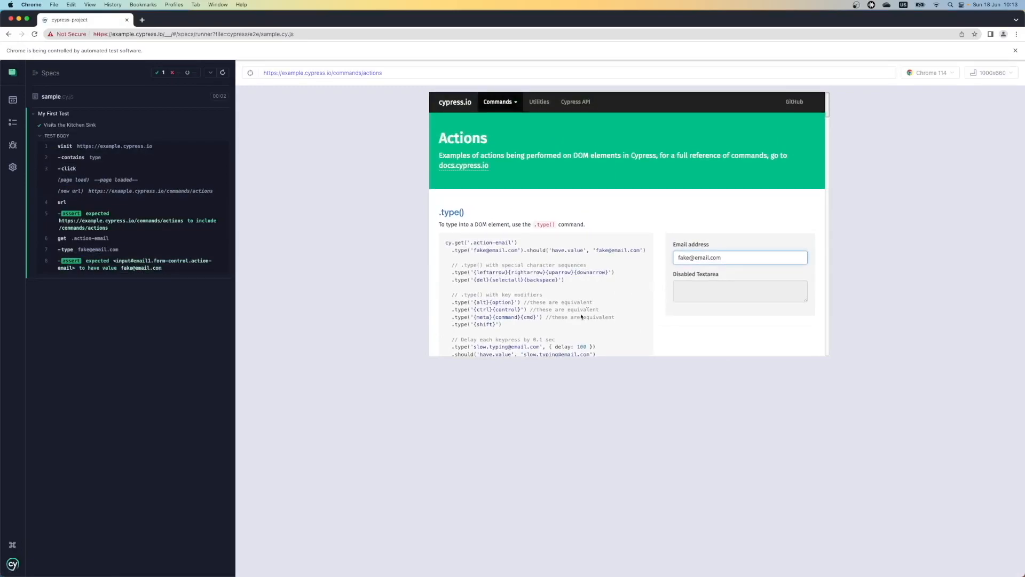
pyautogui.moveTo(379, 195)
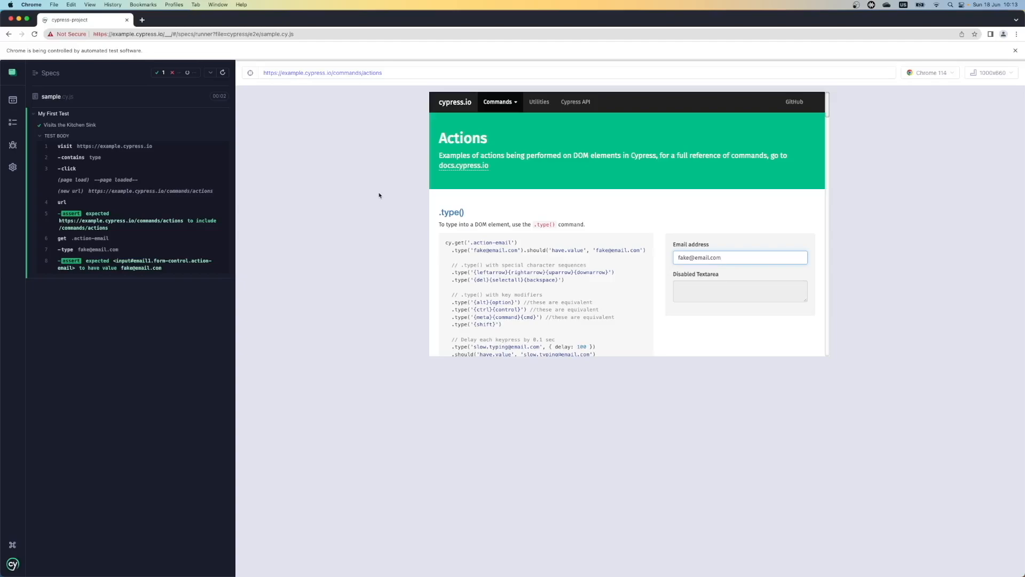
pyautogui.moveTo(373, 193)
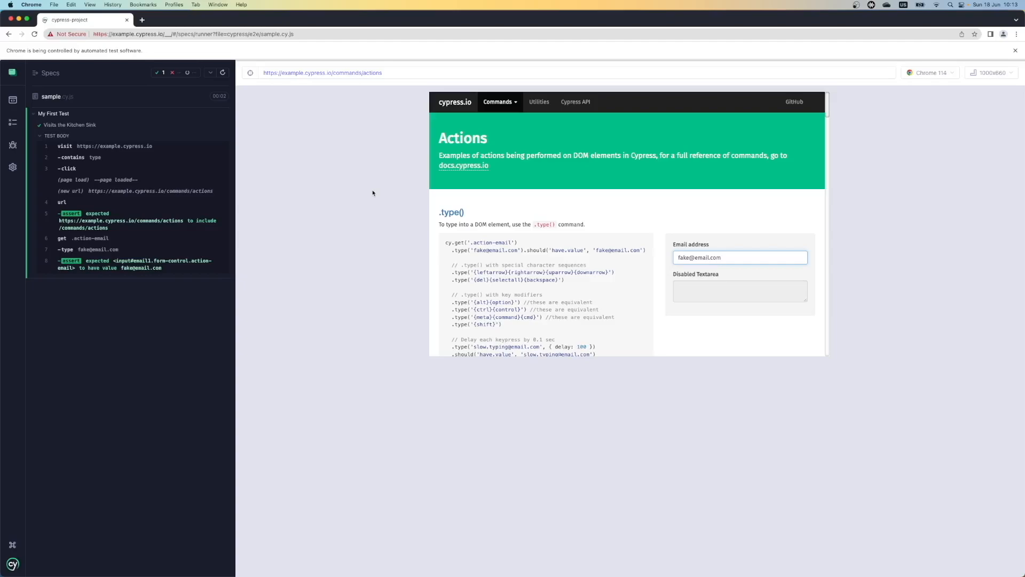
pyautogui.moveTo(259, 178)
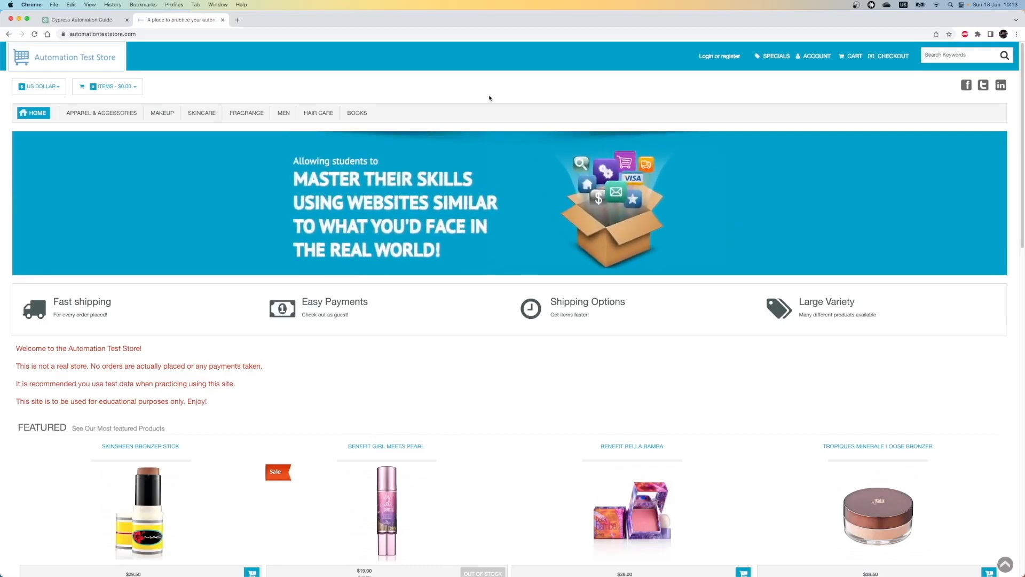
pyautogui.moveTo(460, 98)
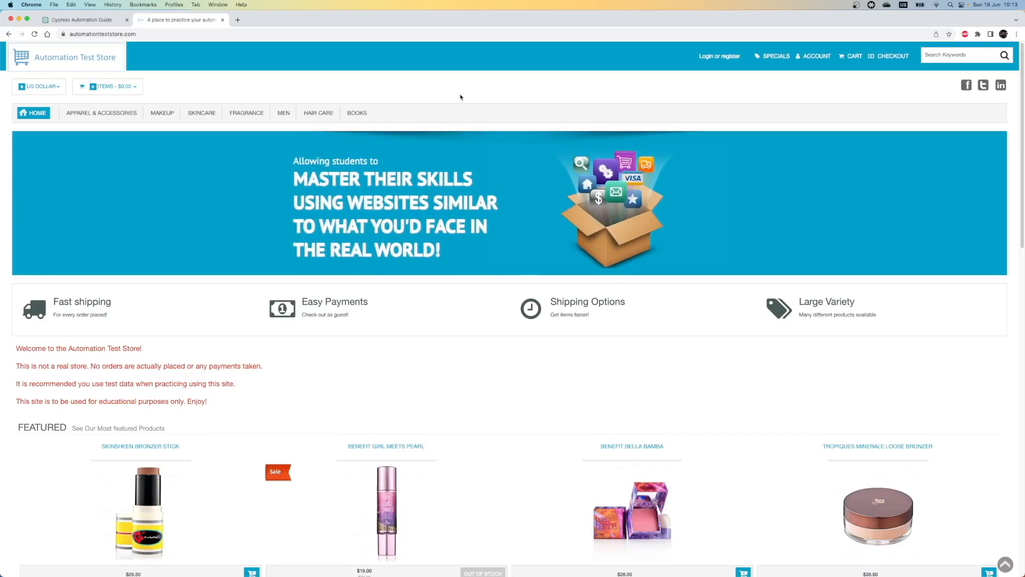
pyautogui.moveTo(741, 133)
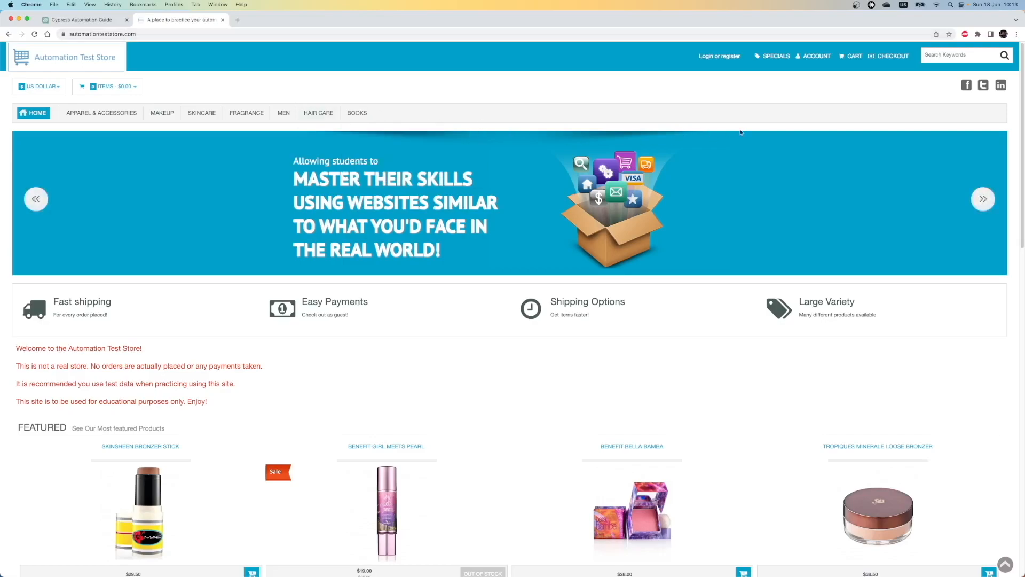
# Search the store for 'perfume' from the header keyword box, listing the two matching products.
pyautogui.click(961, 54)
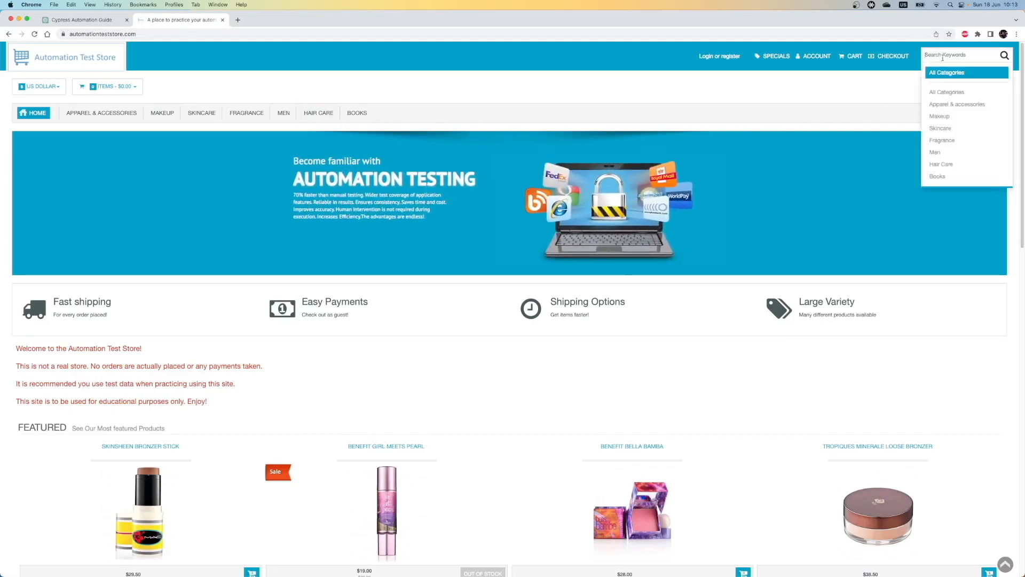
pyautogui.write('per')
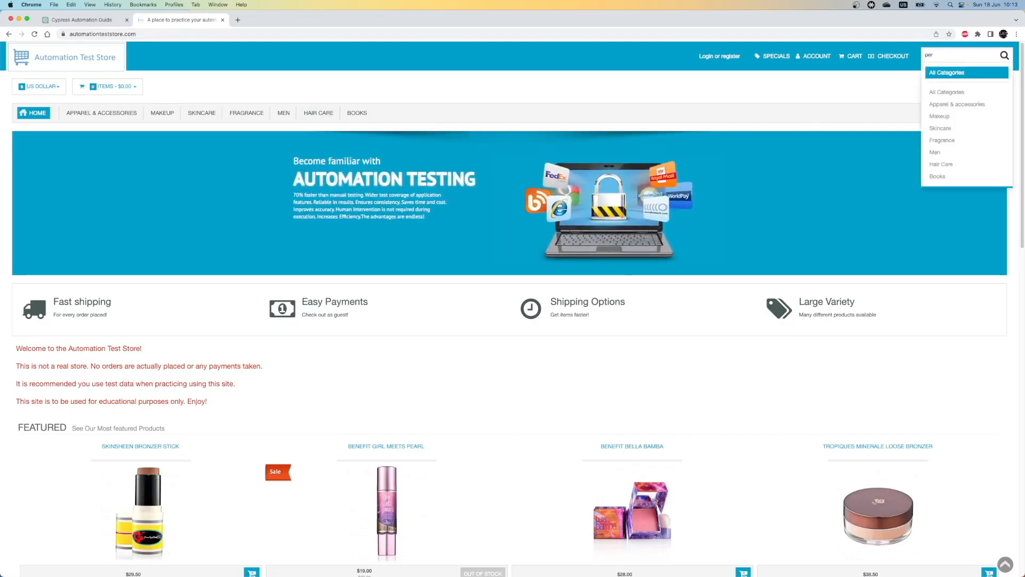
pyautogui.click(1005, 54)
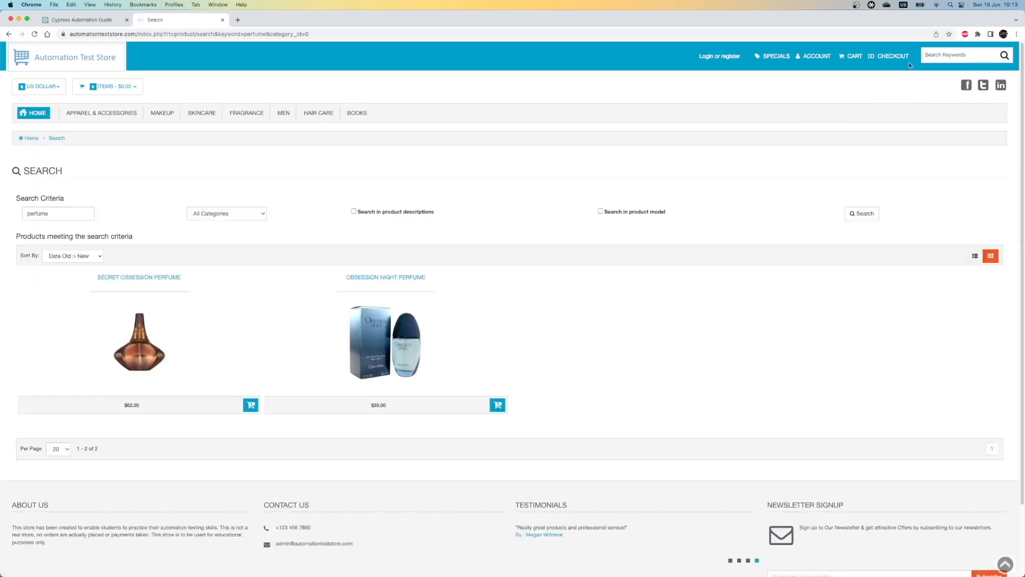
pyautogui.moveTo(767, 302)
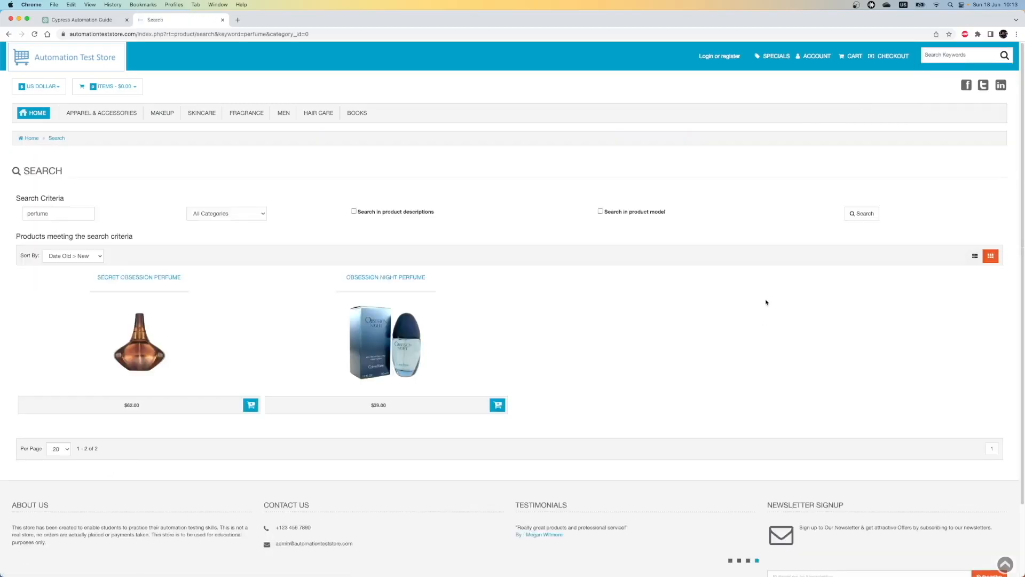
pyautogui.moveTo(441, 140)
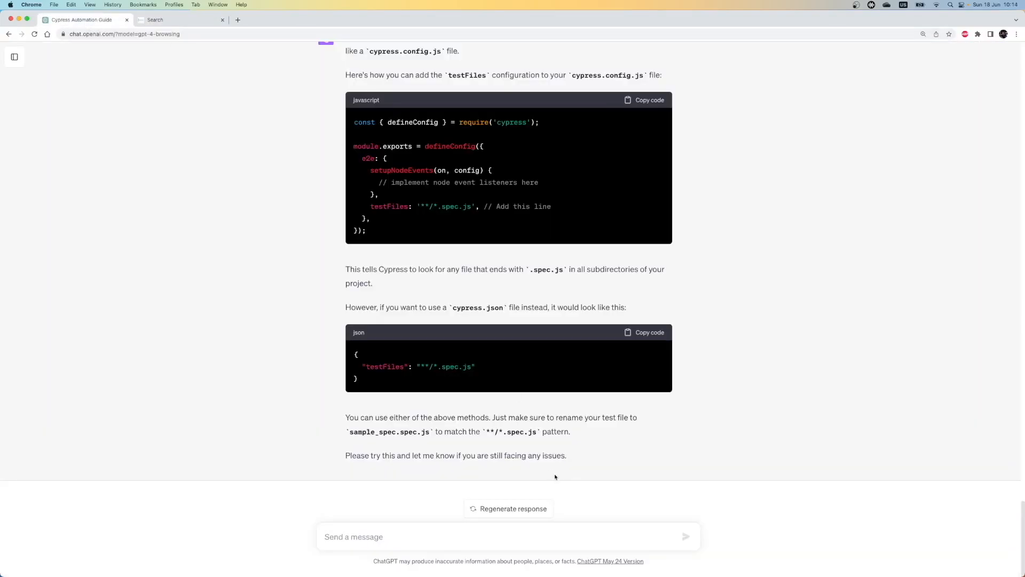
pyautogui.moveTo(381, 527)
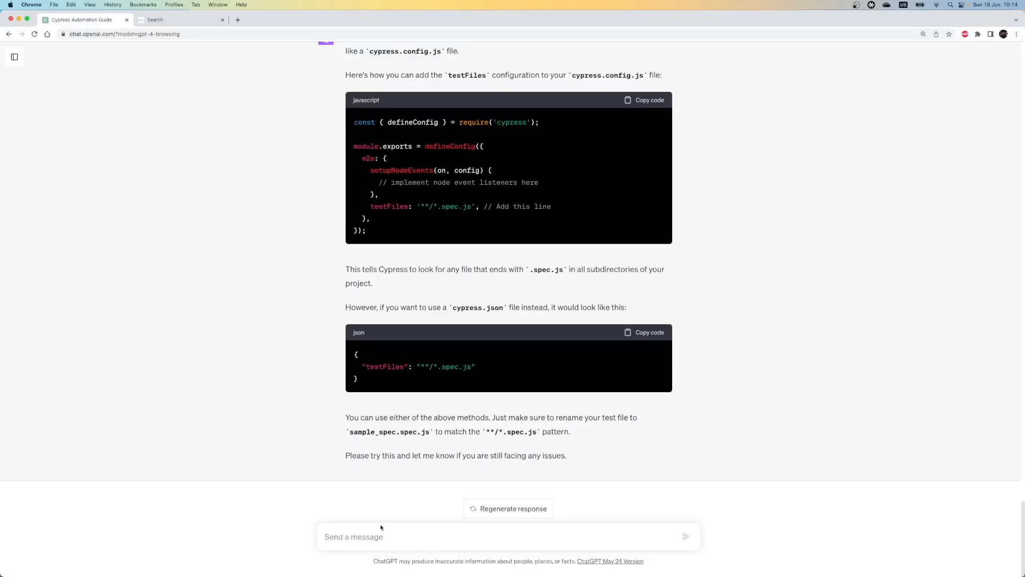
pyautogui.write('Okay,')
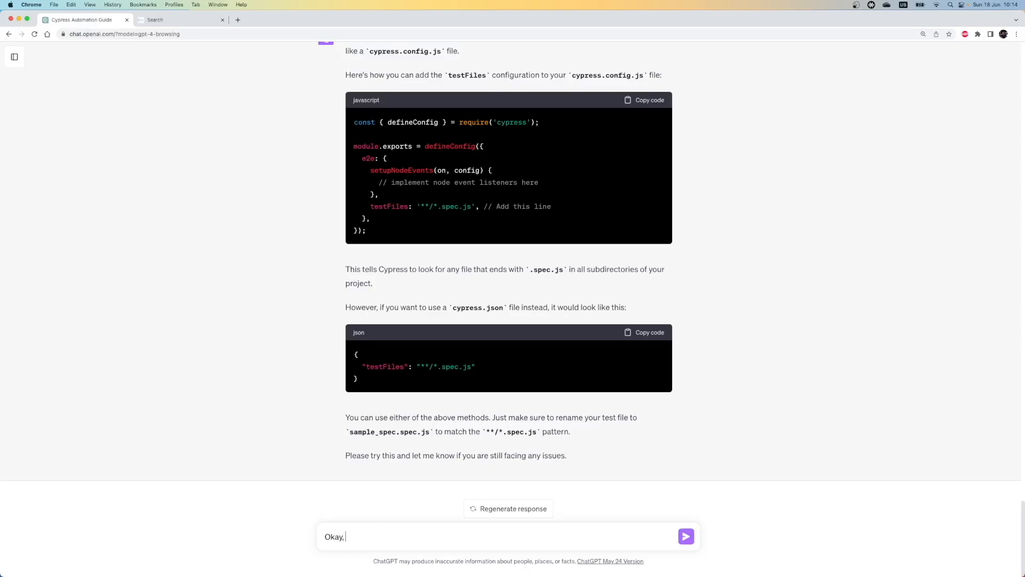
pyautogui.write('I want to write automation tes')
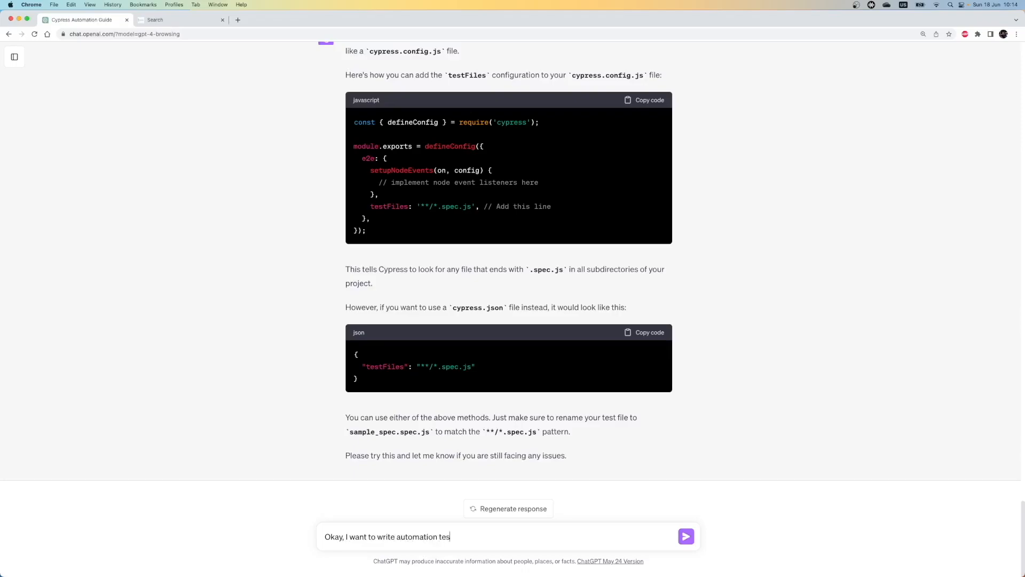
pyautogui.write('test for "https://automationteststore.com/" webns')
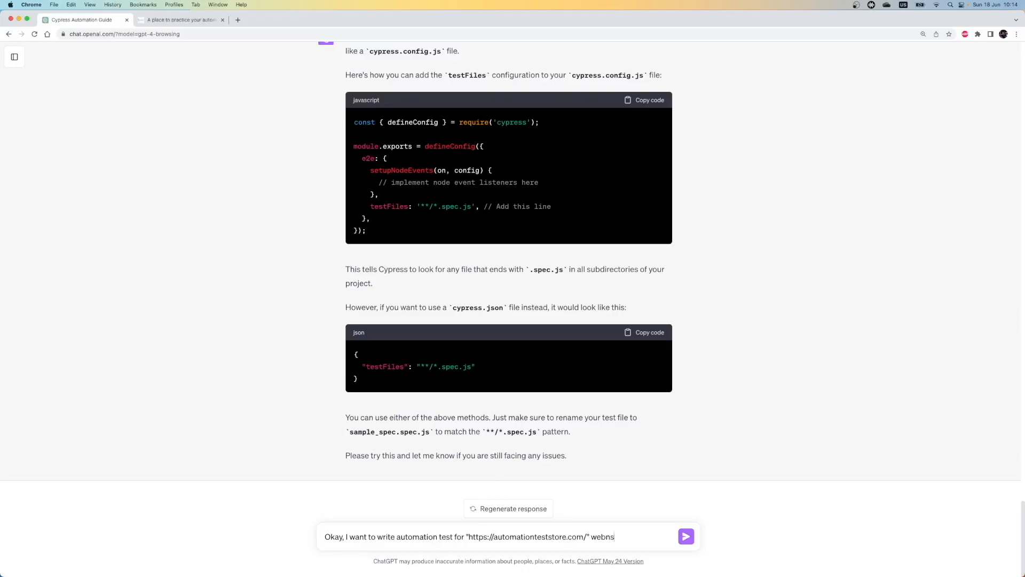
pyautogui.write('ite.')
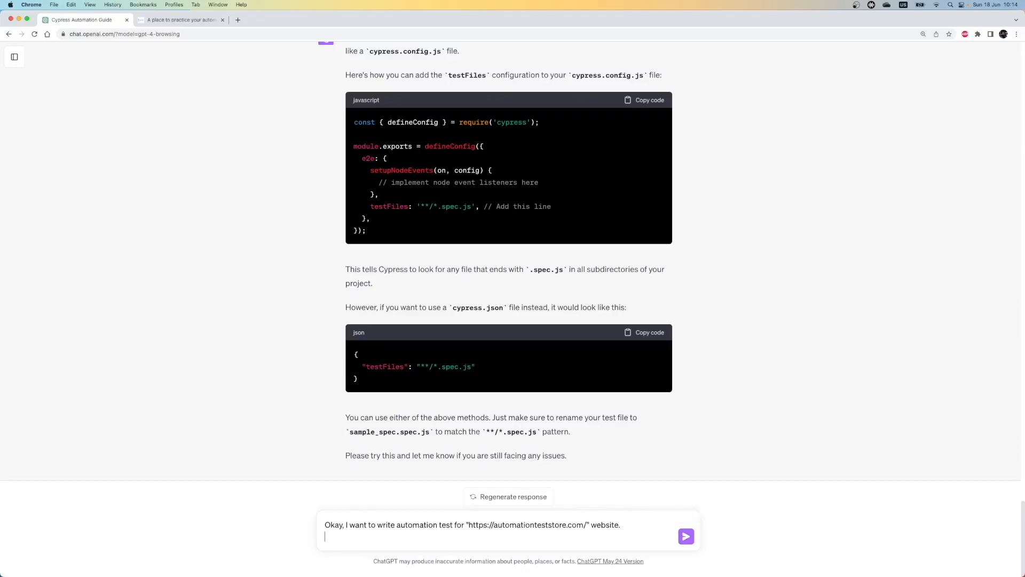
pyautogui.write('1- Go to "https://automationteststore.com/"')
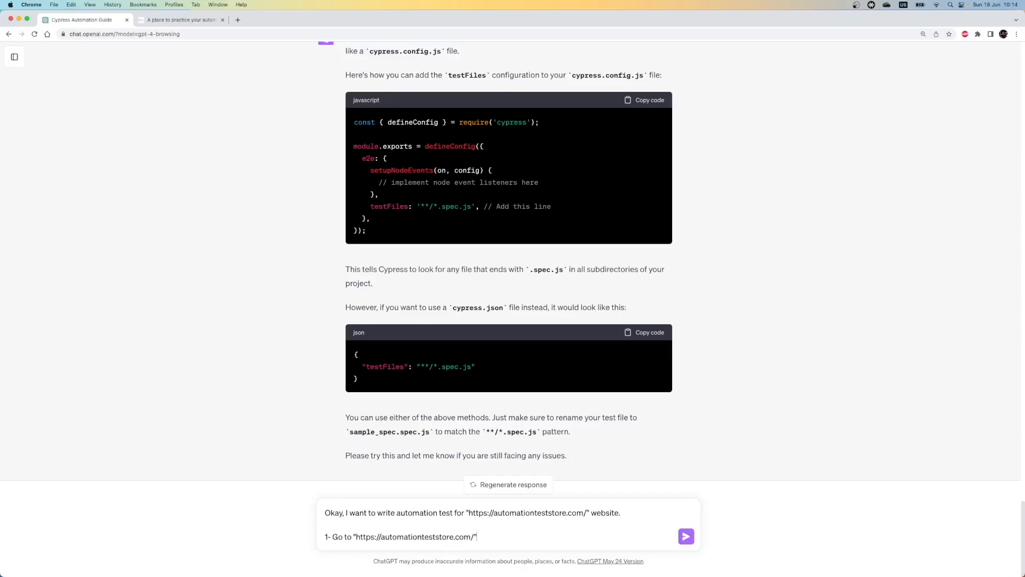
# Add steps 2-3 (click the Search box, search 'Perfume') and send the message.
pyautogui.write('2- Click on the "Se')
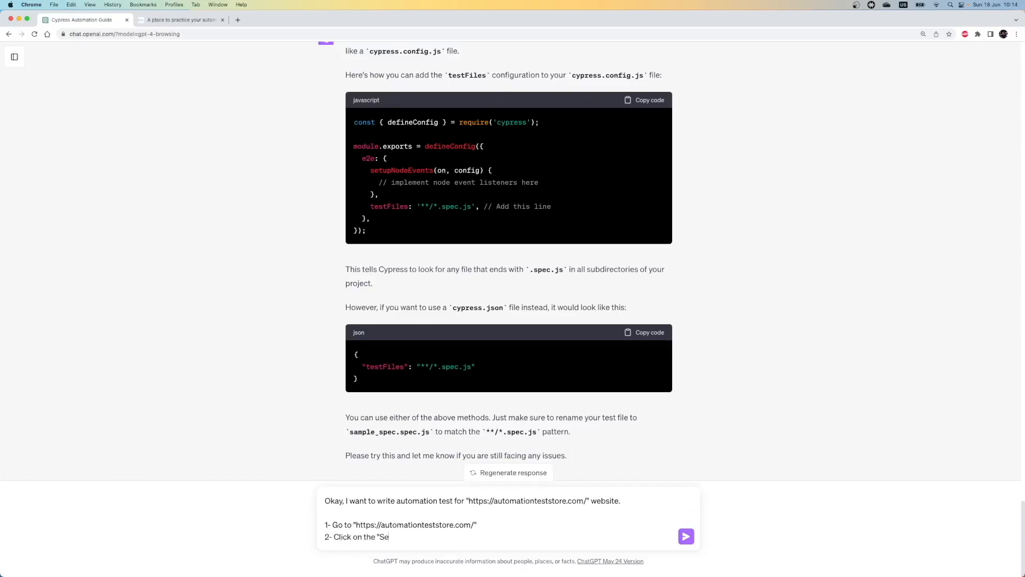
pyautogui.write('arch" box on the tio')
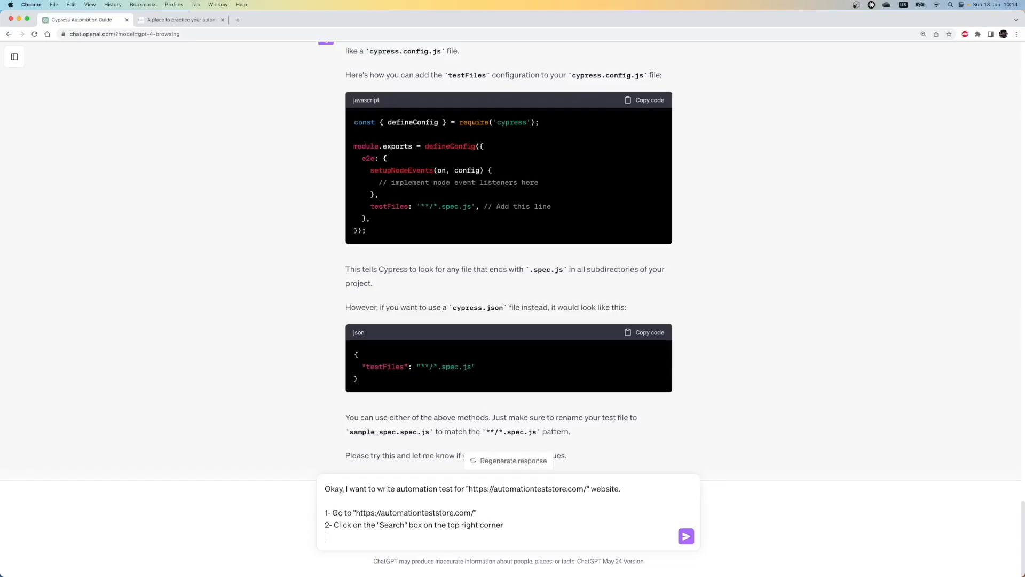
pyautogui.write('3- Search "Perf')
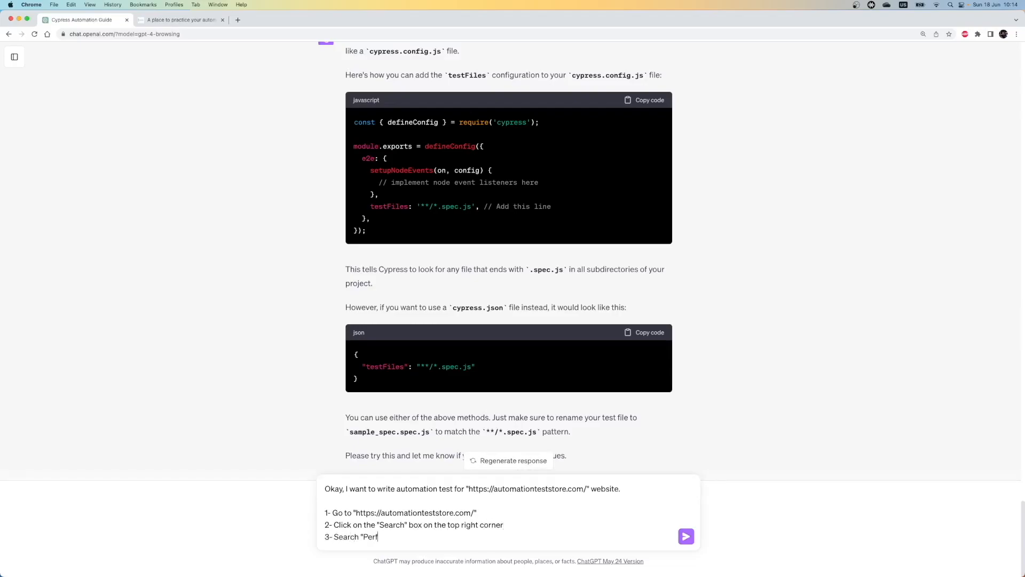
pyautogui.click(686, 536)
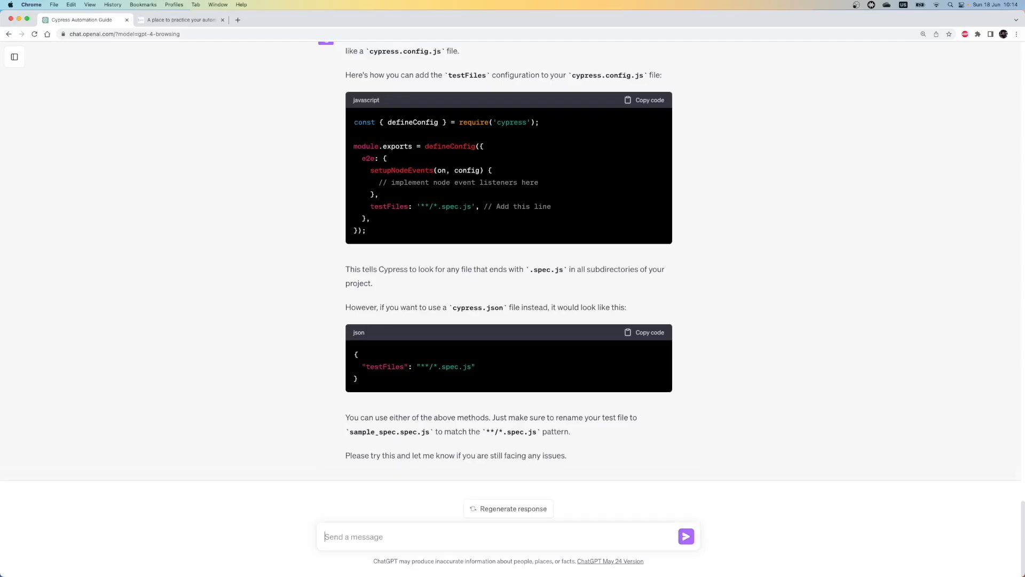
pyautogui.click(686, 536)
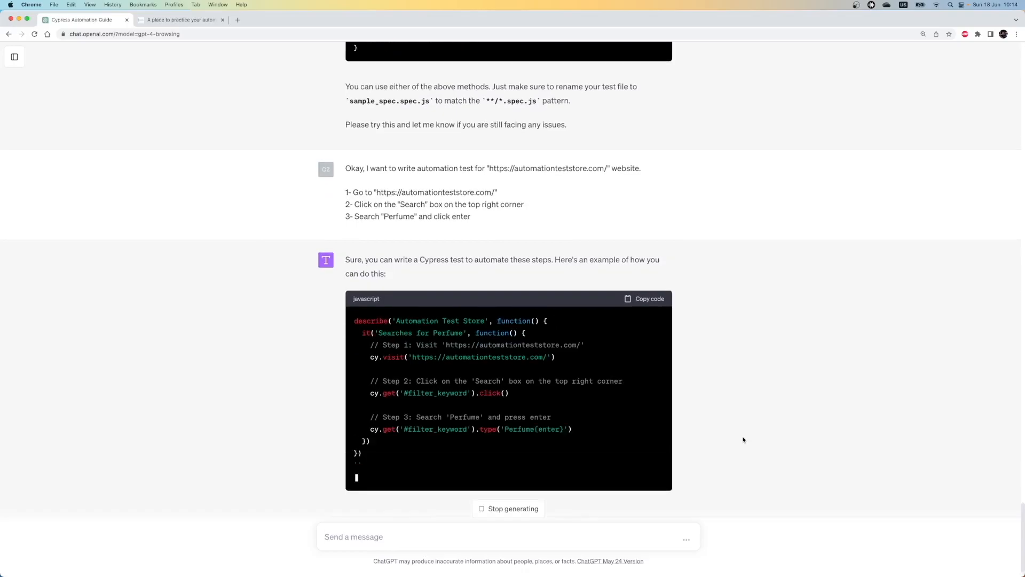
# Review ChatGPT's generated Perfume-search test and copy the JavaScript code block.
pyautogui.scroll(-3)
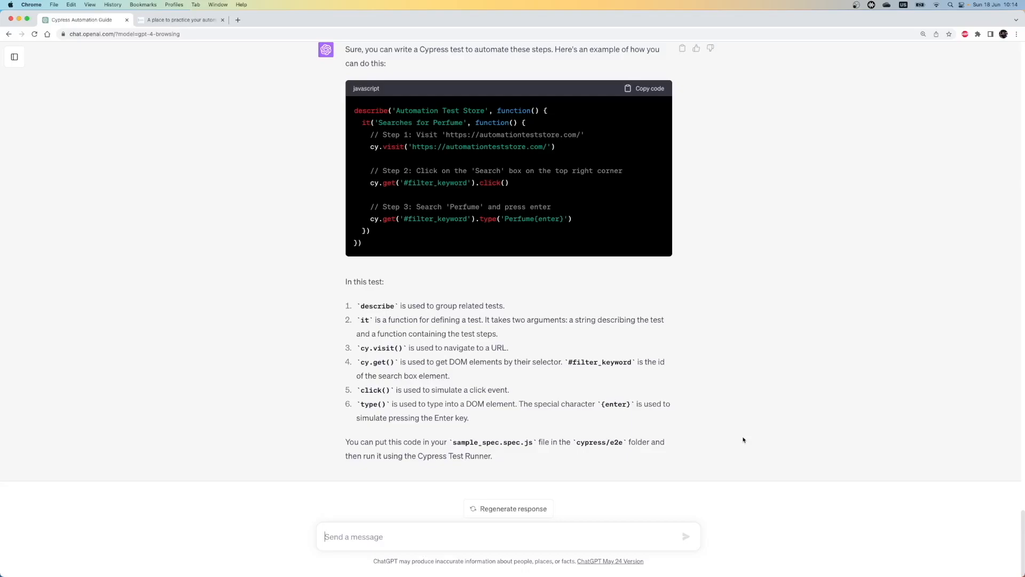
pyautogui.moveTo(630, 246)
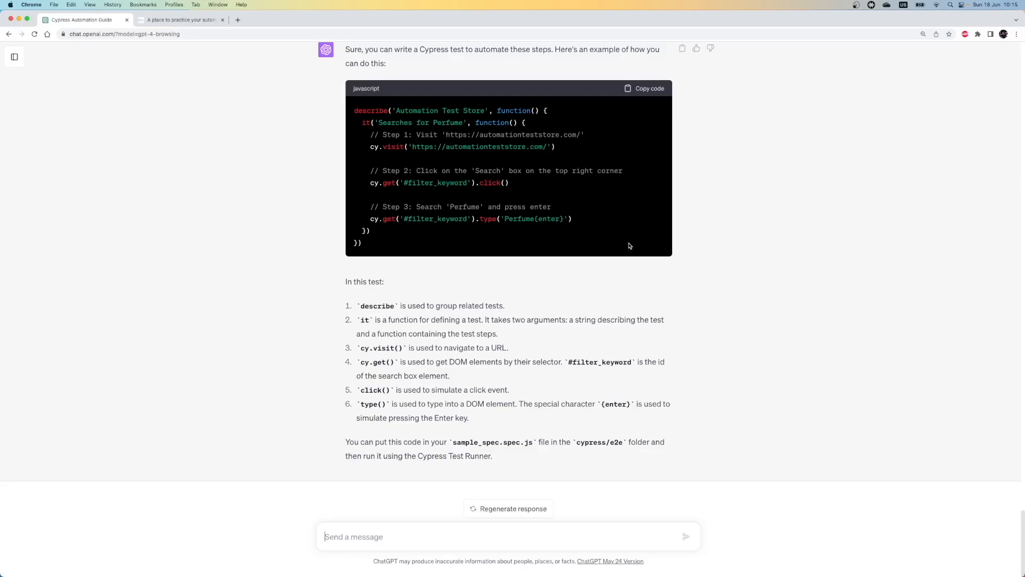
pyautogui.moveTo(448, 135)
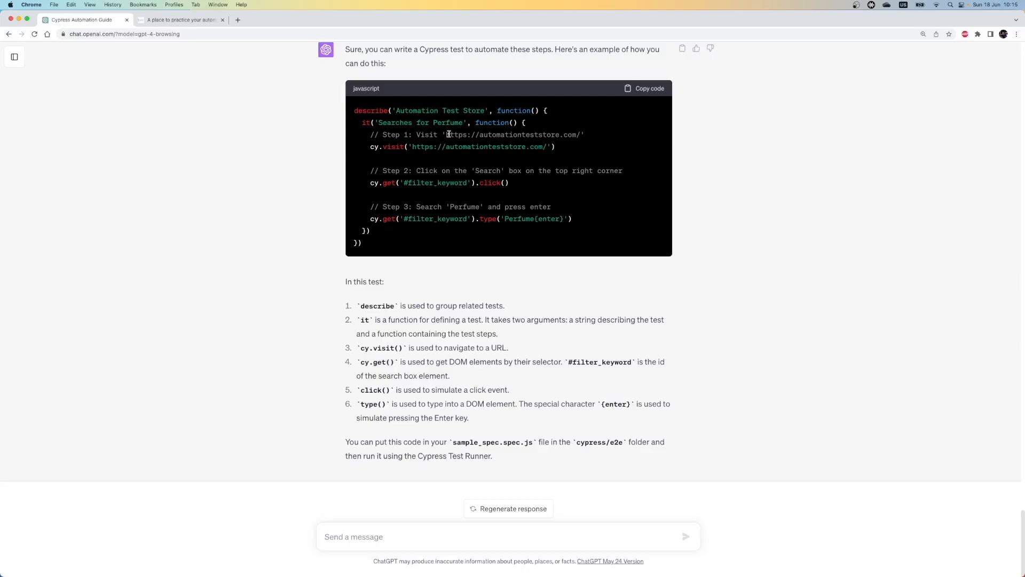
pyautogui.moveTo(509, 313)
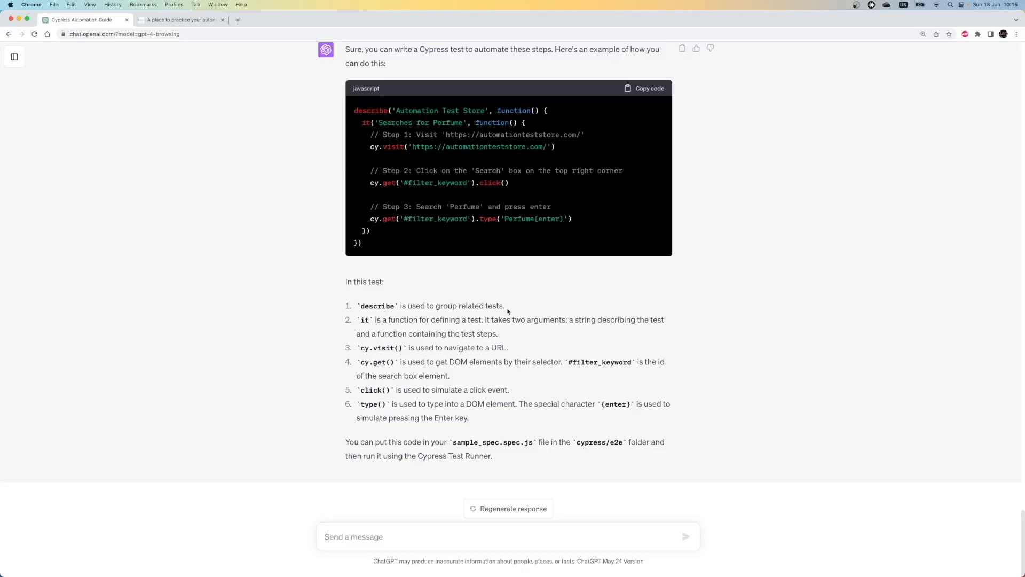
pyautogui.moveTo(389, 255)
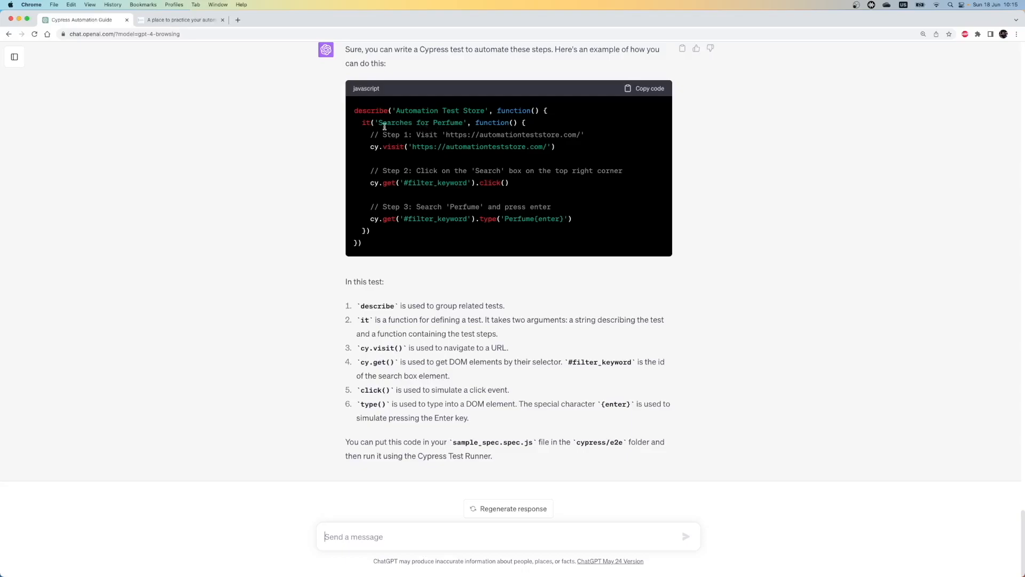
pyautogui.moveTo(441, 331)
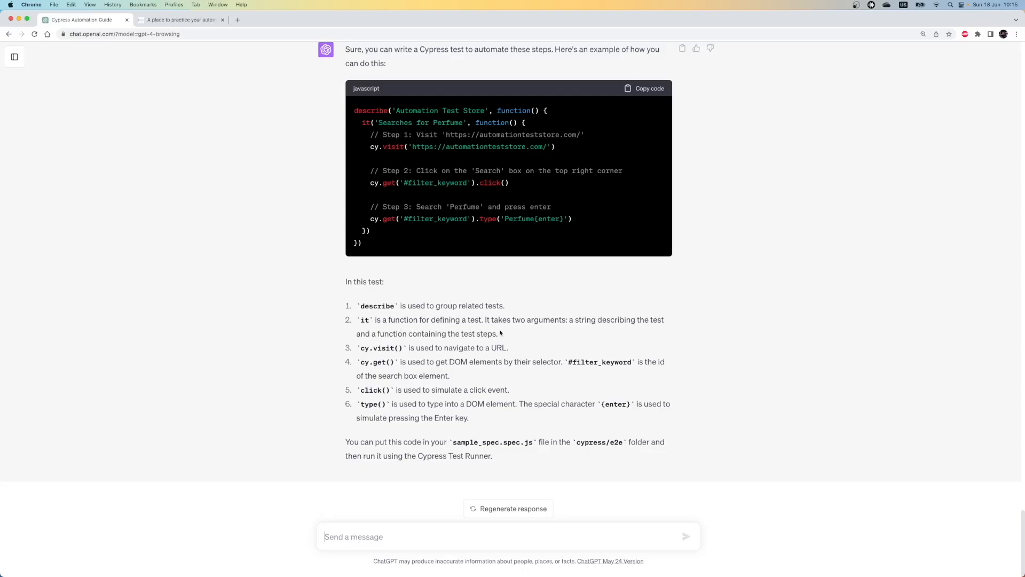
pyautogui.moveTo(391, 346)
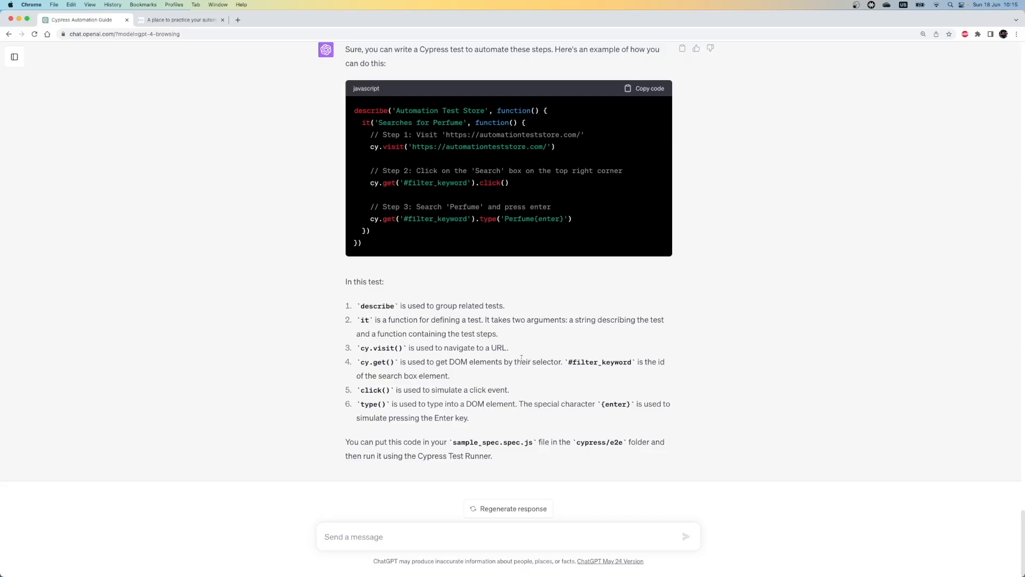
pyautogui.moveTo(520, 352)
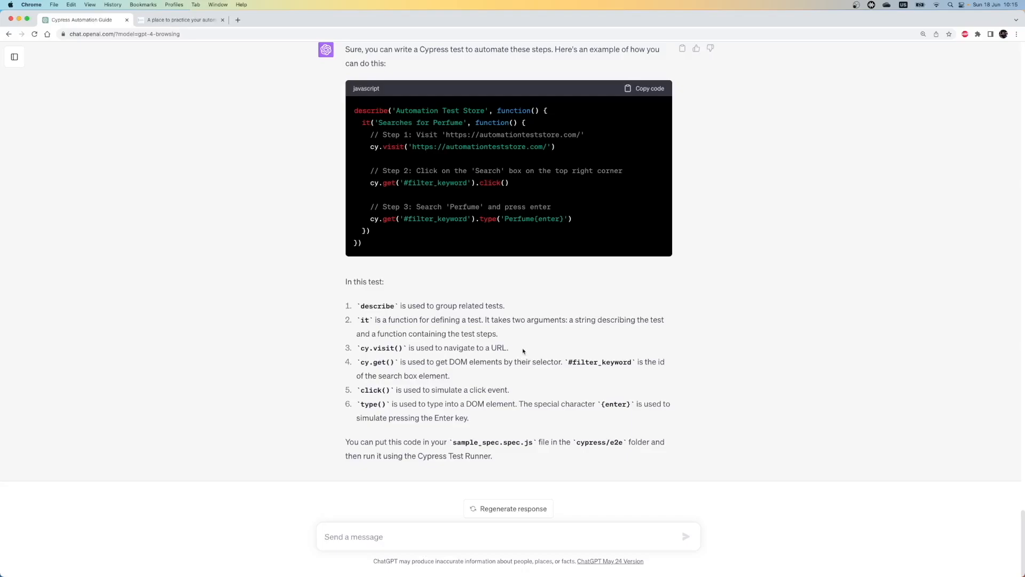
pyautogui.moveTo(529, 333)
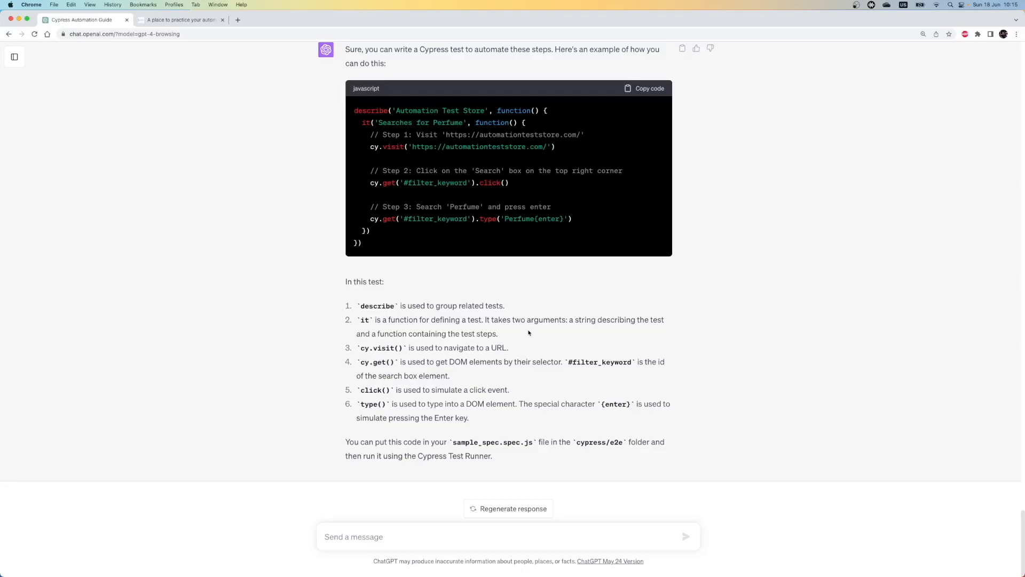
pyautogui.moveTo(528, 343)
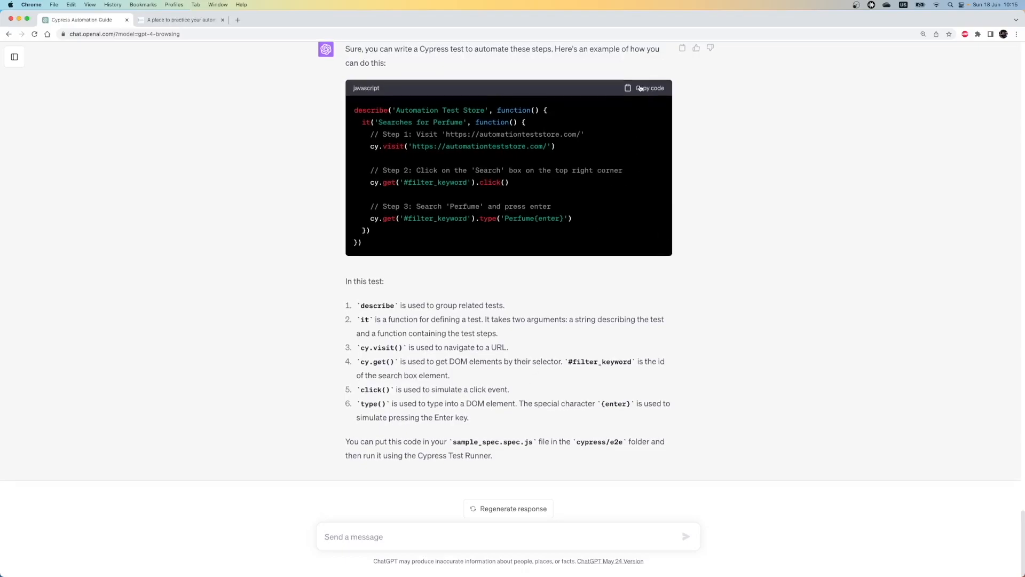
pyautogui.click(650, 88)
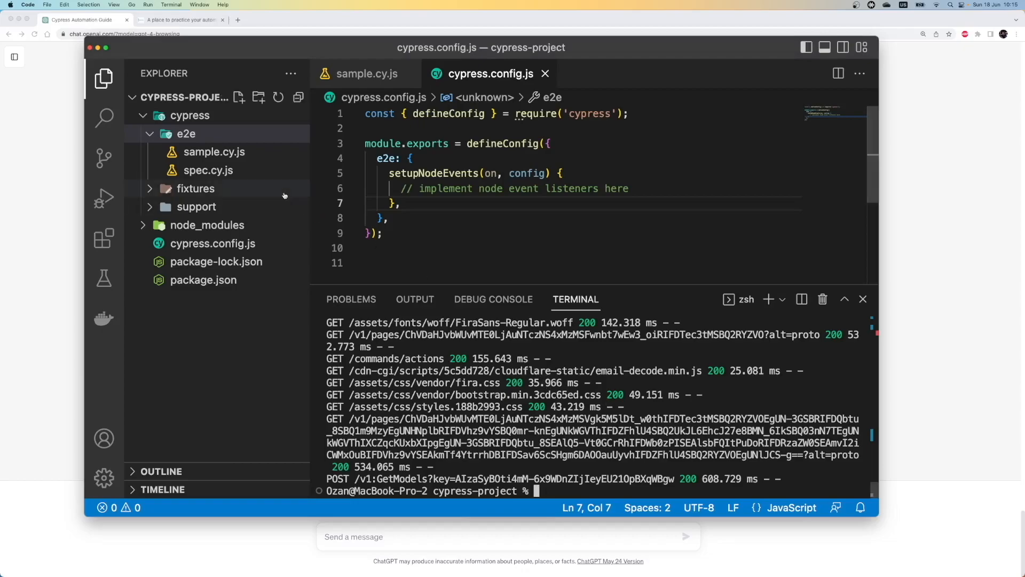
# Paste the test into sample.cy.js, run 'npx cypress open' and start E2E testing in Chrome.
pyautogui.click(367, 74)
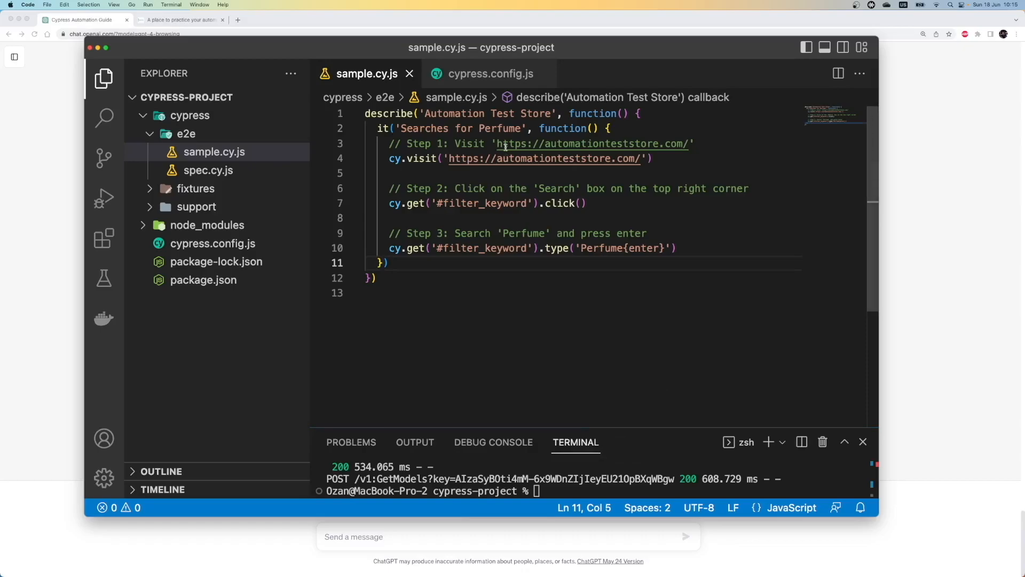
pyautogui.moveTo(493, 188)
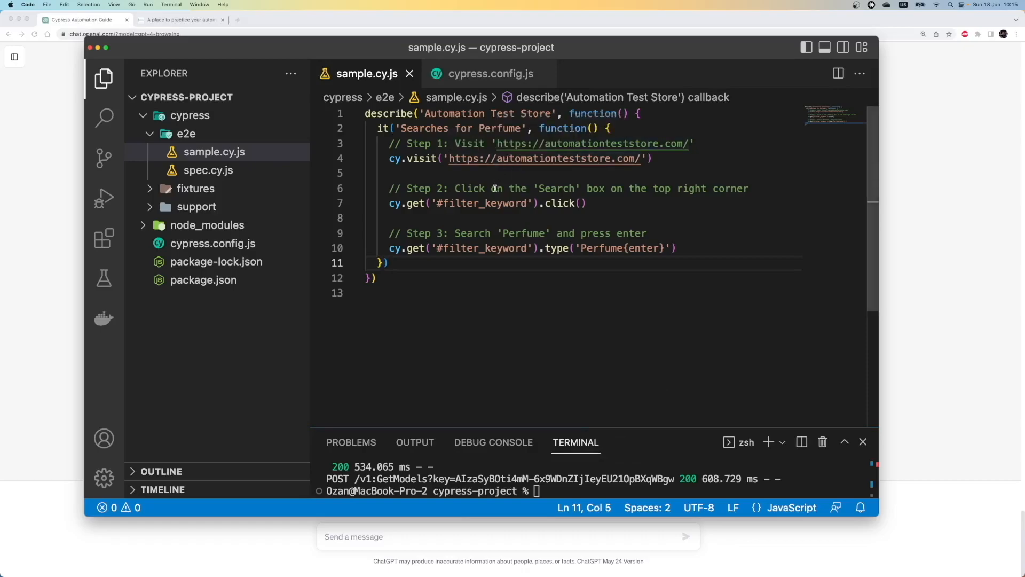
pyautogui.moveTo(517, 240)
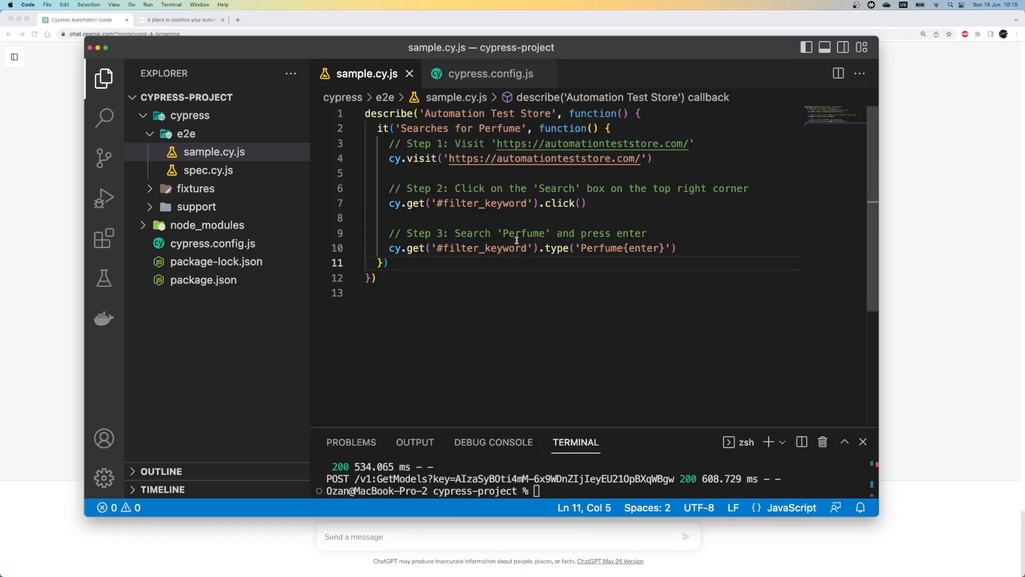
pyautogui.moveTo(598, 470)
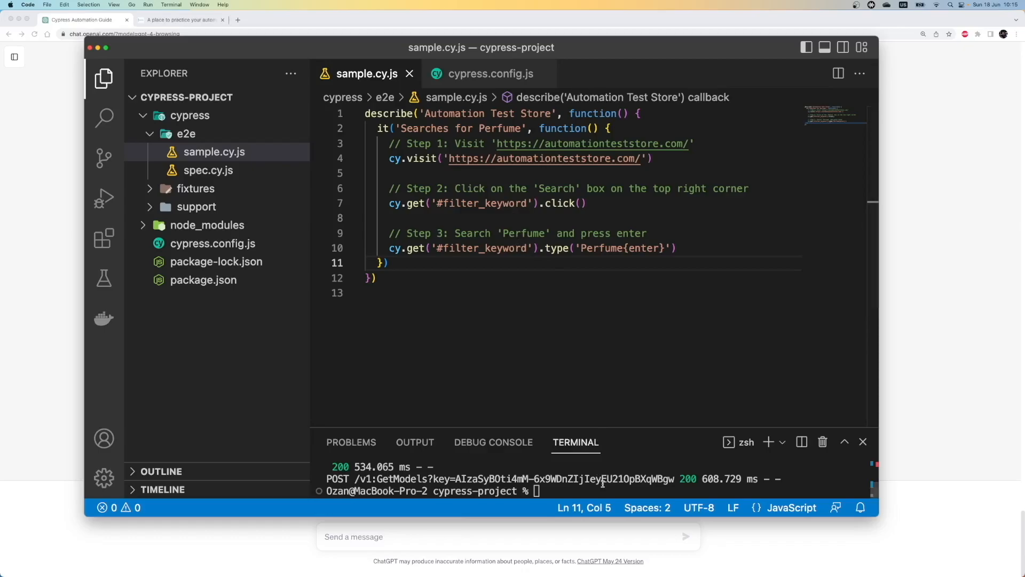
pyautogui.write('npx cypress open')
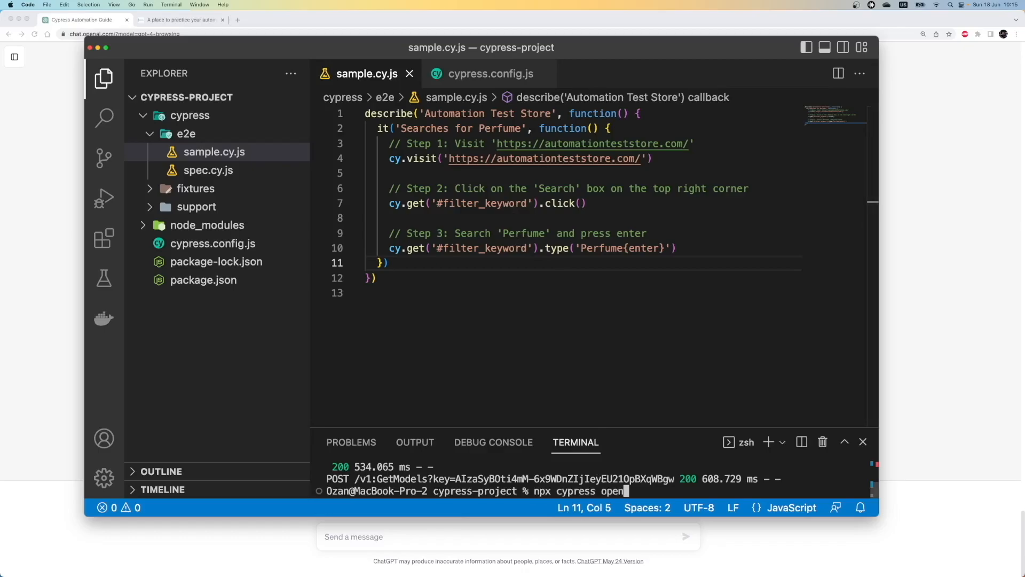
pyautogui.press('Return')
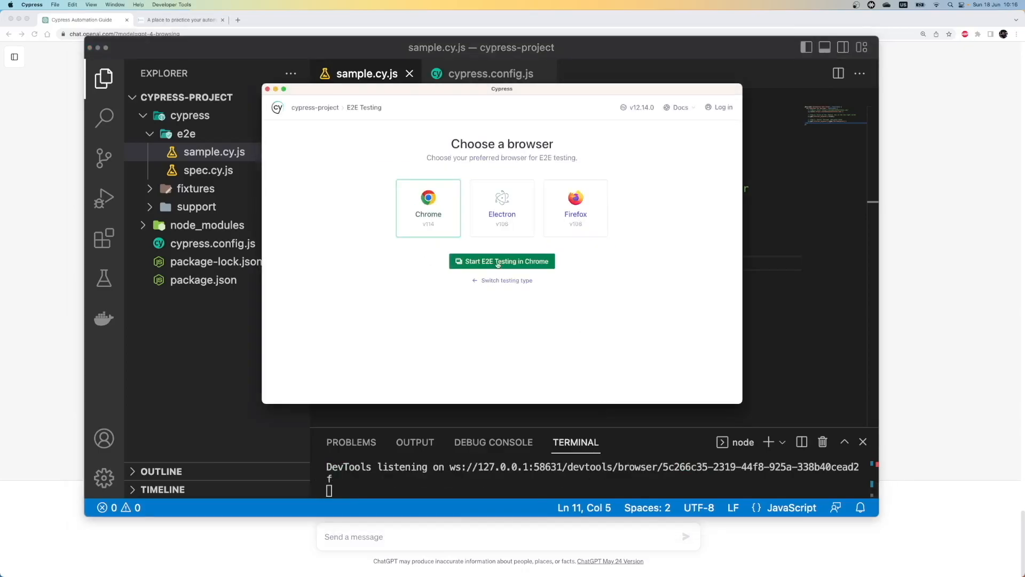
pyautogui.click(502, 261)
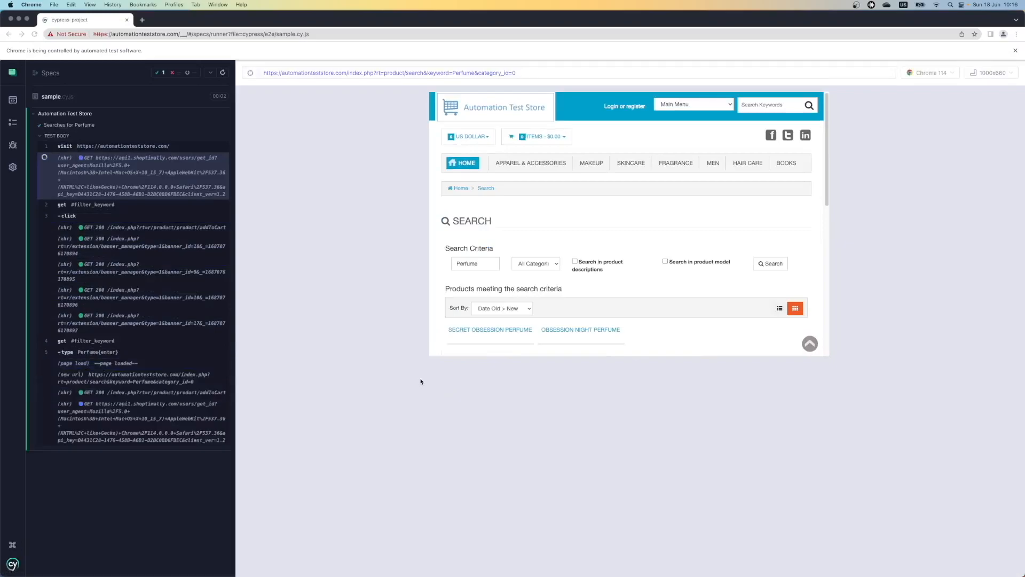
# Scroll through the Perfume search results loaded by the sample spec in the runner.
pyautogui.scroll(-3)
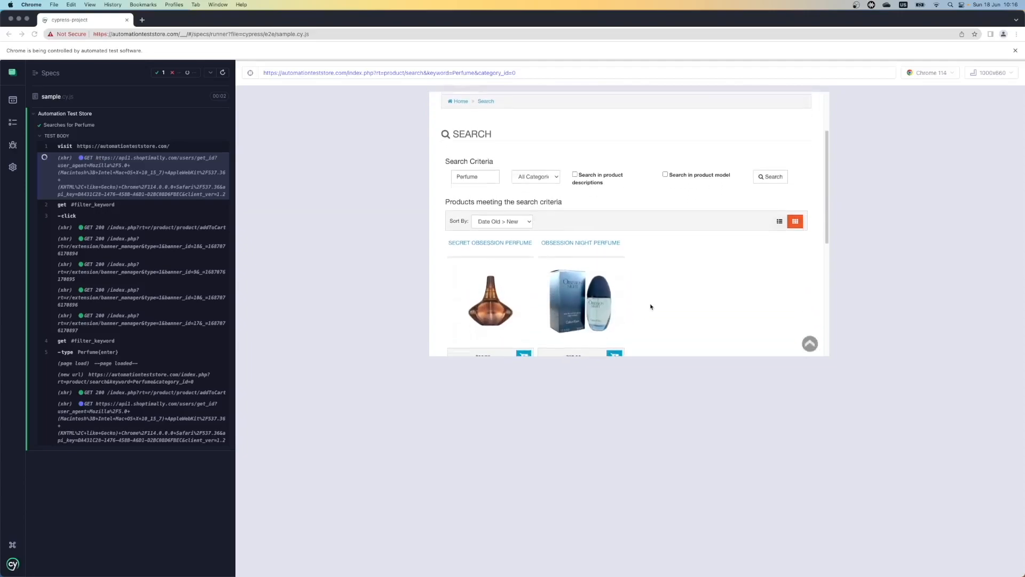
pyautogui.scroll(3)
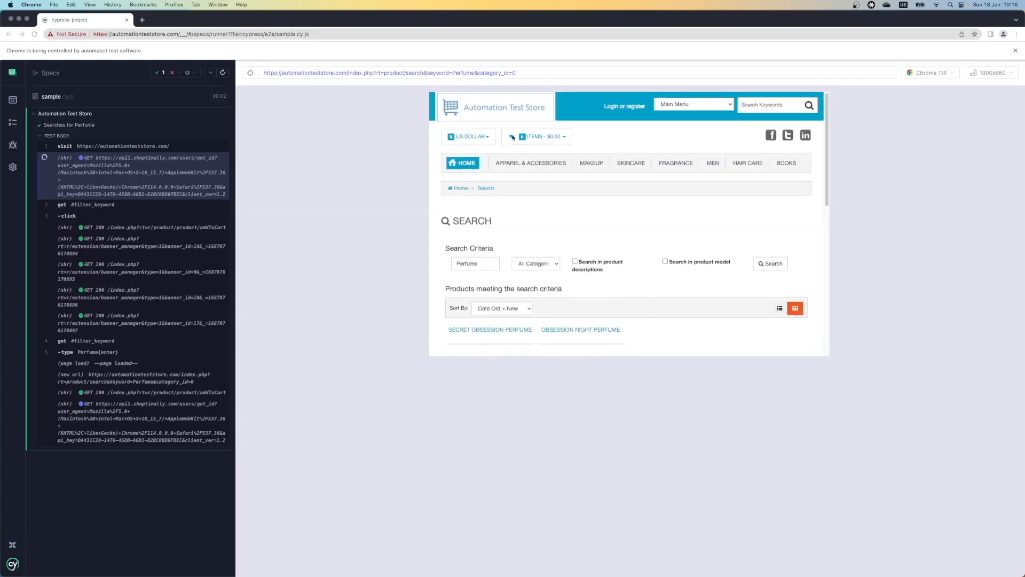
pyautogui.scroll(-3)
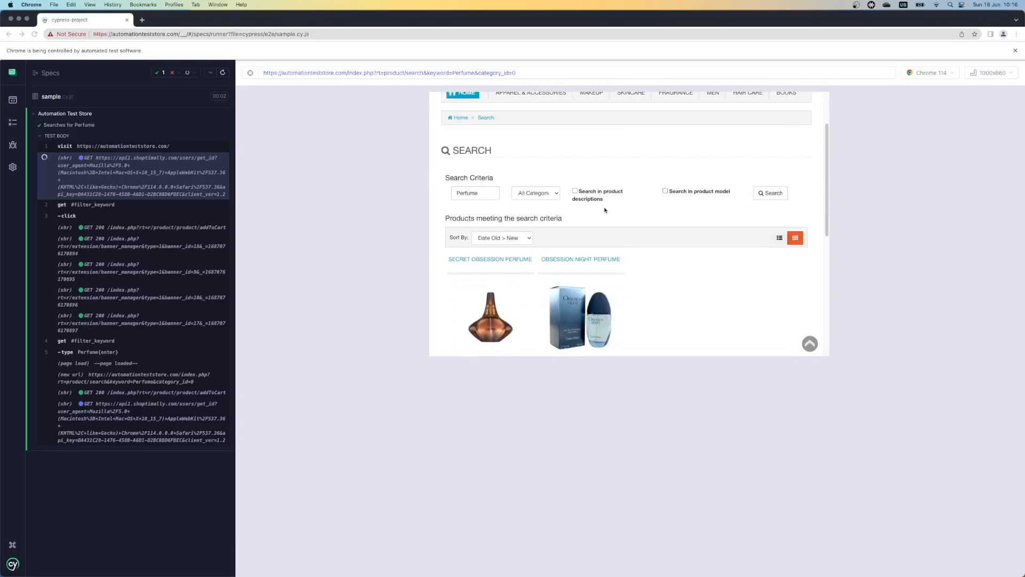
pyautogui.scroll(3)
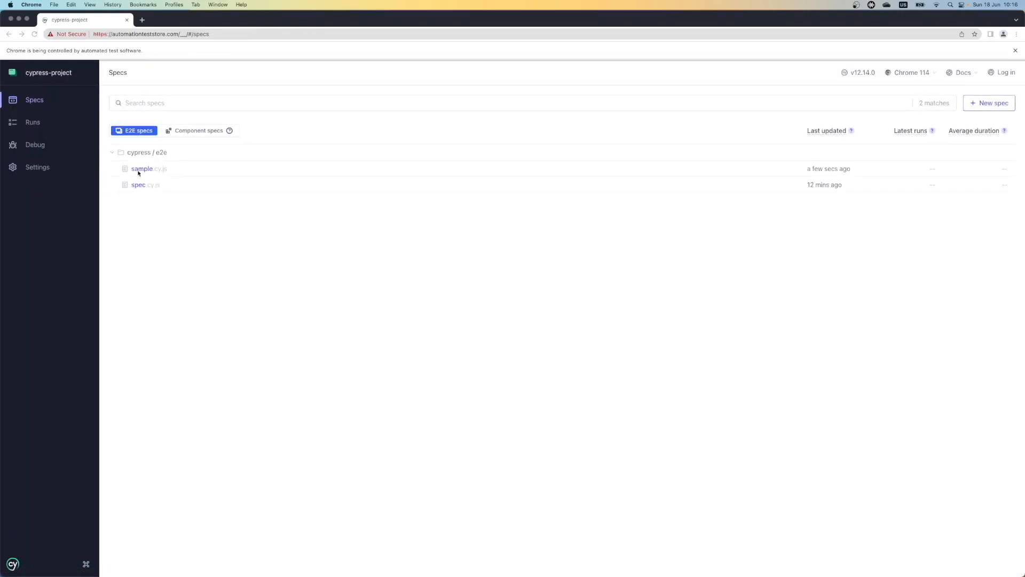
# Run the sample spec again from the Specs list and watch its Perfume search pass.
pyautogui.click(141, 169)
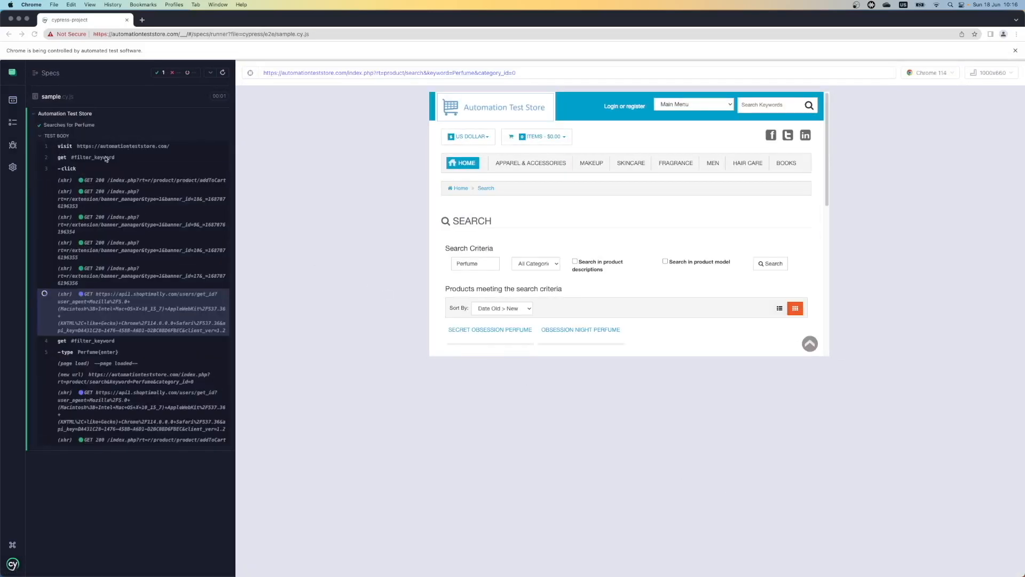
pyautogui.moveTo(115, 173)
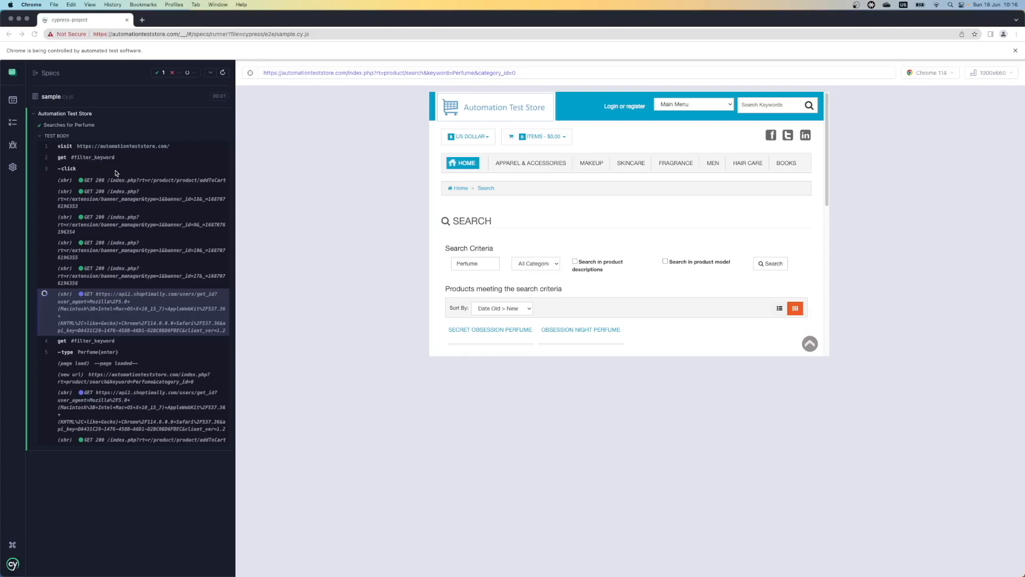
pyautogui.moveTo(202, 170)
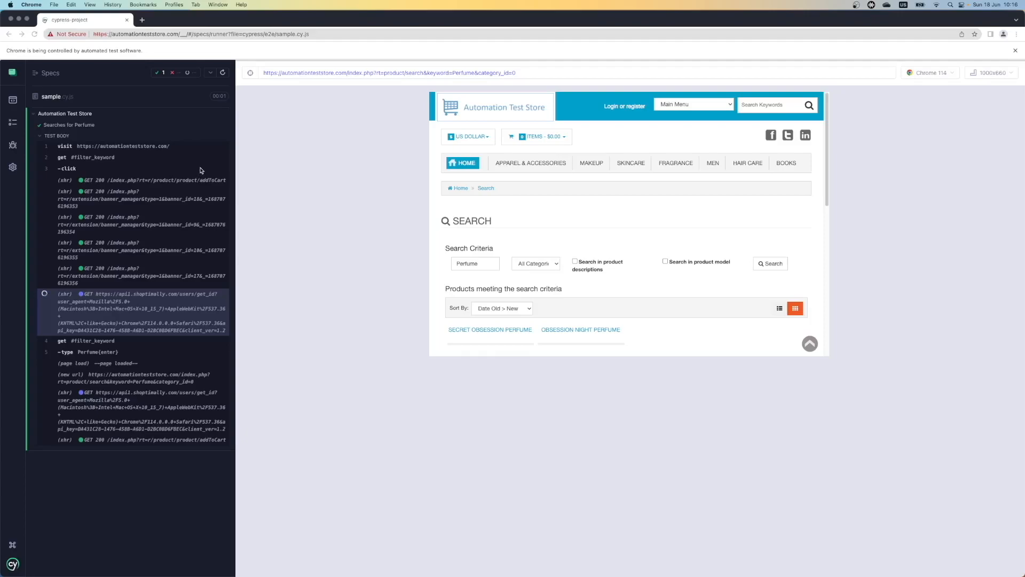
pyautogui.moveTo(645, 150)
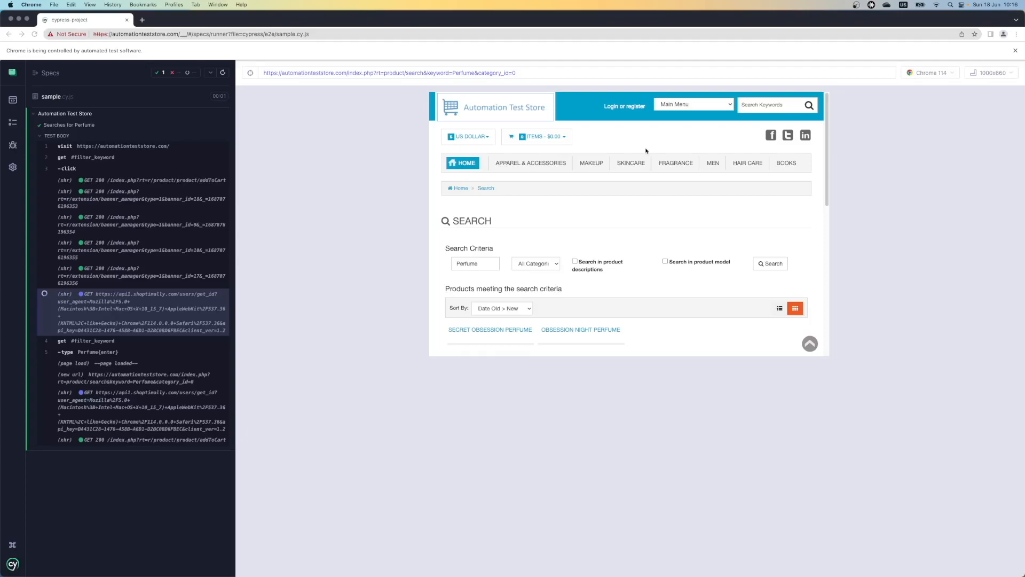
pyautogui.moveTo(566, 170)
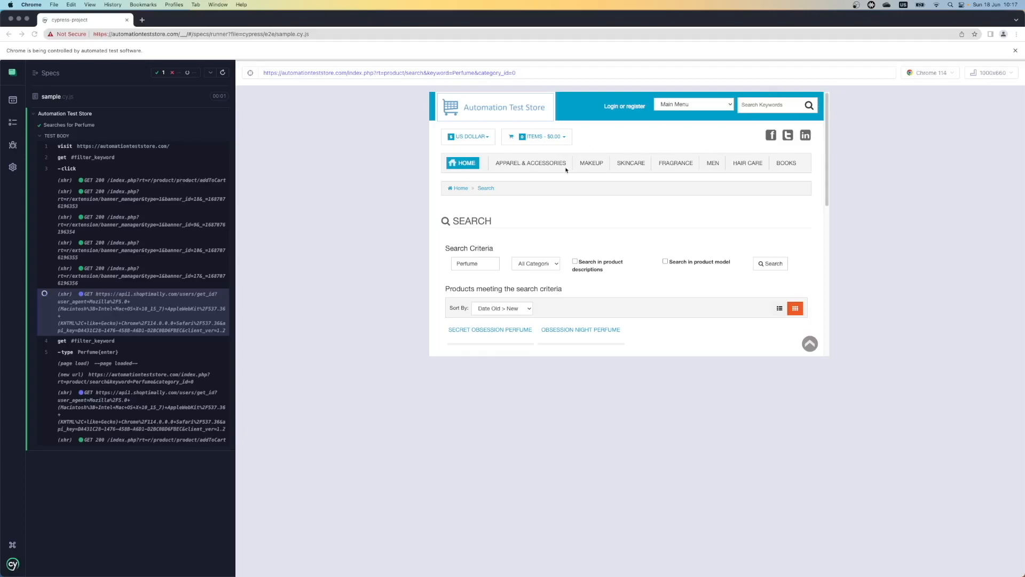
pyautogui.moveTo(343, 256)
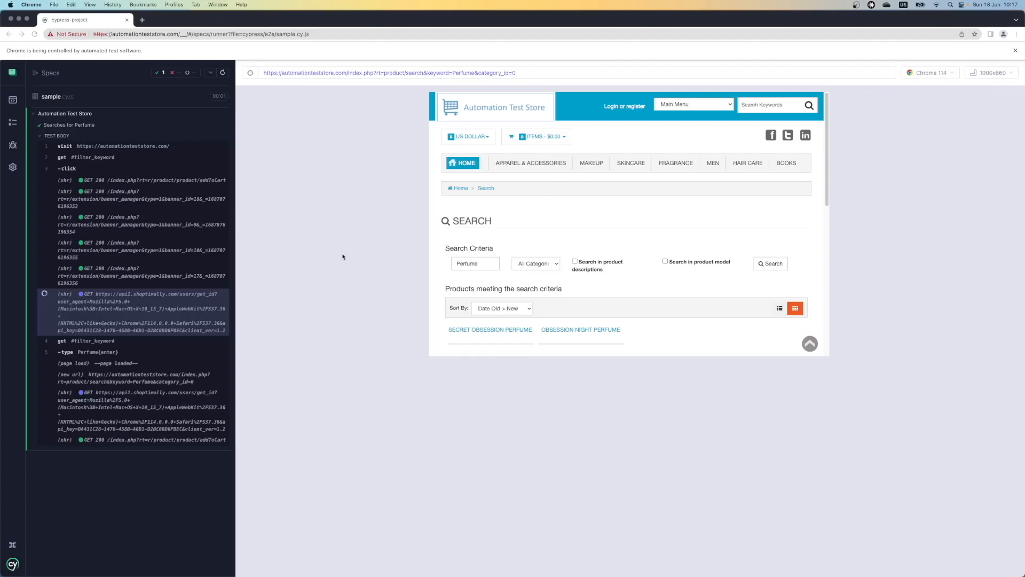